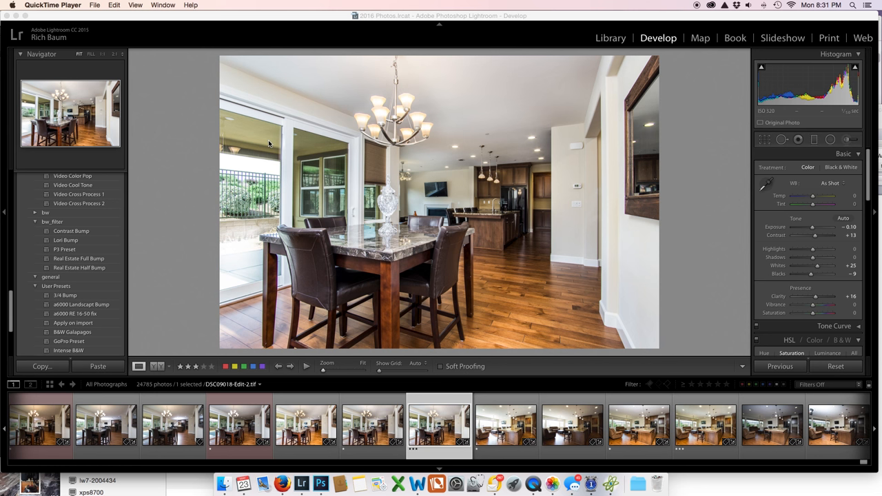
mouse_move(434, 135)
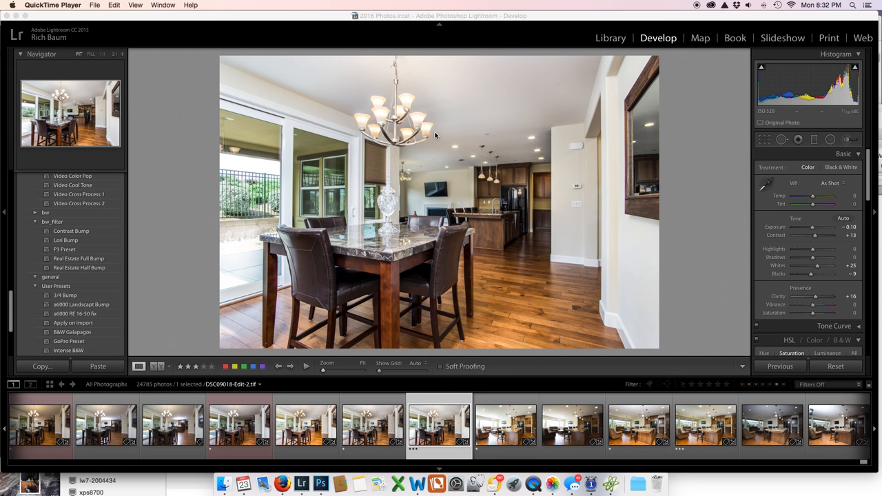
mouse_move(527, 155)
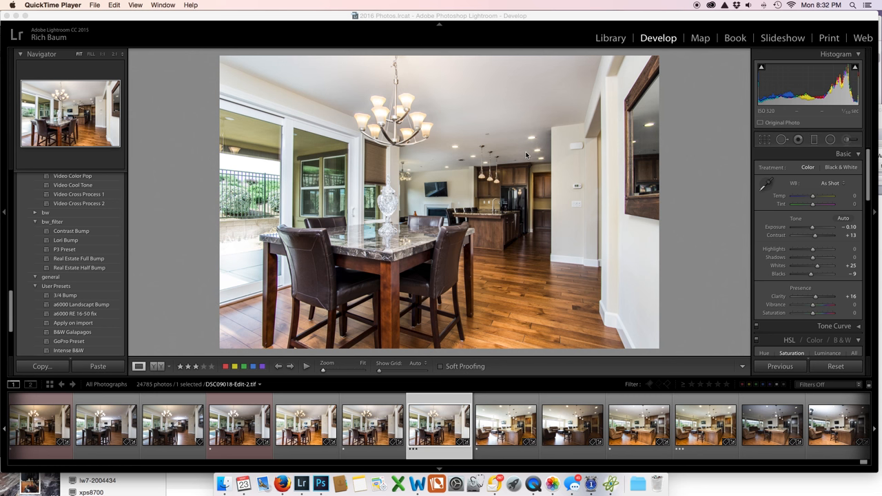
mouse_move(488, 161)
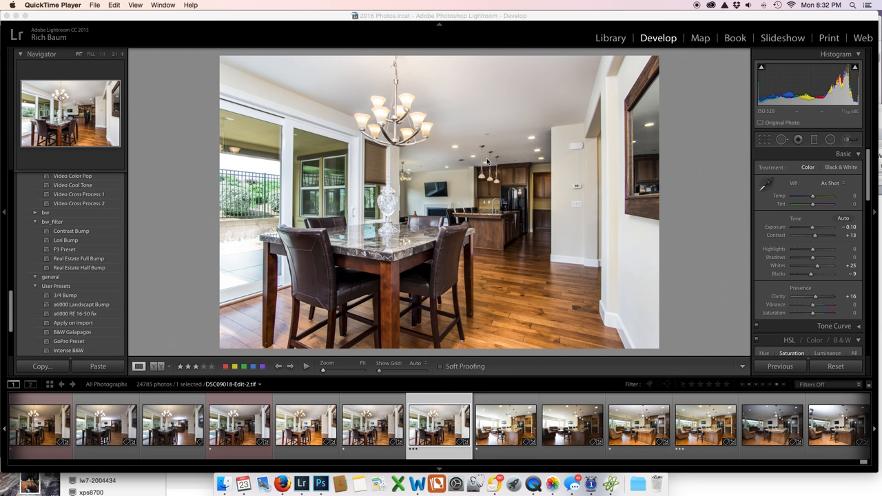
mouse_move(507, 138)
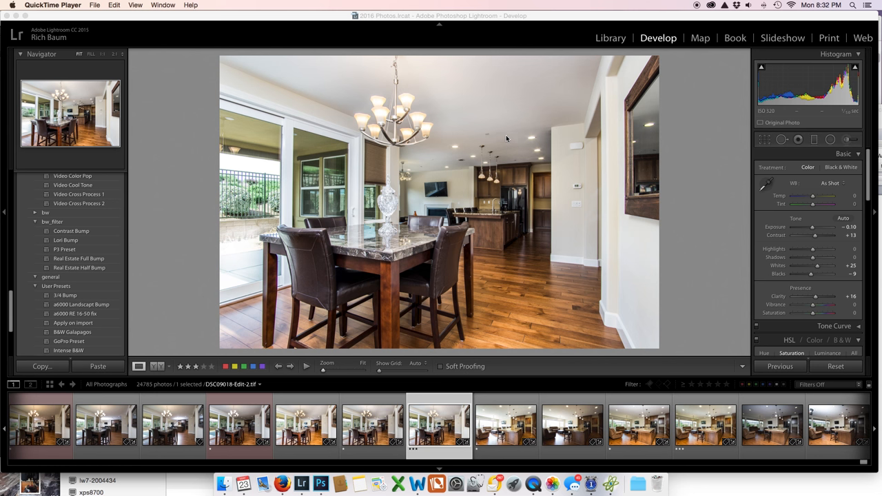
mouse_move(553, 215)
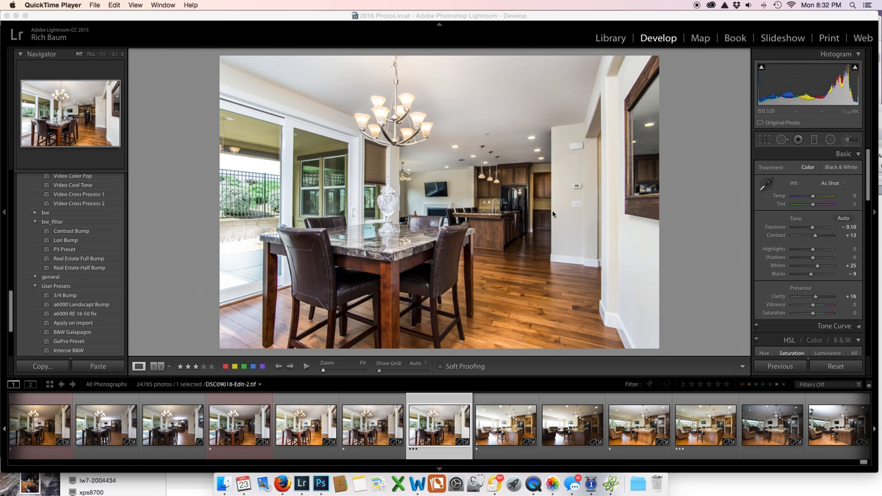
mouse_move(517, 181)
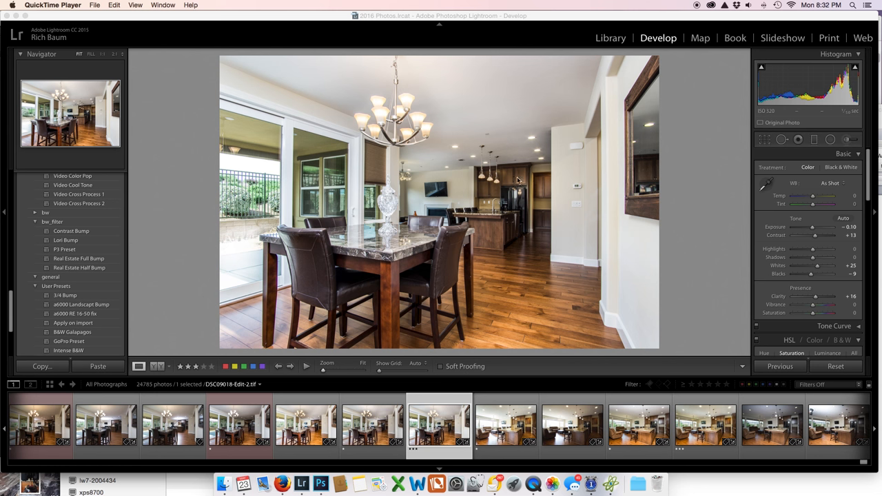
mouse_move(392, 11)
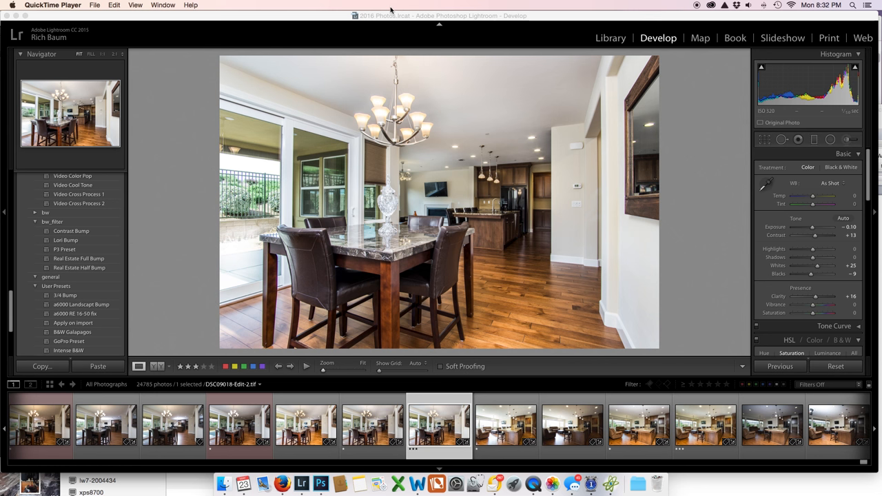
mouse_move(533, 237)
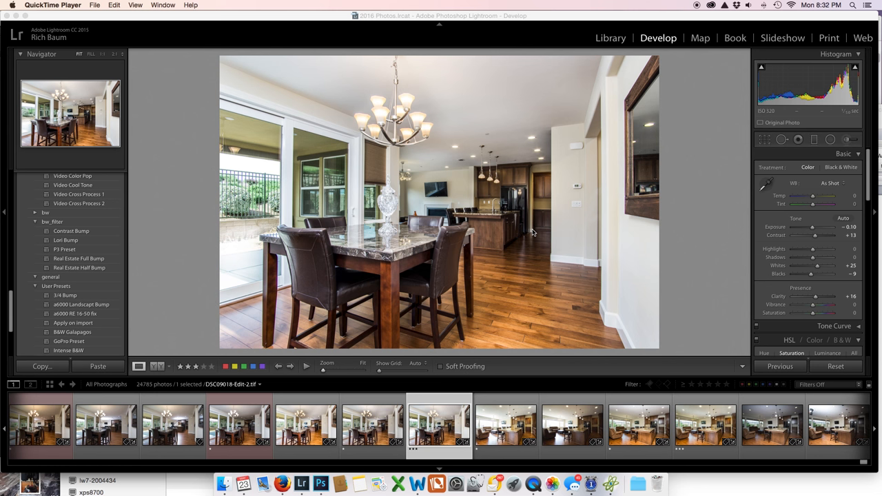
mouse_move(546, 119)
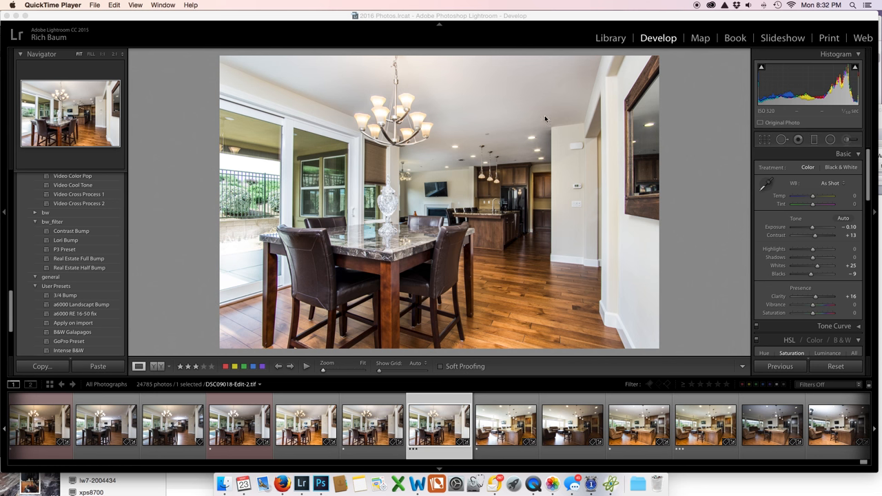
mouse_move(355, 77)
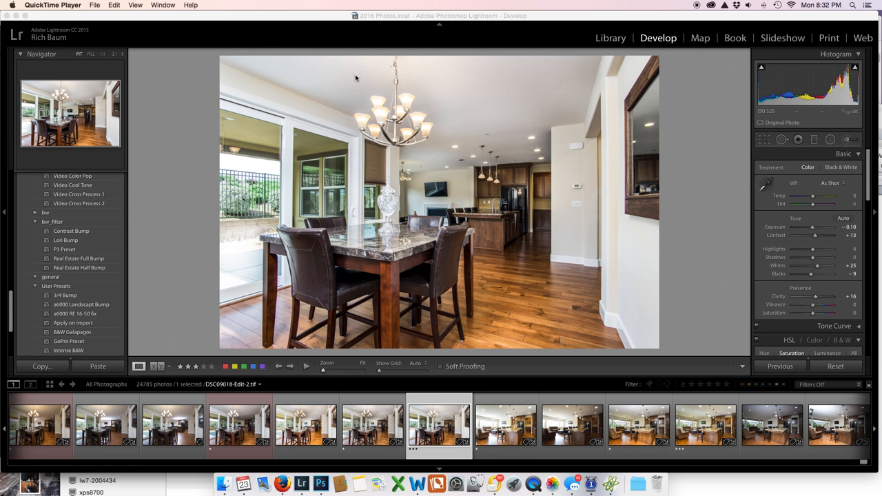
mouse_move(279, 191)
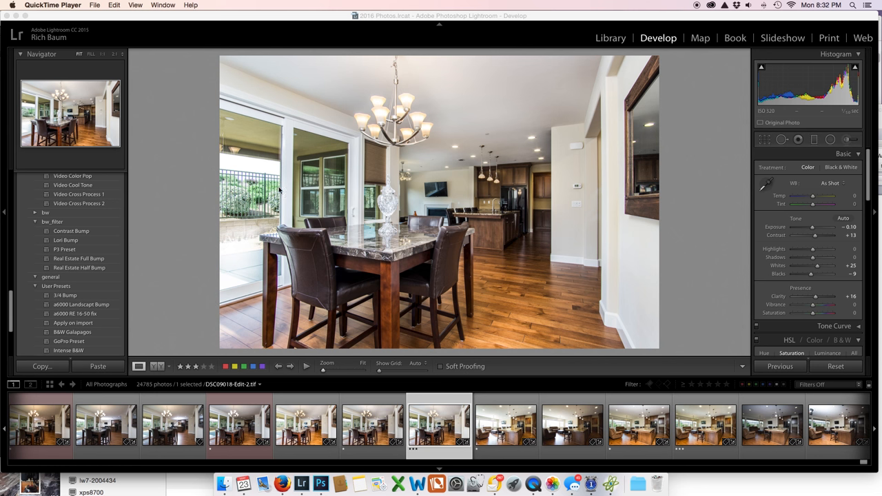
mouse_move(444, 171)
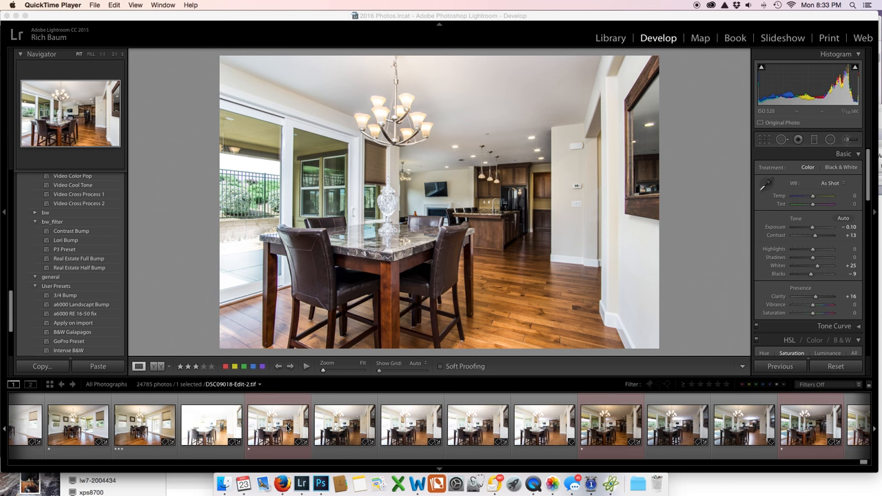
Compare two bracketed exposures, switch to All Photographs and reselect the blended dining-room photo
click(278, 425)
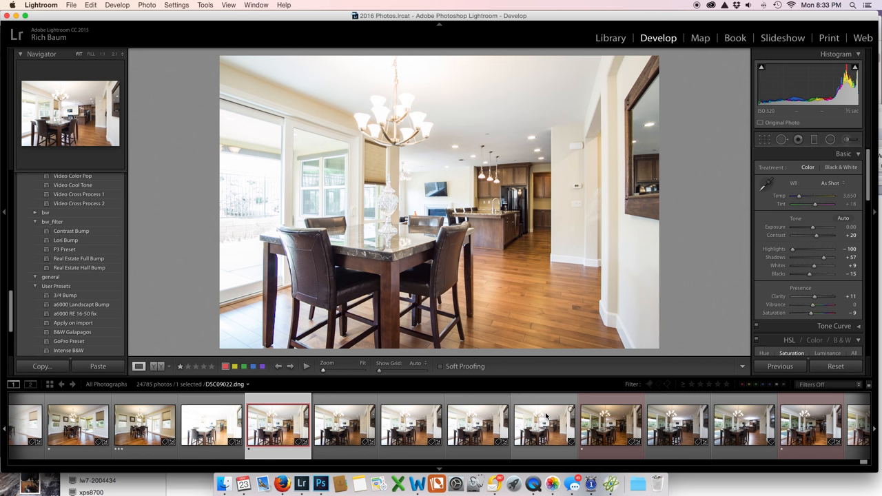
mouse_move(485, 264)
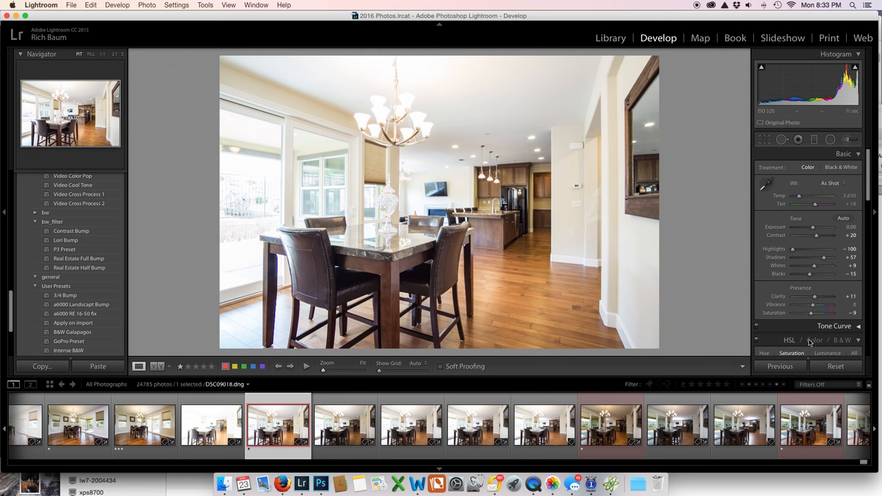
click(835, 367)
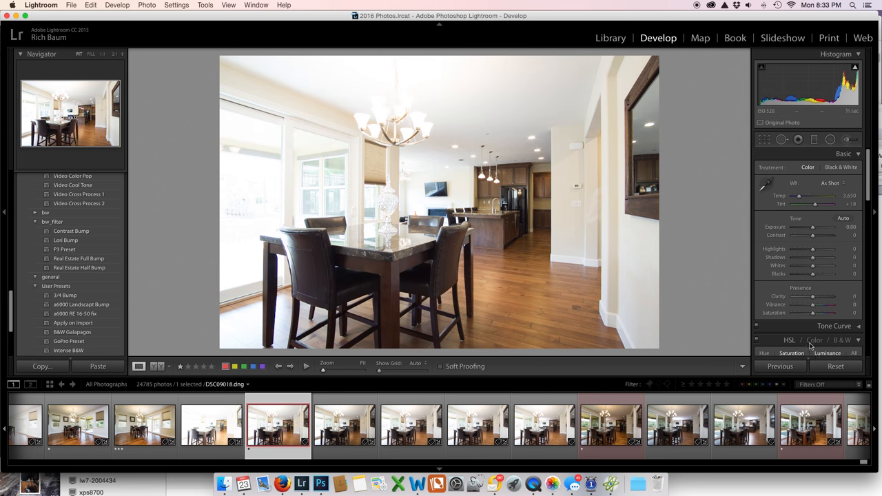
mouse_move(386, 209)
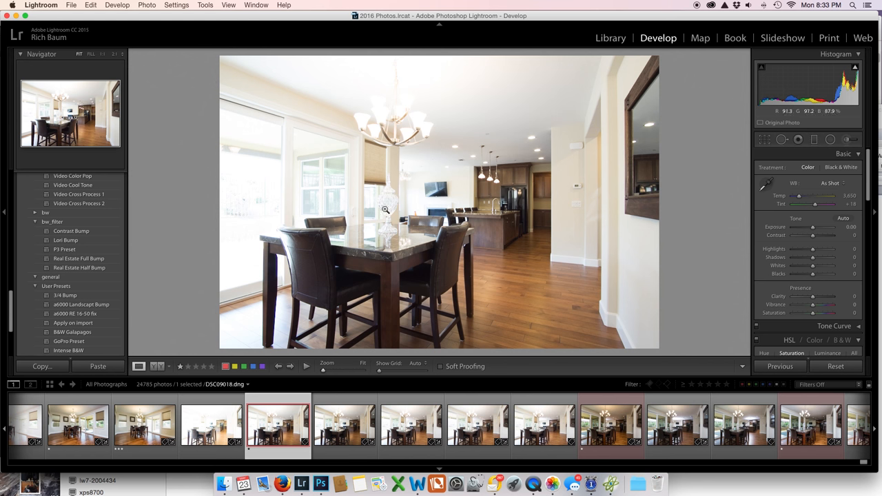
mouse_move(540, 182)
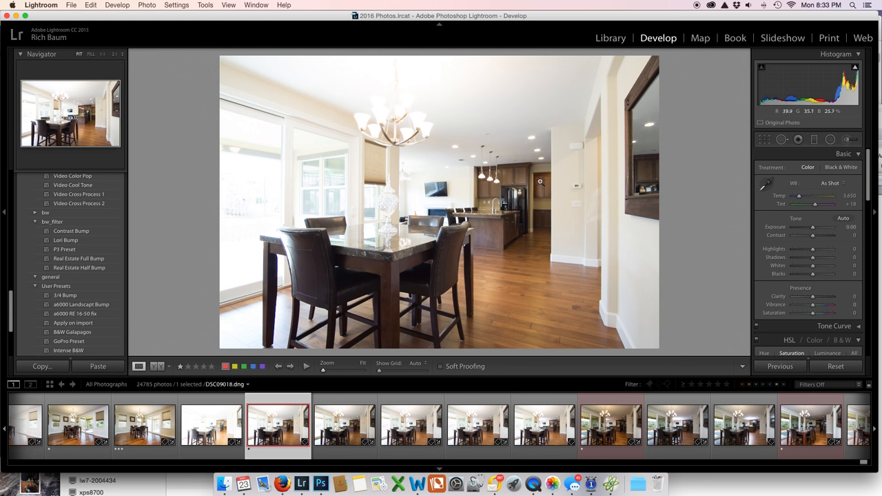
mouse_move(521, 201)
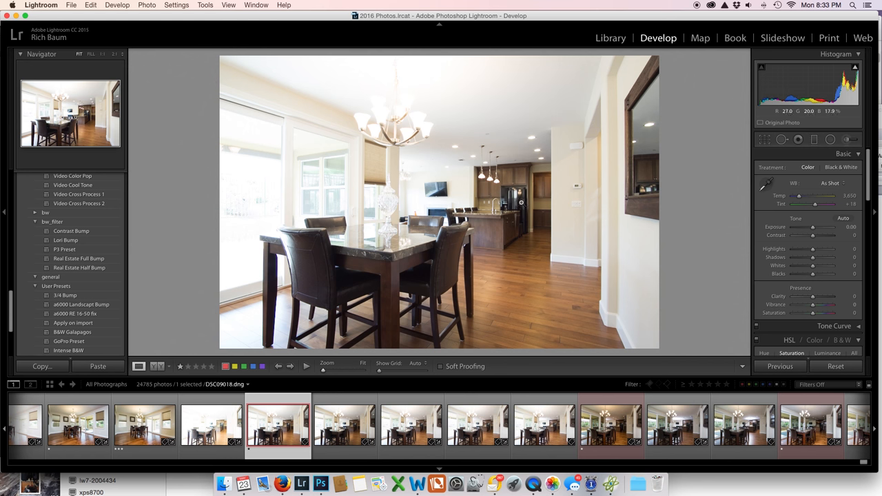
mouse_move(554, 179)
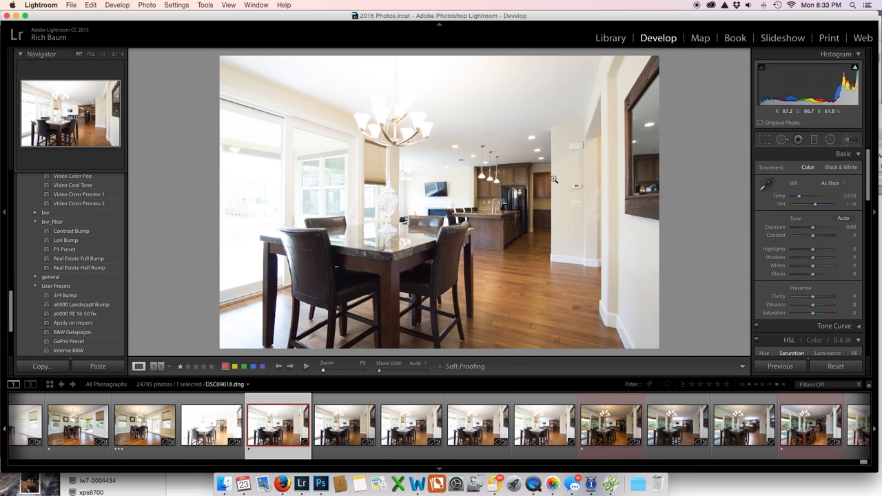
mouse_move(590, 315)
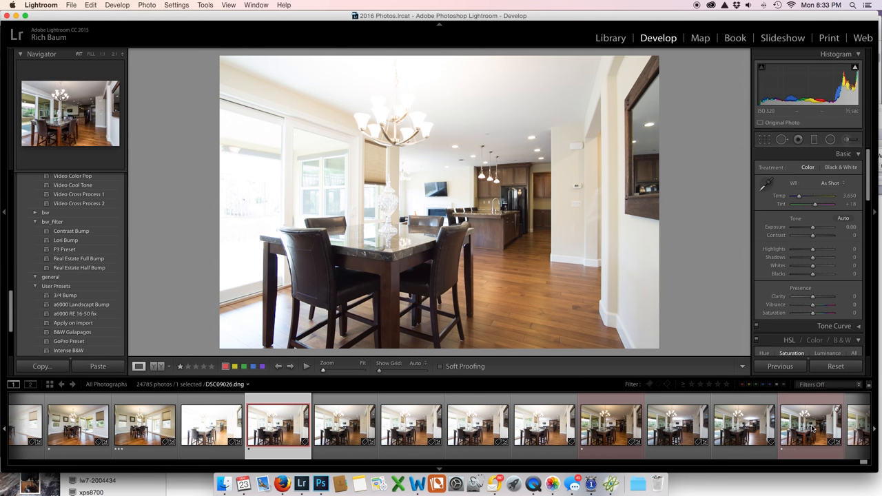
click(811, 425)
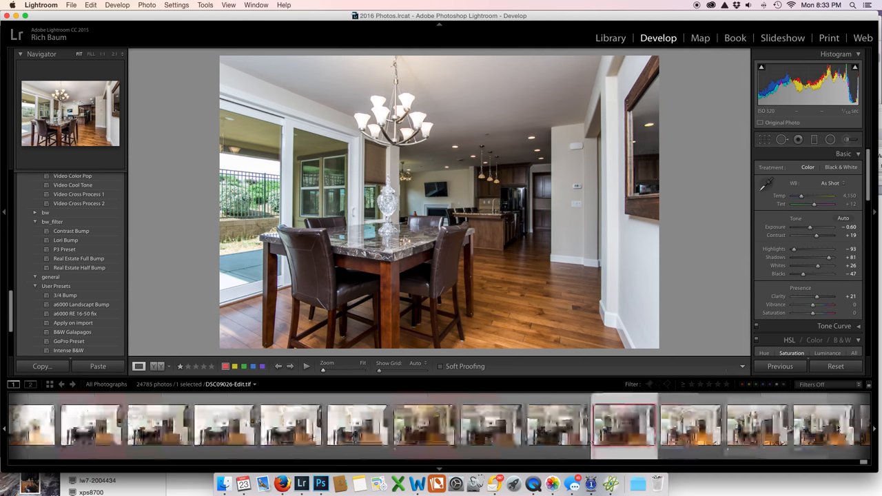
click(824, 424)
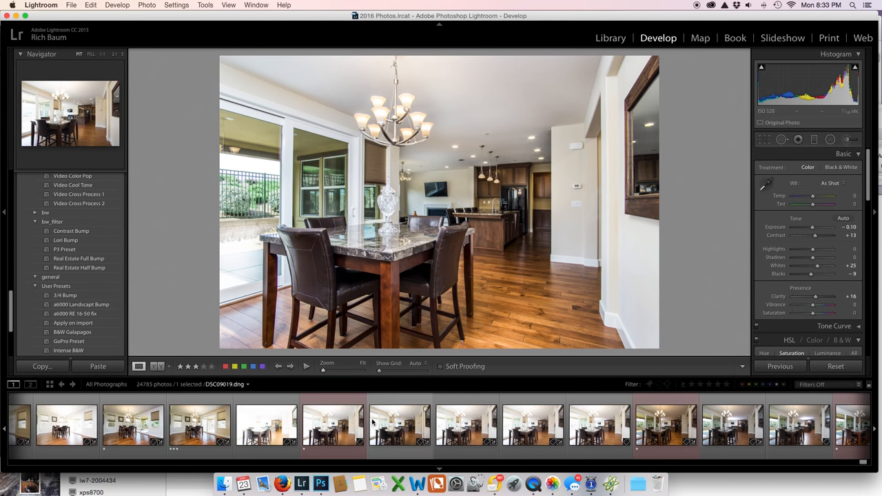
On the bright exposure, adjust Highlights, Shadows, Blacks, Clarity and colour intensity in the Basic panel
click(333, 424)
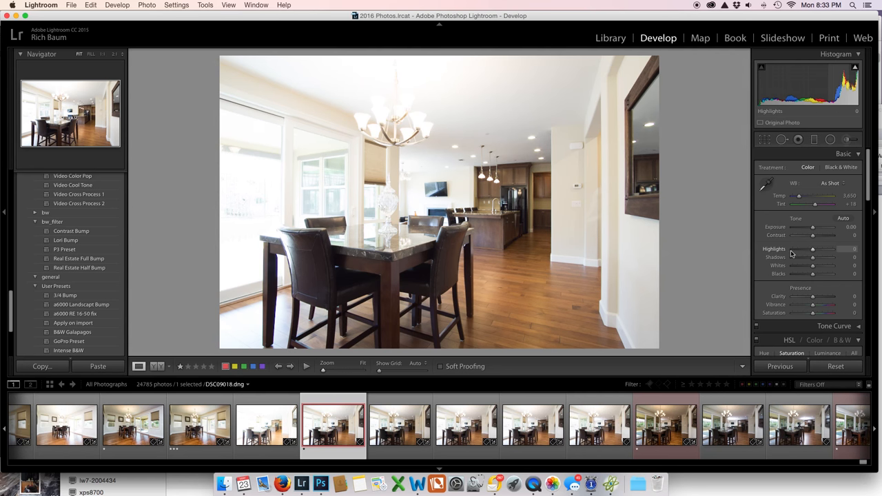
drag(834, 248, 791, 248)
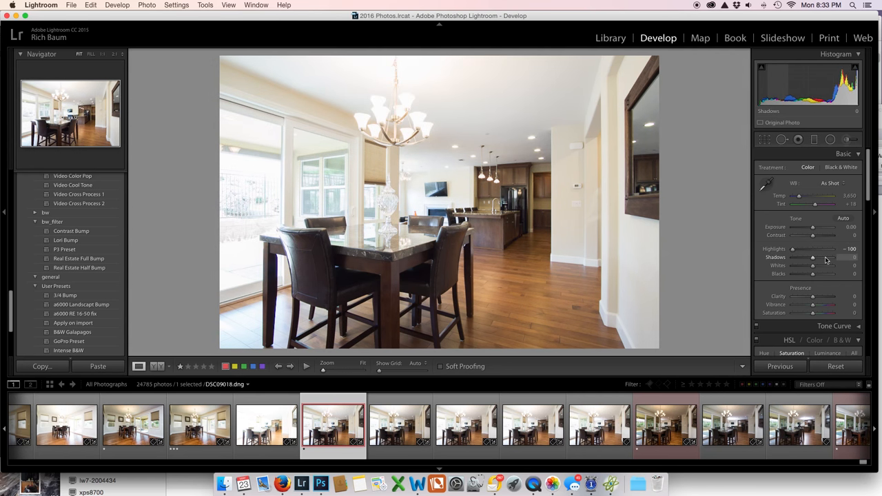
drag(811, 257, 821, 258)
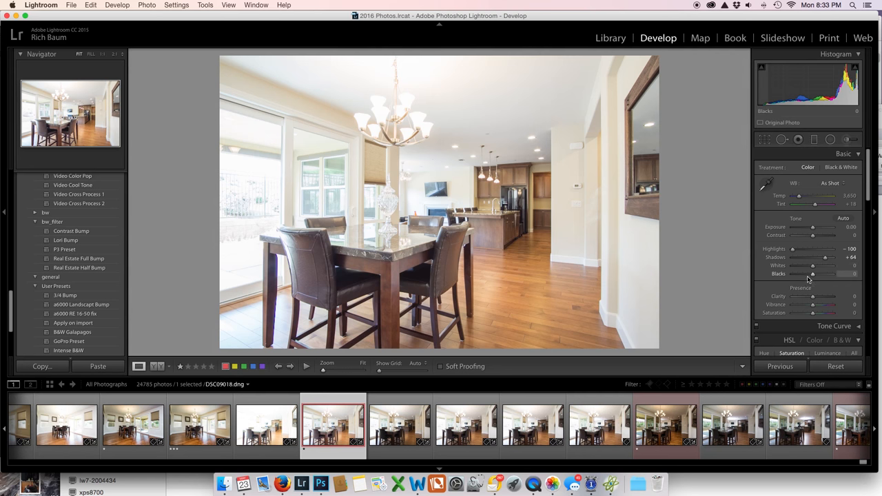
drag(825, 273, 813, 273)
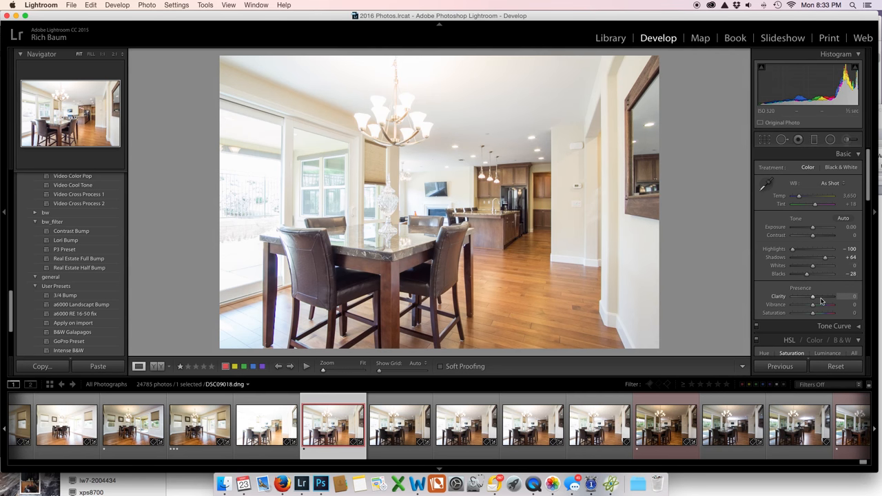
drag(813, 297, 825, 297)
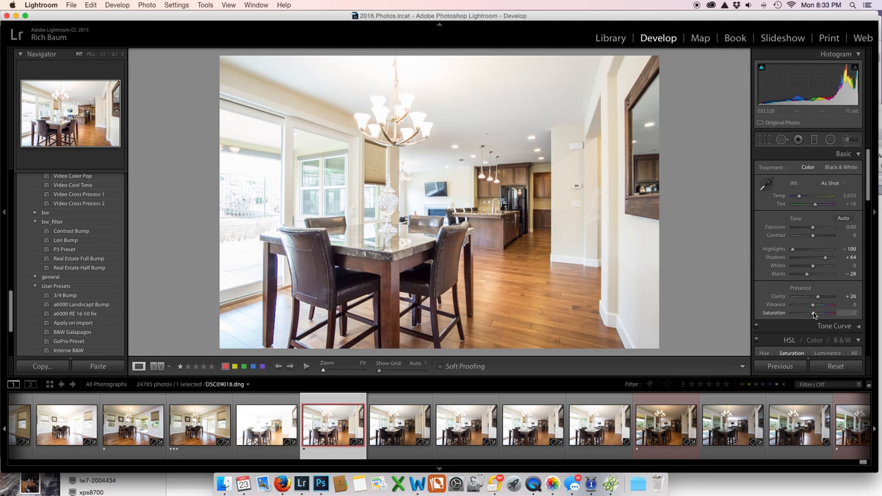
drag(818, 313, 814, 313)
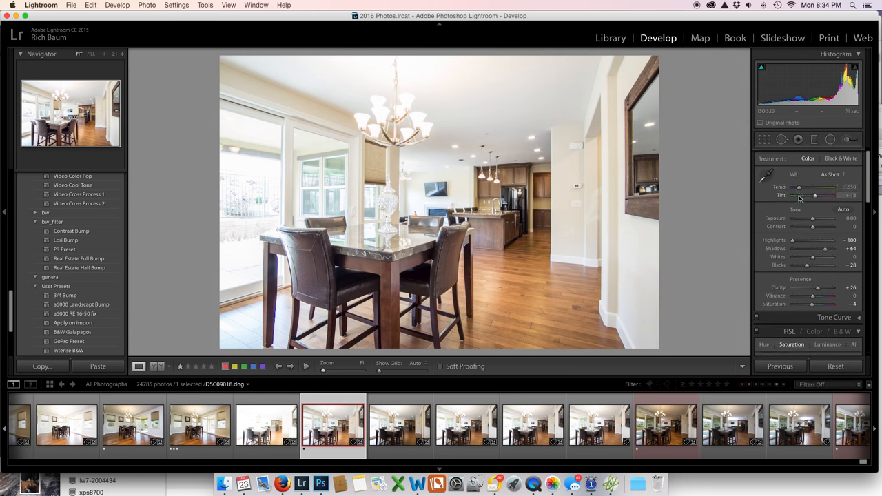
Scroll the Basic panel and give the bright dining-room shot a light Dehaze boost
scroll(down, 3)
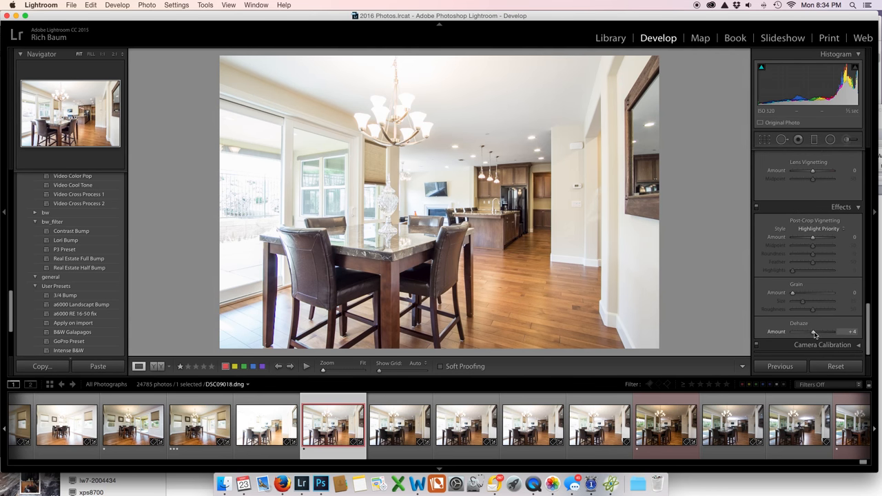
drag(812, 331, 829, 330)
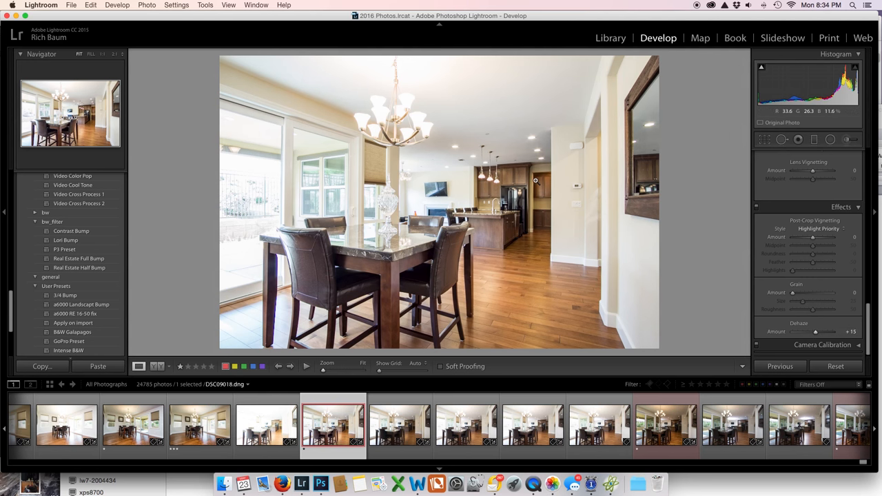
mouse_move(535, 181)
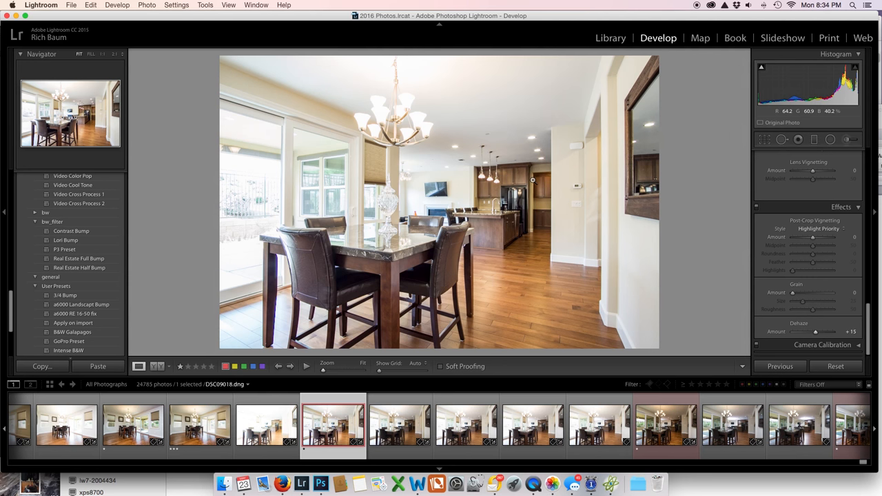
mouse_move(626, 127)
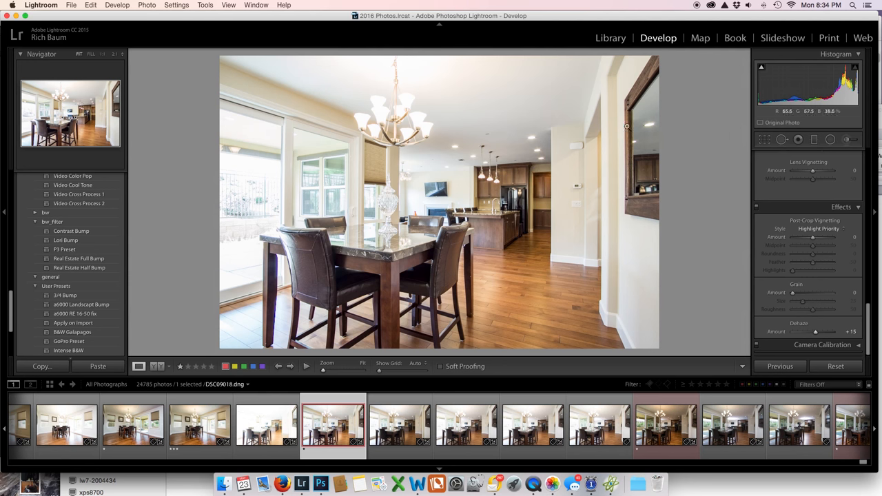
mouse_move(589, 178)
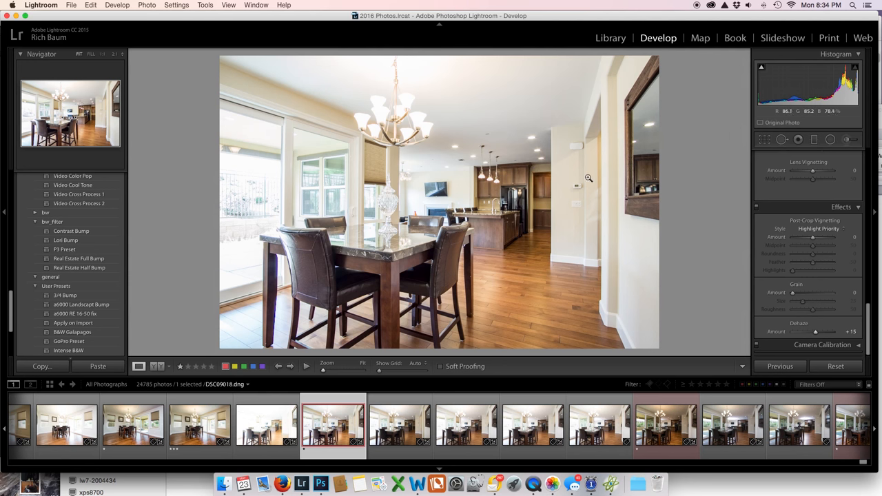
mouse_move(543, 185)
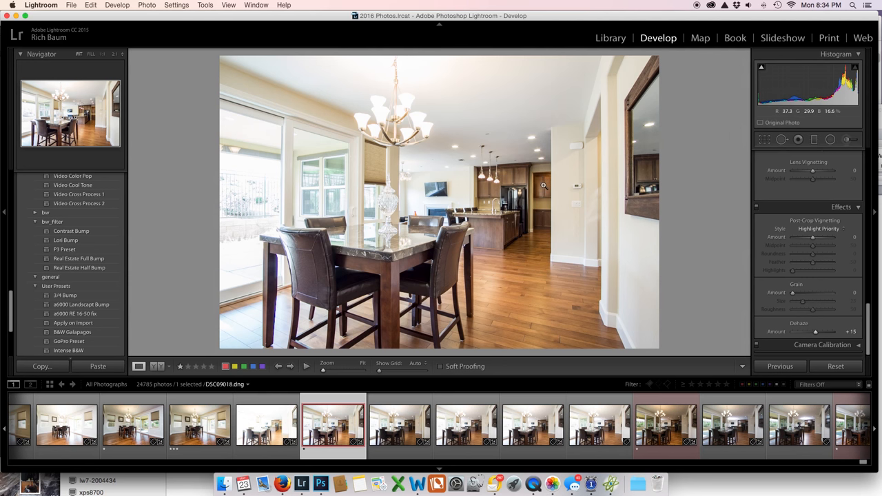
mouse_move(543, 179)
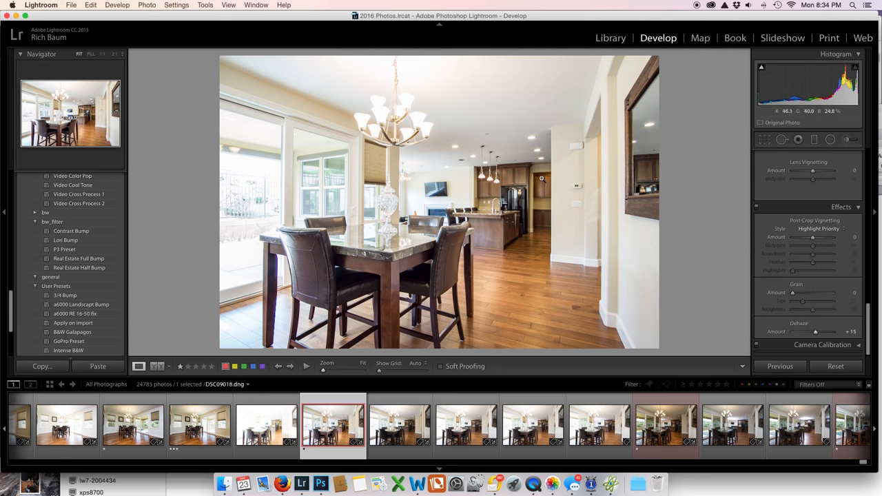
mouse_move(386, 228)
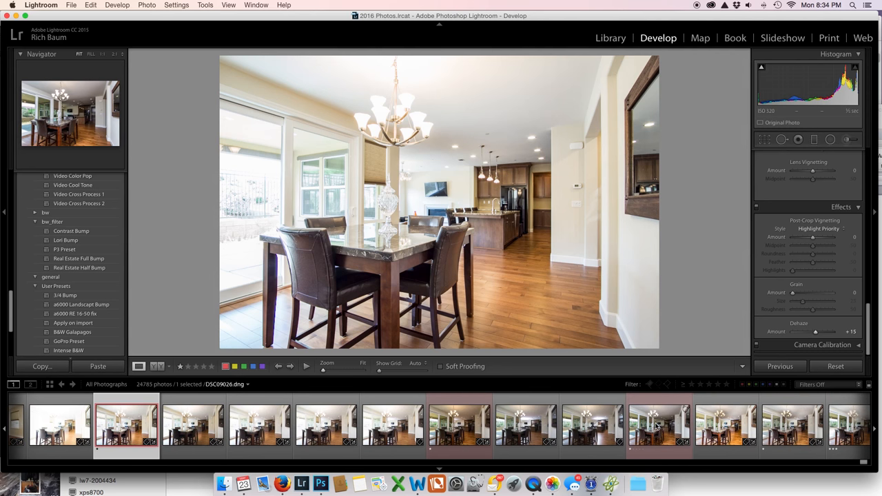
Reset the other dining-room shot and apply the Real Estate Full Bump preset
click(659, 425)
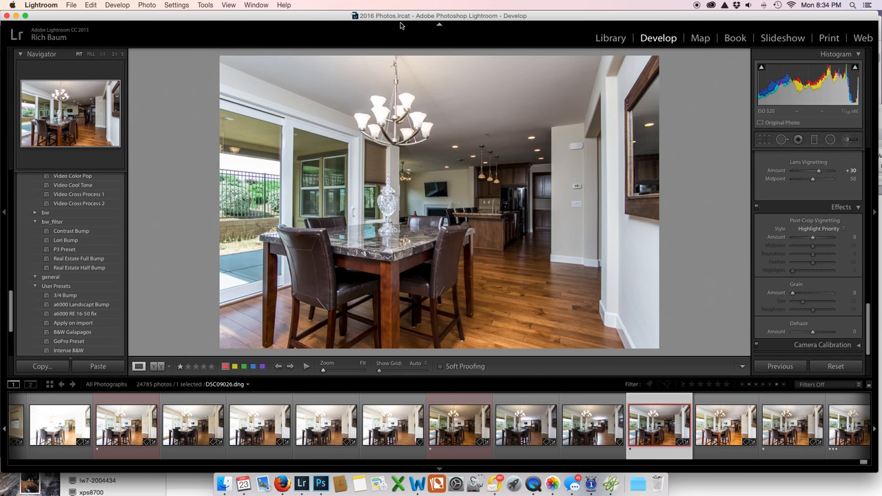
mouse_move(385, 206)
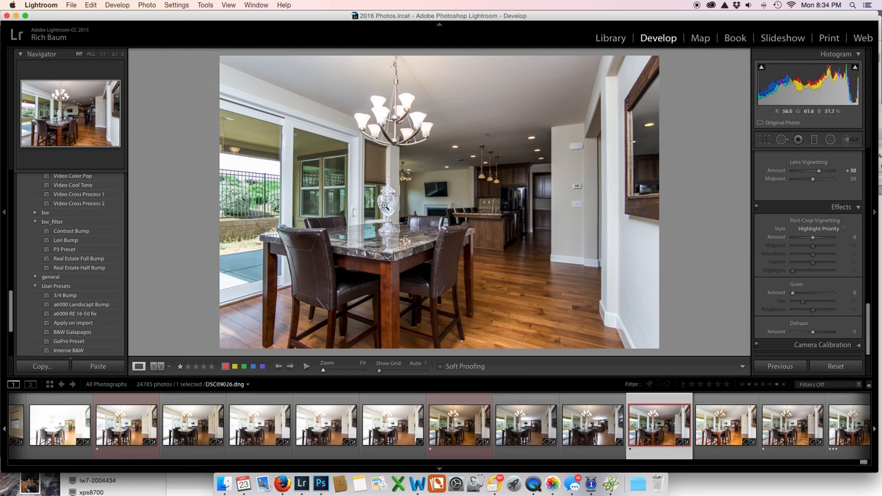
mouse_move(490, 207)
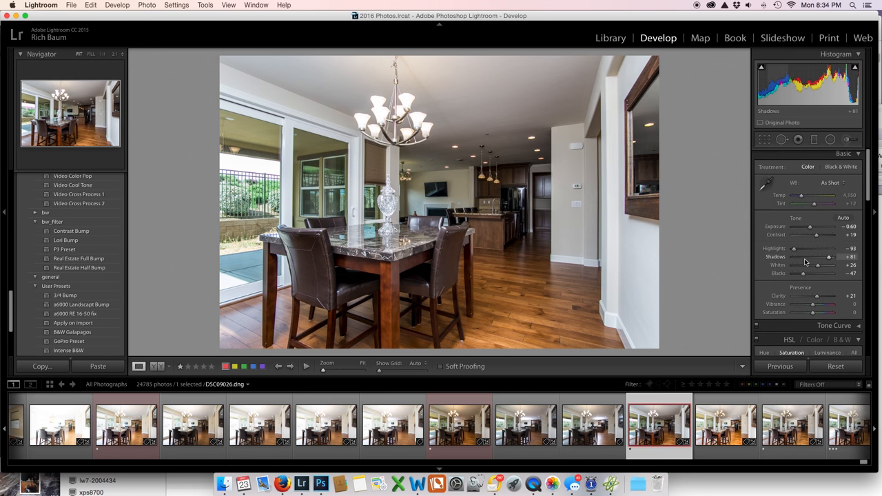
click(835, 366)
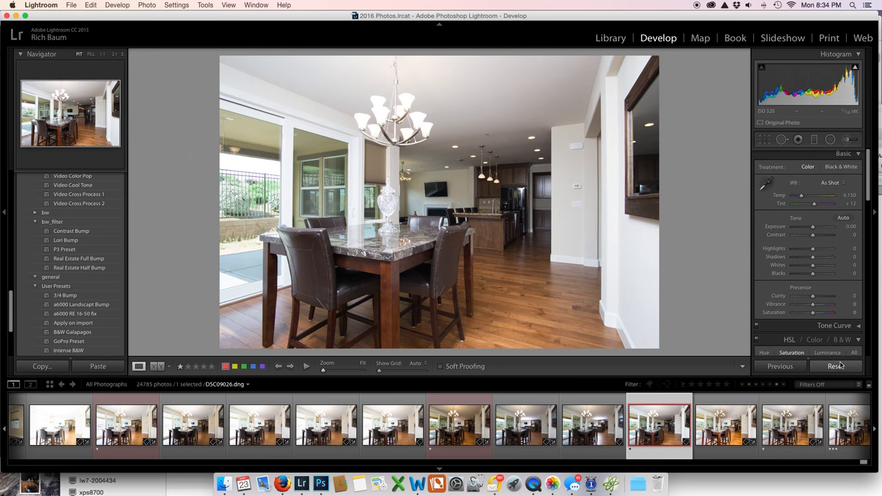
mouse_move(489, 146)
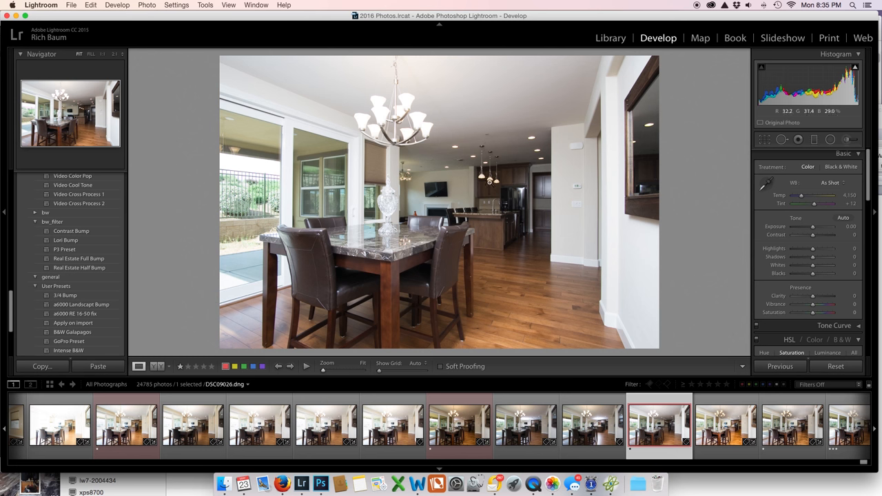
mouse_move(549, 194)
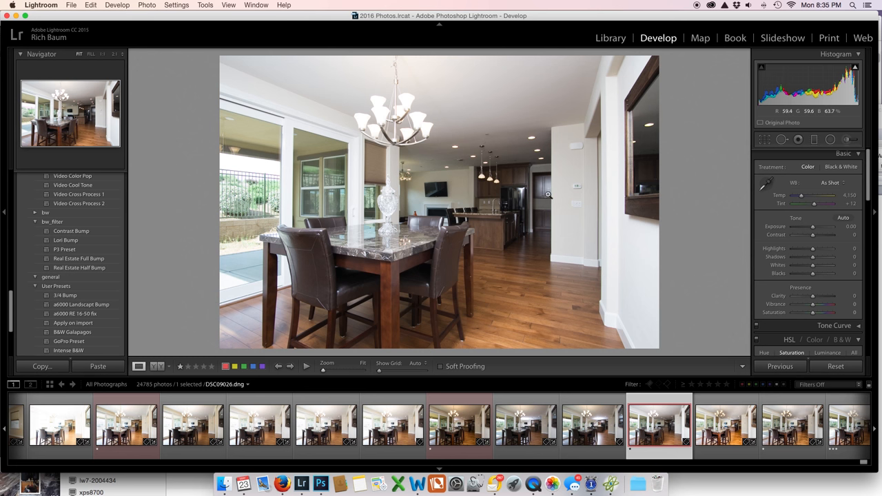
mouse_move(480, 260)
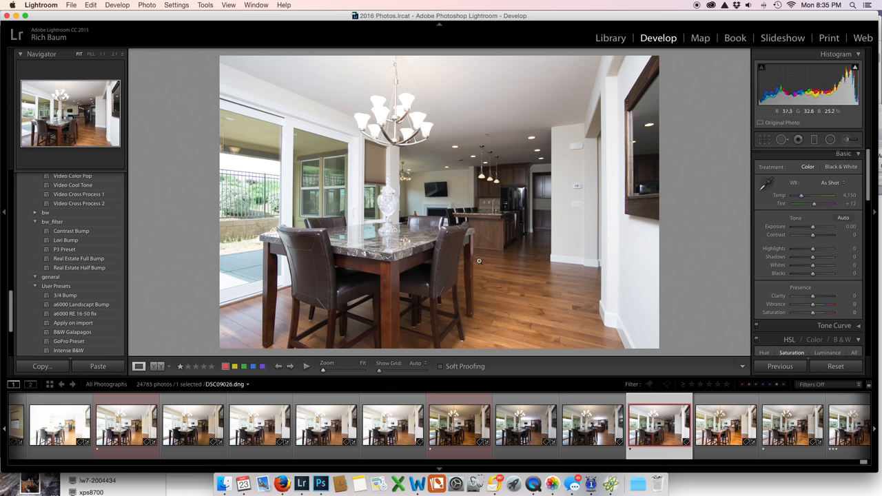
mouse_move(532, 190)
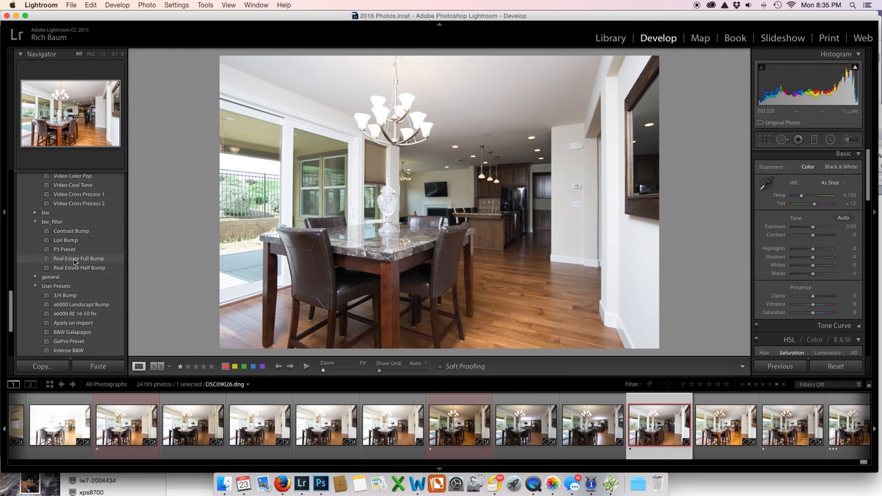
click(78, 257)
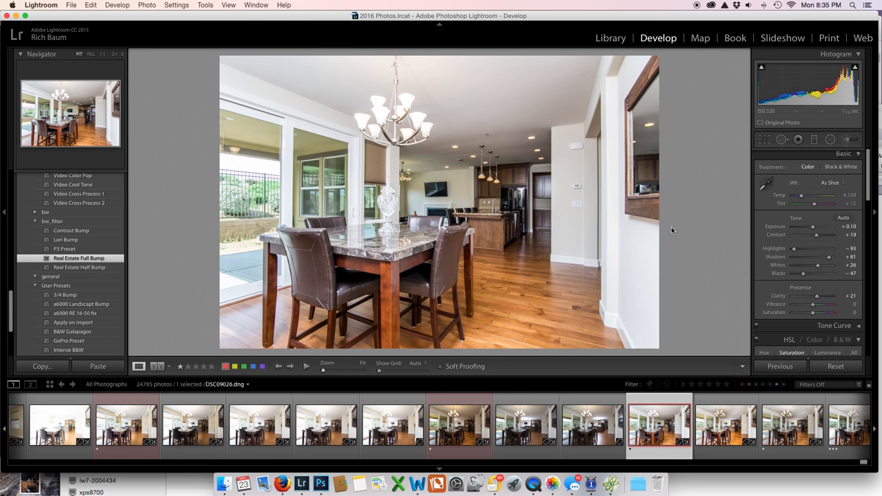
mouse_move(813, 226)
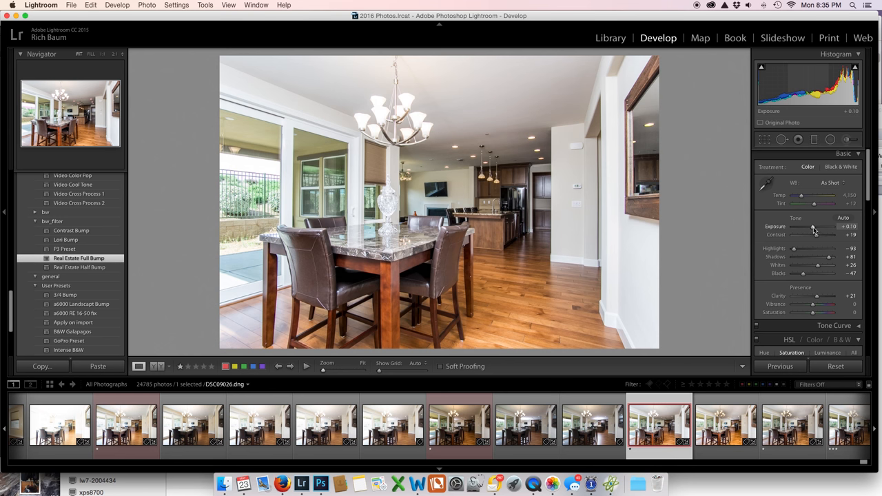
Fine-tune the preset look with Exposure and Saturation, then move to the next filmstrip photo
drag(816, 226, 806, 226)
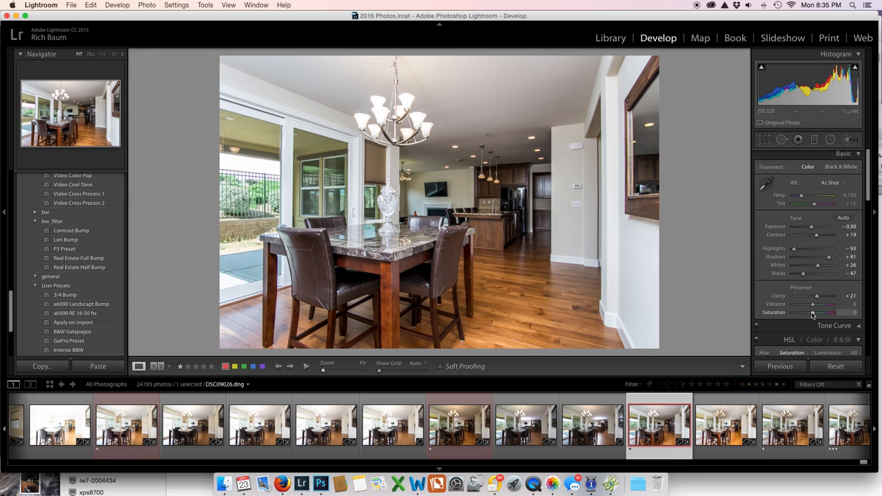
drag(814, 312, 838, 313)
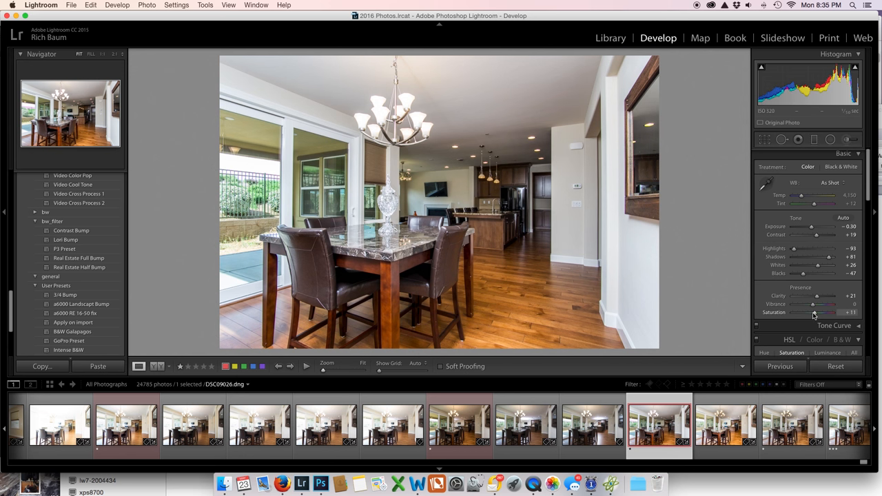
mouse_move(748, 235)
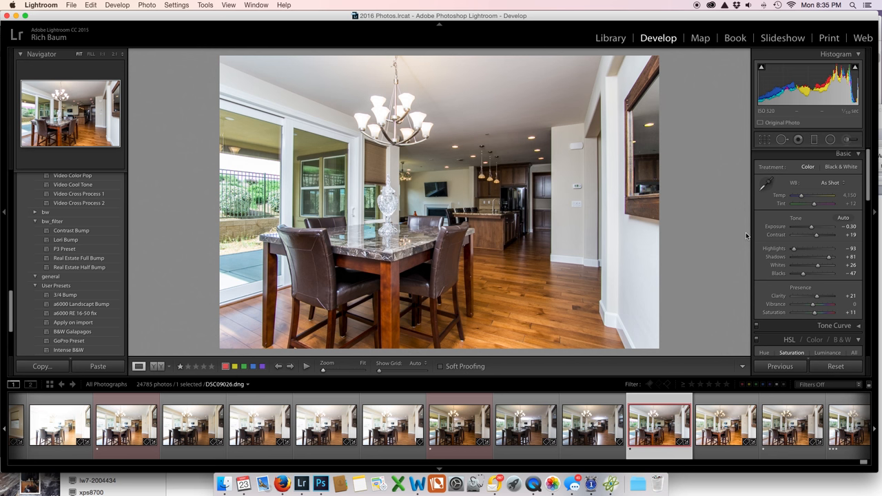
mouse_move(532, 172)
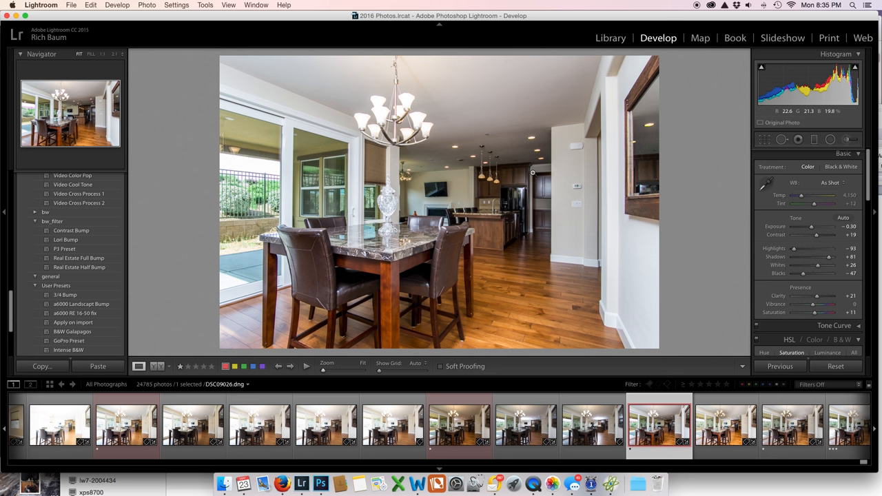
mouse_move(772, 237)
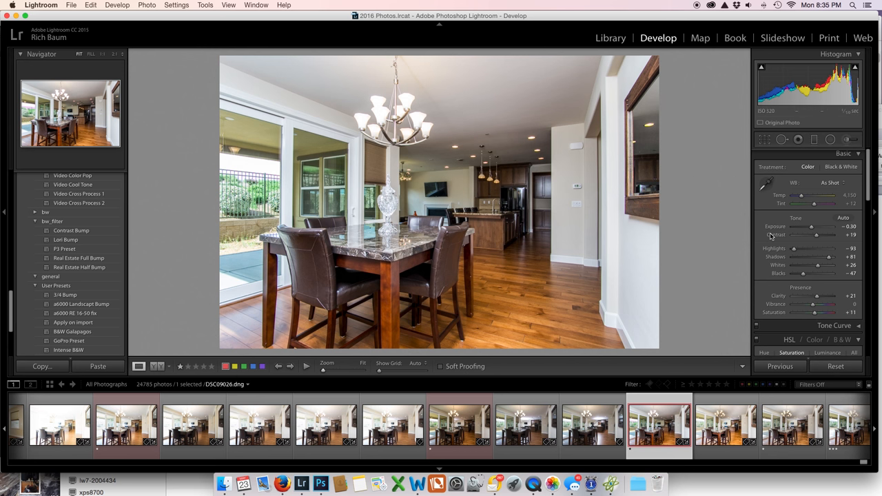
mouse_move(472, 364)
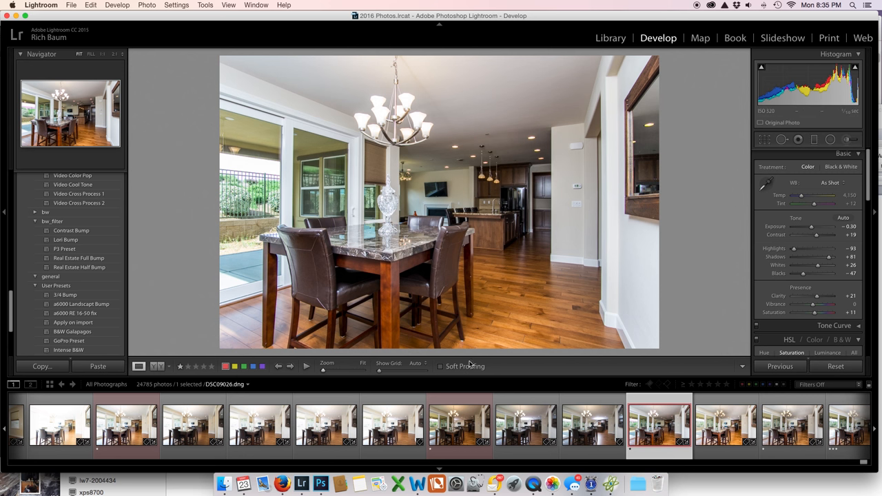
mouse_move(370, 115)
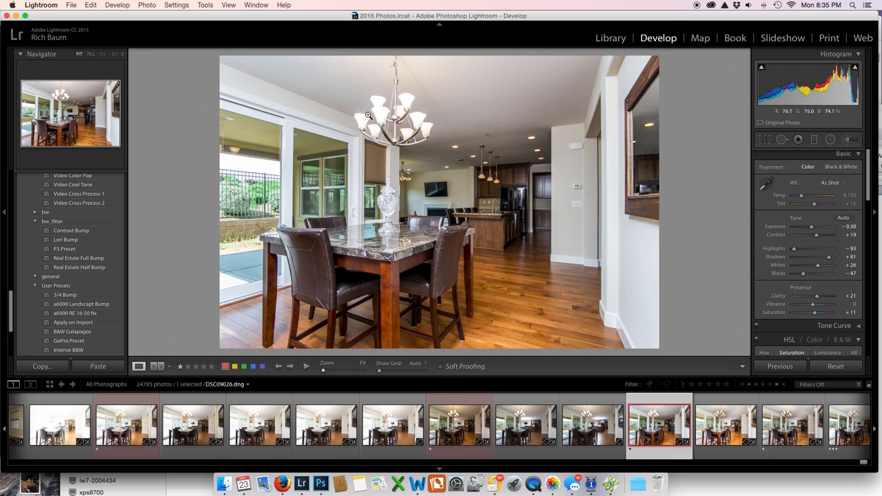
mouse_move(378, 304)
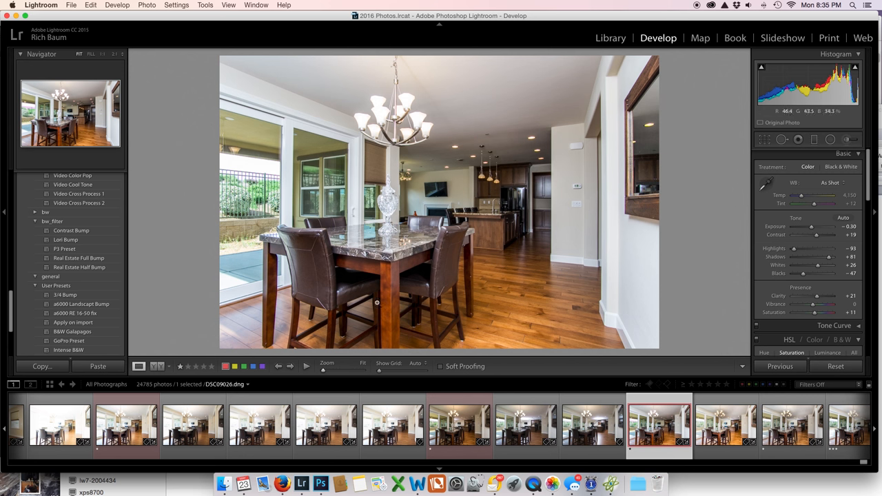
click(461, 428)
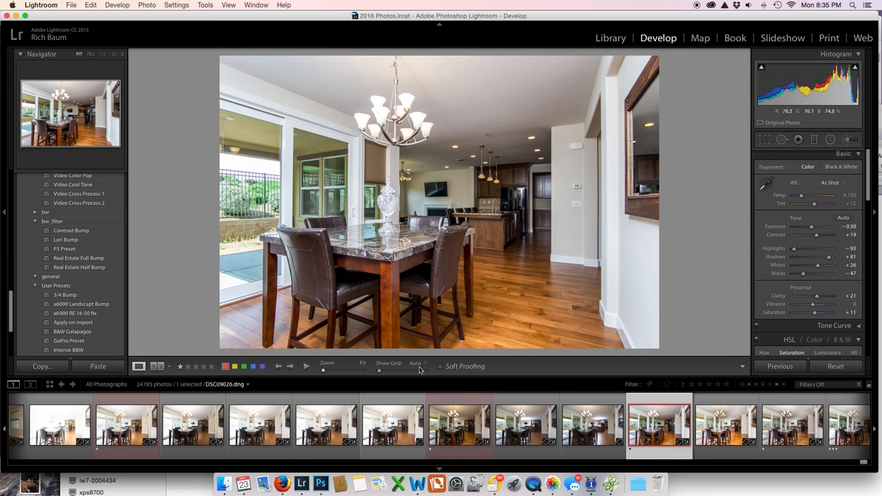
Reset the dark exposure and lift its shadows with Exposure, Highlights and Shadows adjustments
click(459, 424)
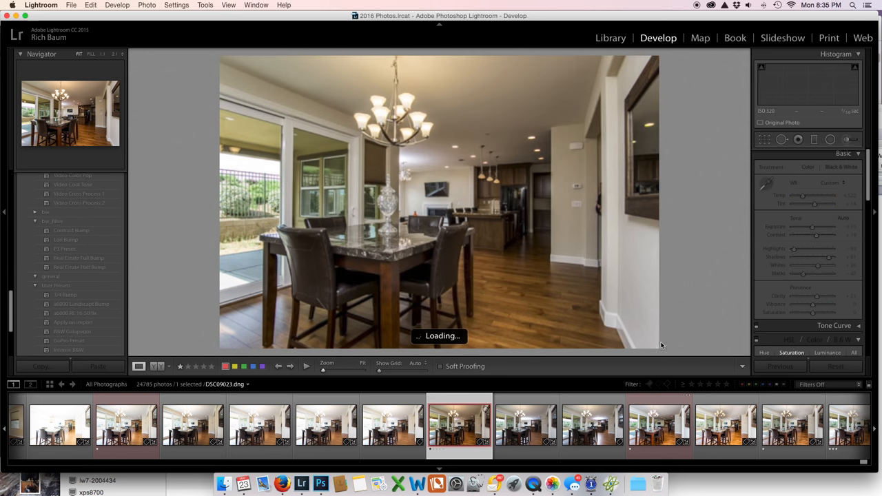
click(835, 367)
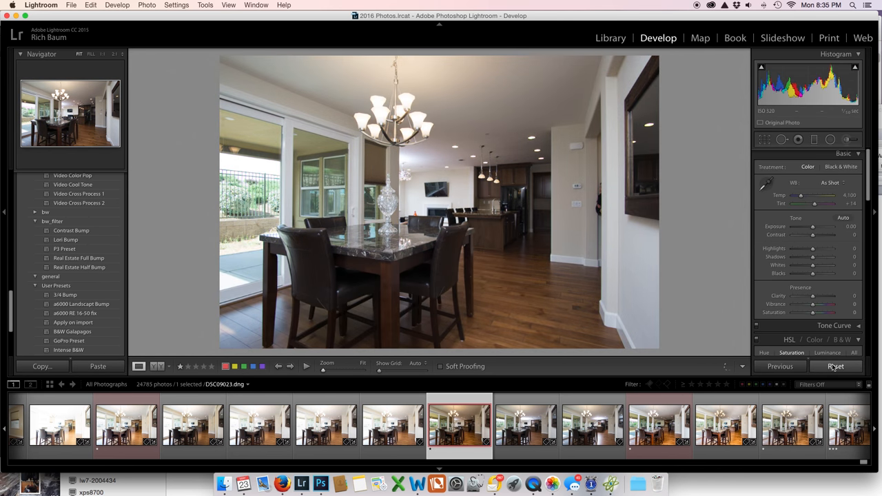
mouse_move(391, 102)
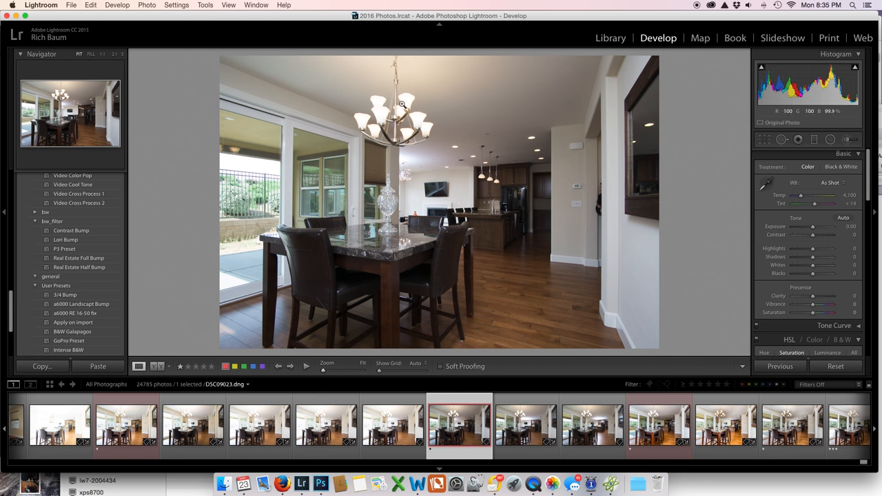
mouse_move(411, 102)
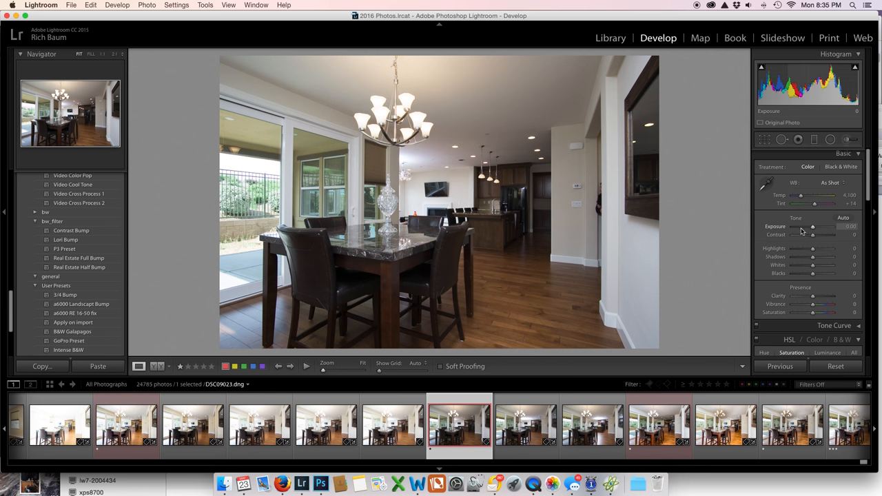
drag(812, 226, 812, 226)
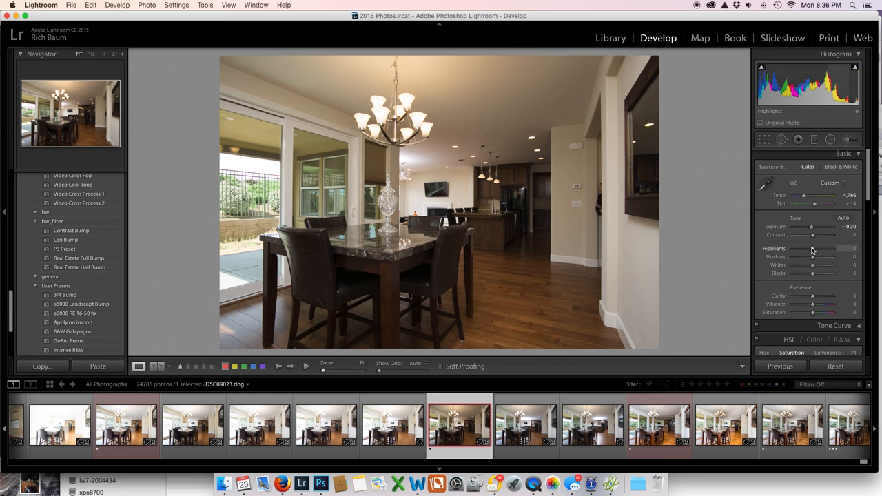
drag(813, 248, 792, 248)
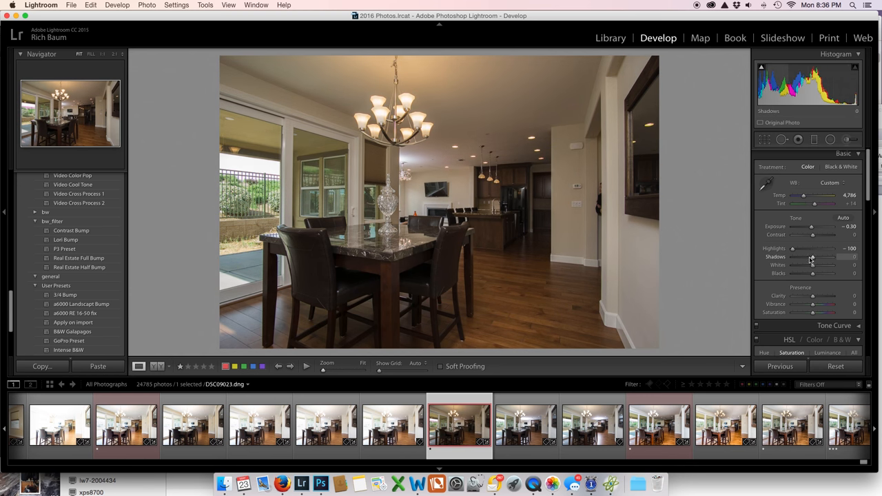
drag(813, 258, 828, 258)
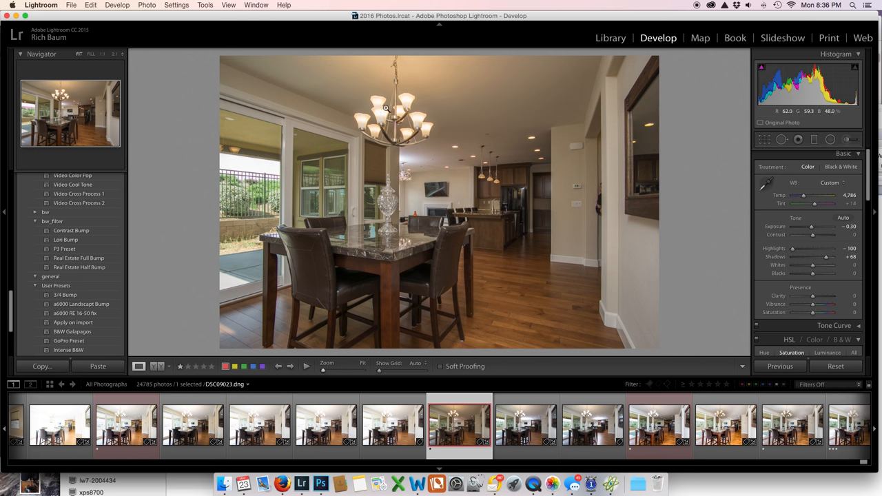
mouse_move(793, 212)
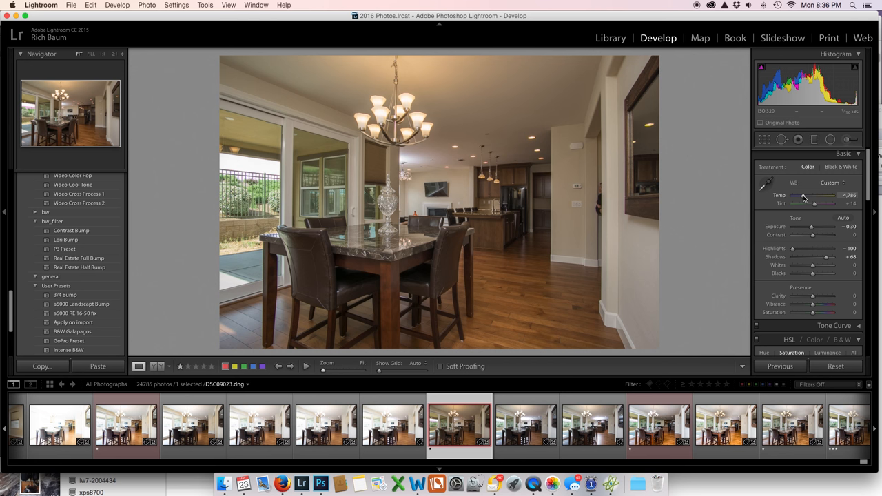
Cool the white balance slightly, tweak exposure, and select the brighter bracketed shot
drag(827, 200, 802, 199)
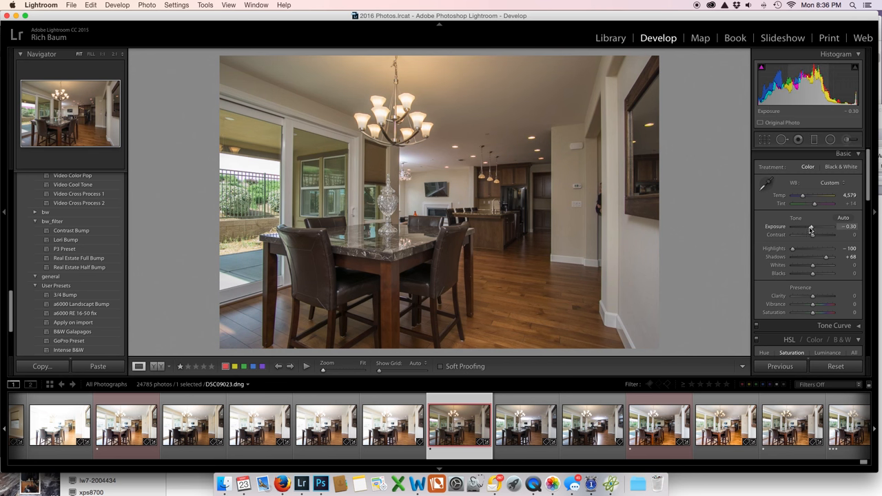
drag(812, 226, 811, 226)
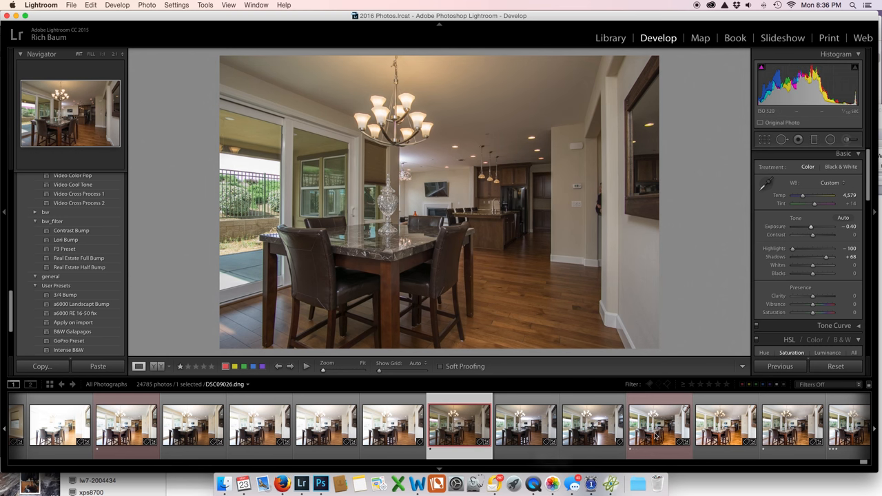
click(659, 425)
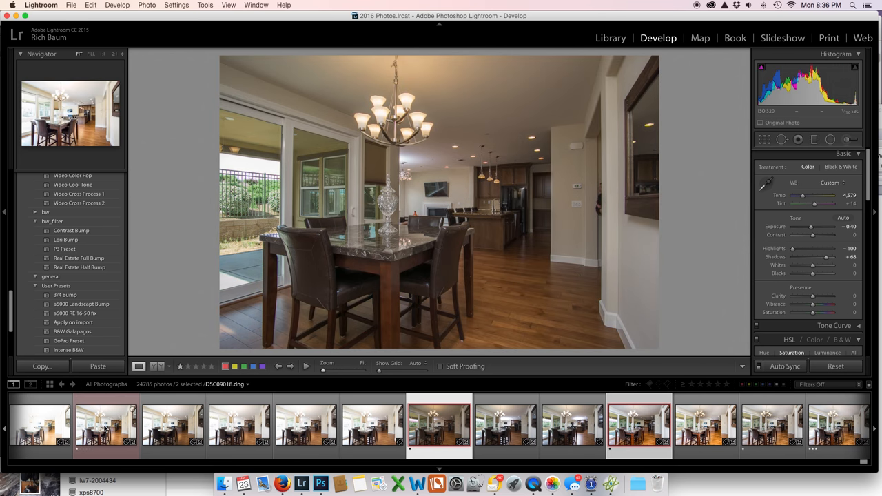
Add the bright exposure to the selection and send both to Photoshop via Edit In > Open as Layers
click(106, 426)
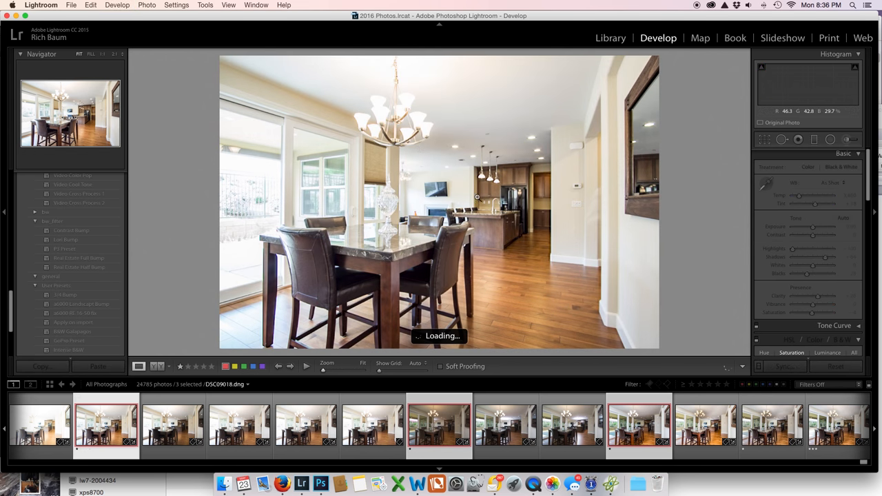
right_click(476, 195)
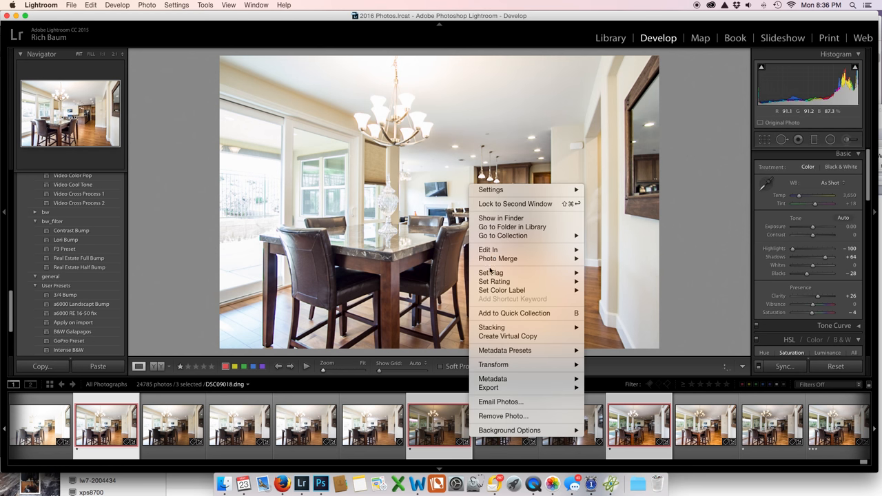
mouse_move(496, 249)
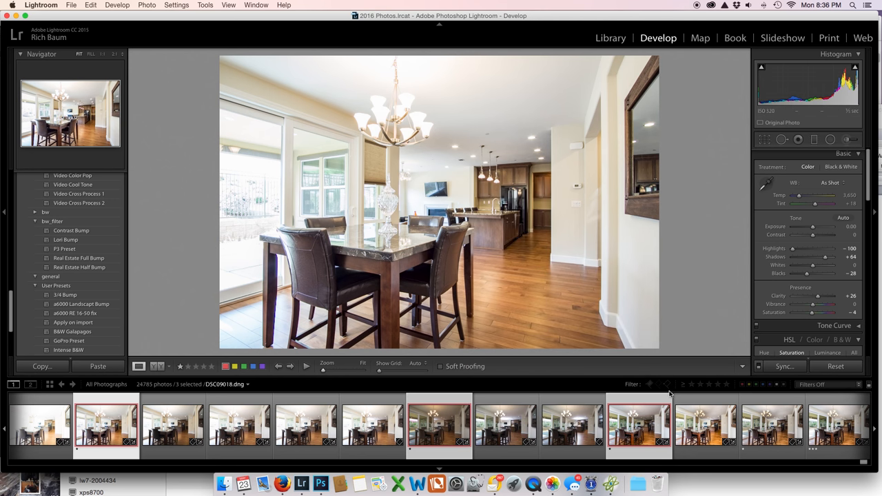
click(320, 482)
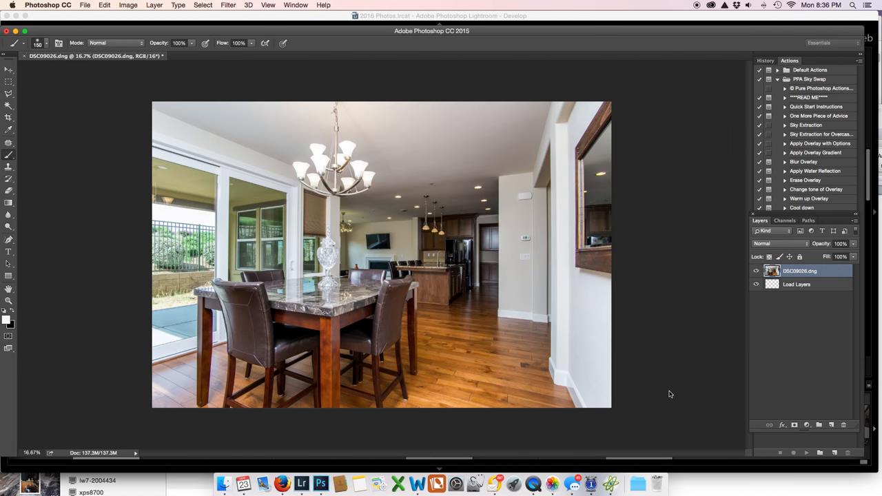
mouse_move(670, 391)
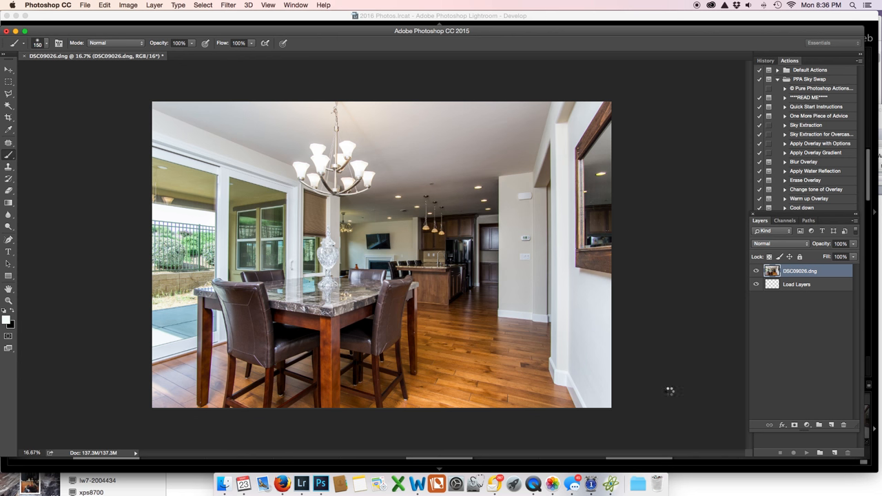
mouse_move(670, 391)
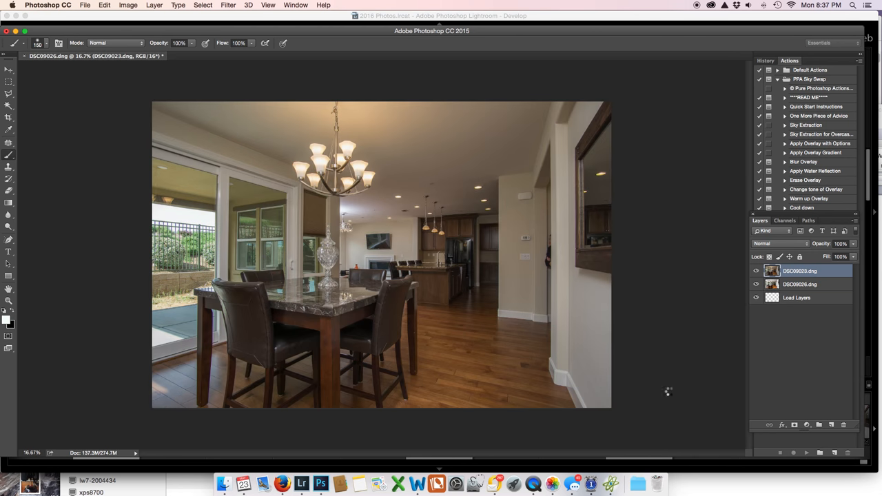
mouse_move(668, 391)
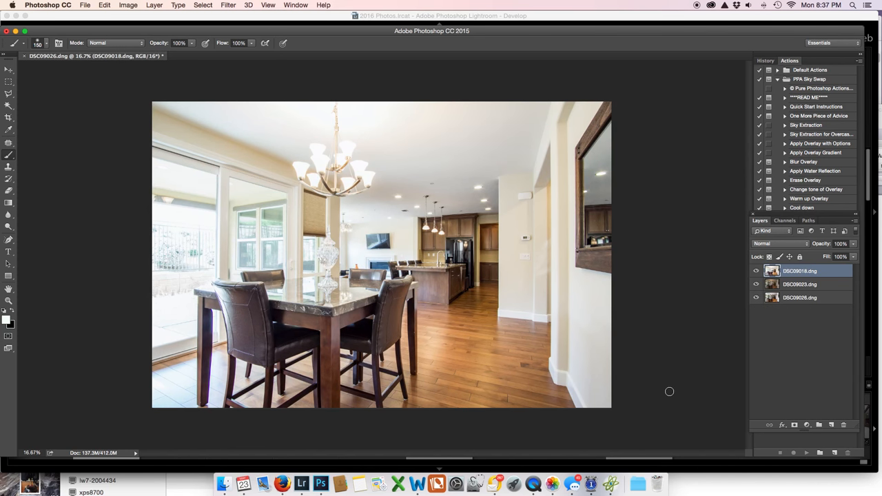
mouse_move(590, 269)
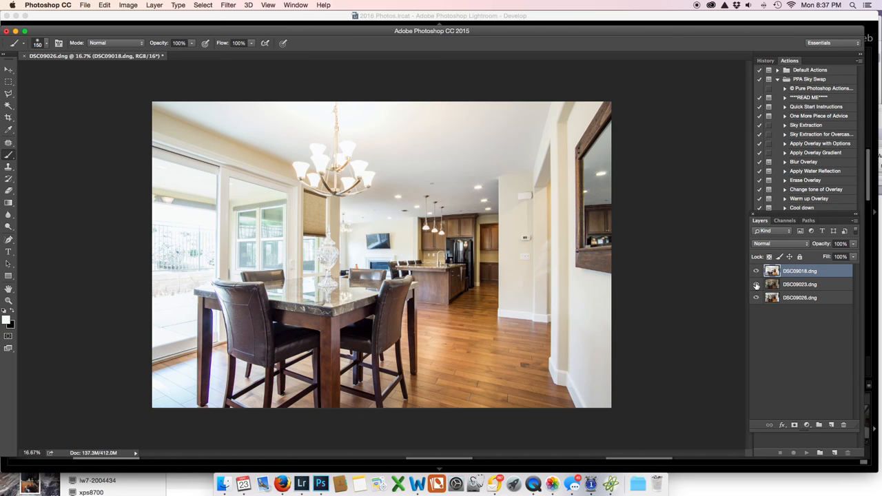
Rename the three exposure layers Amb, Globe and Room
click(756, 284)
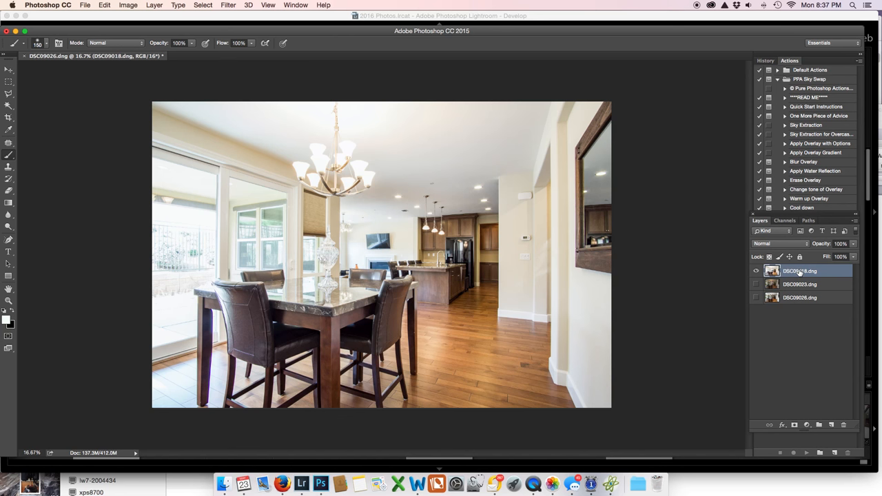
double_click(800, 270)
text(Amb)
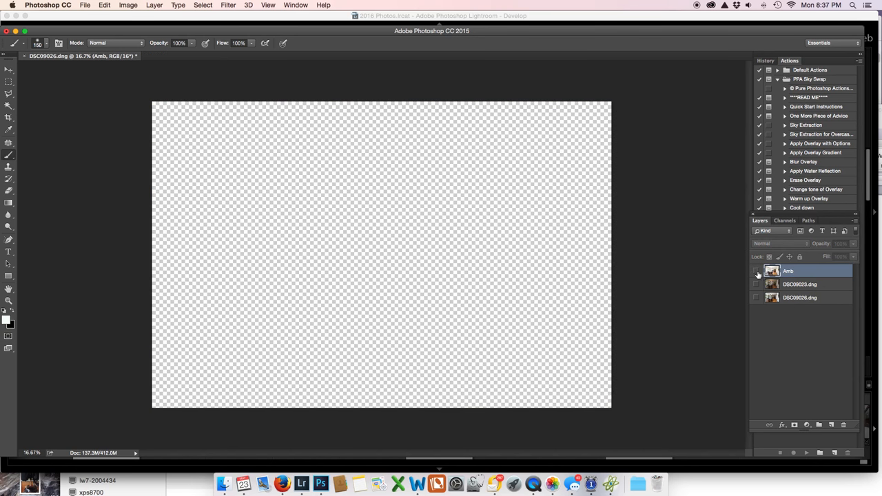
click(755, 284)
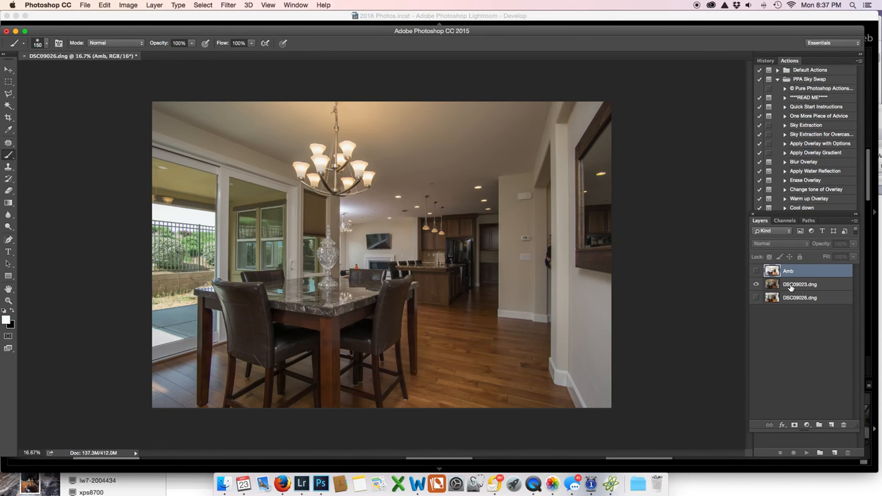
double_click(799, 284)
text(Globe)
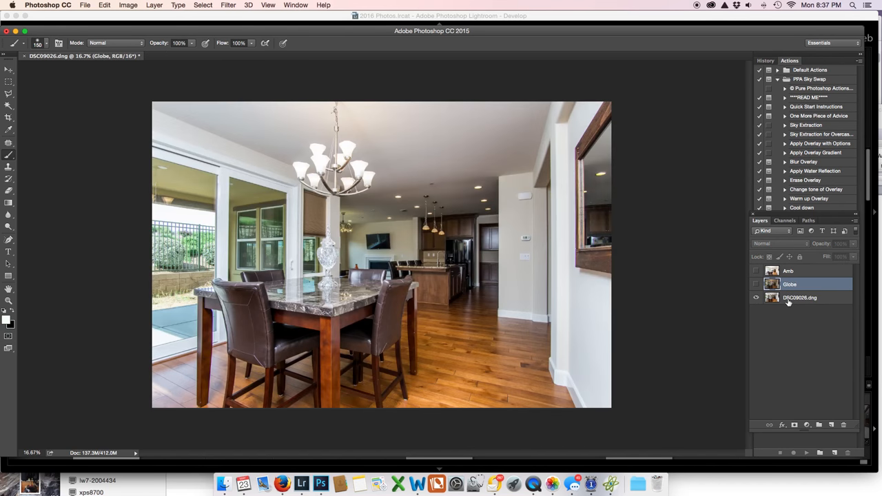
double_click(800, 297)
text(Room)
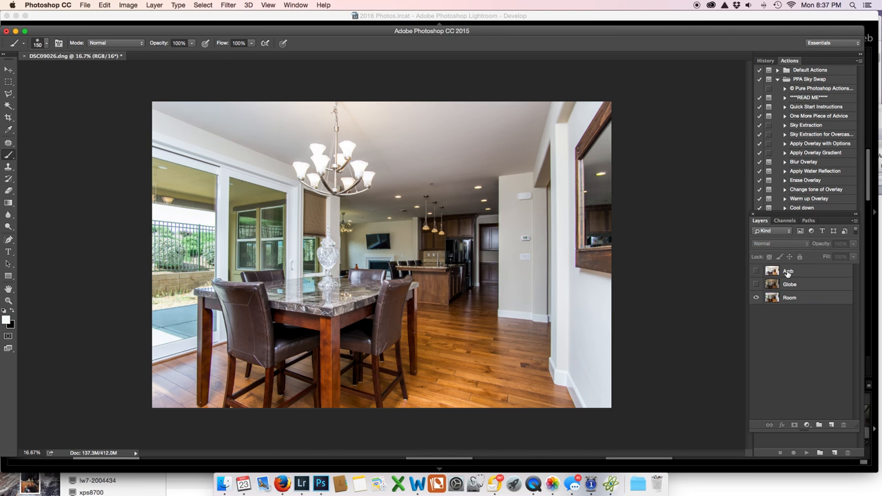
Move the Globe layer above Amb and select the Amb layer
double_click(790, 284)
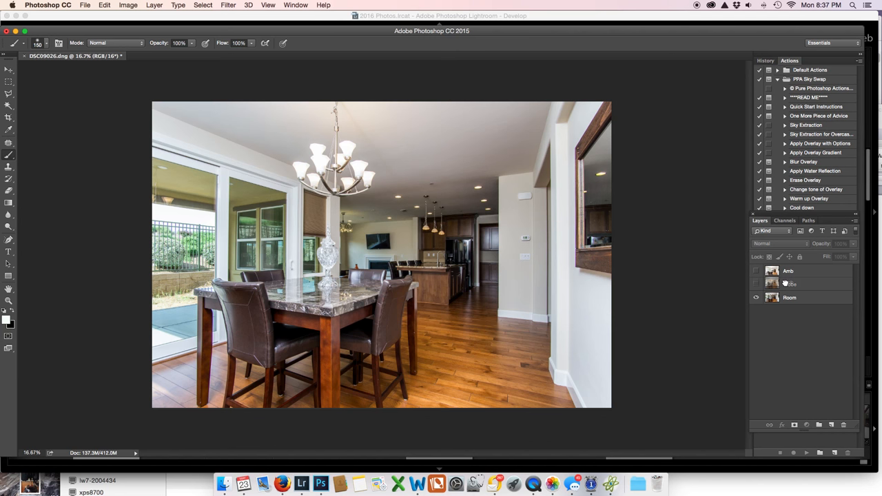
click(800, 284)
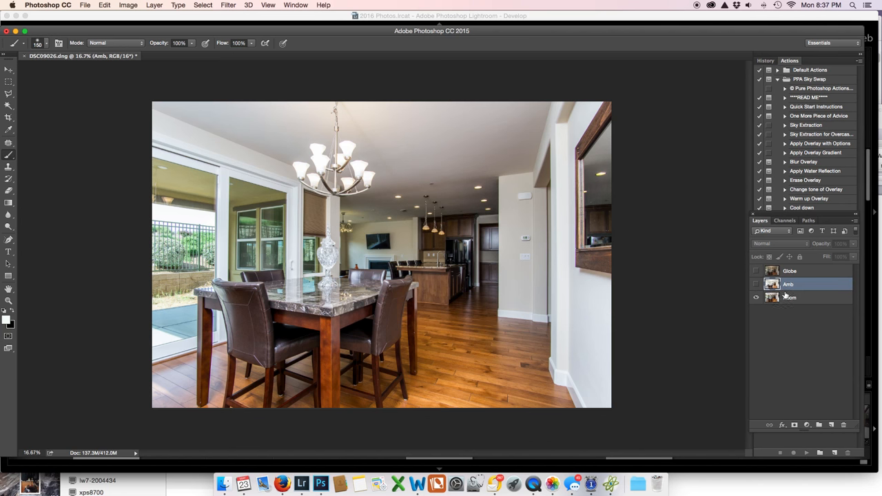
mouse_move(791, 265)
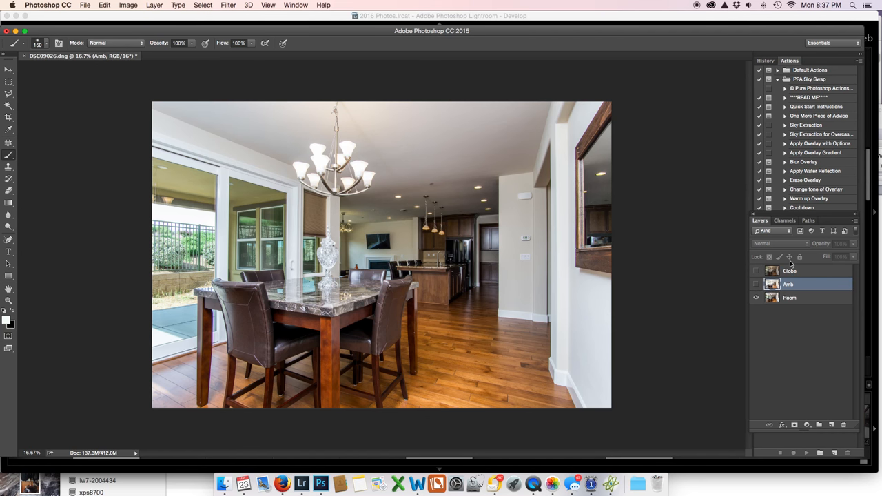
click(756, 284)
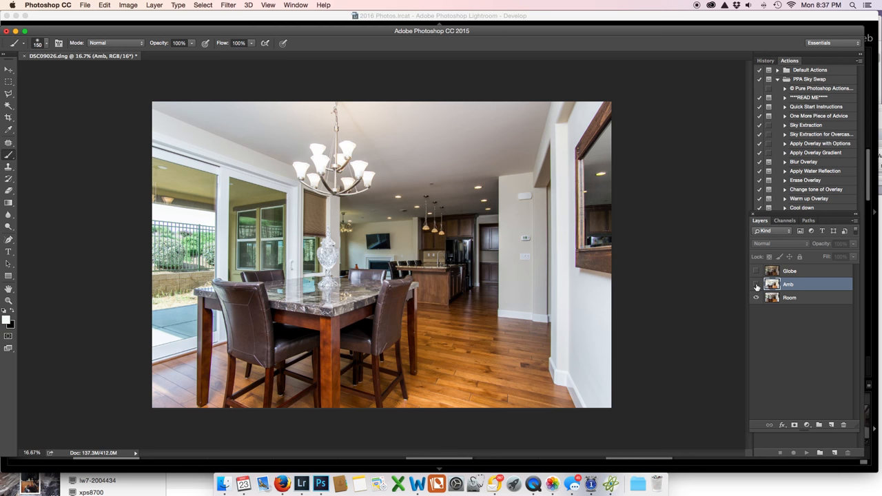
click(756, 284)
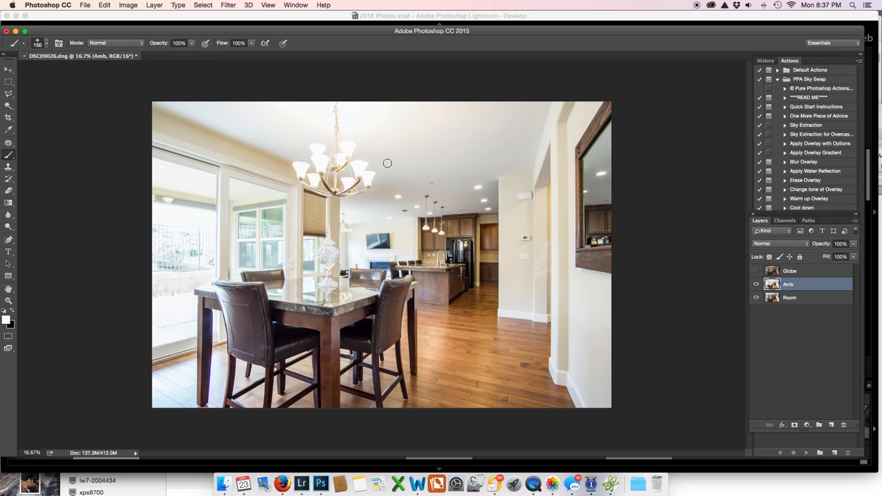
mouse_move(727, 375)
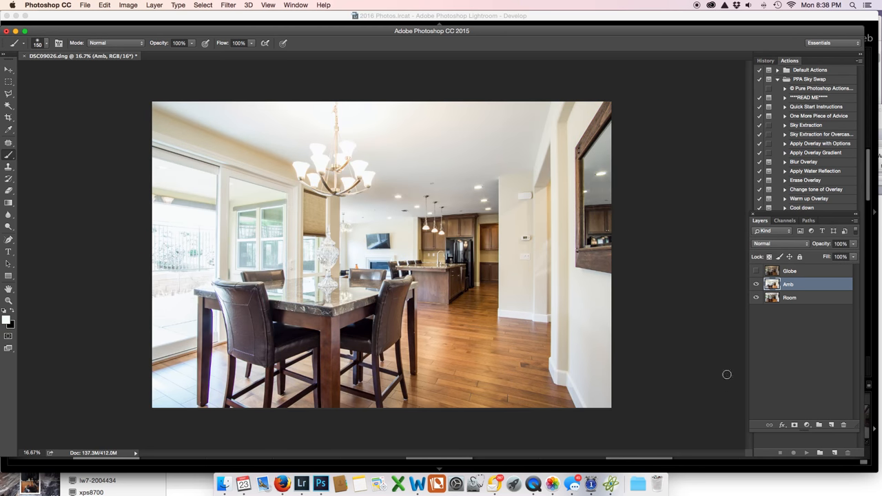
mouse_move(738, 438)
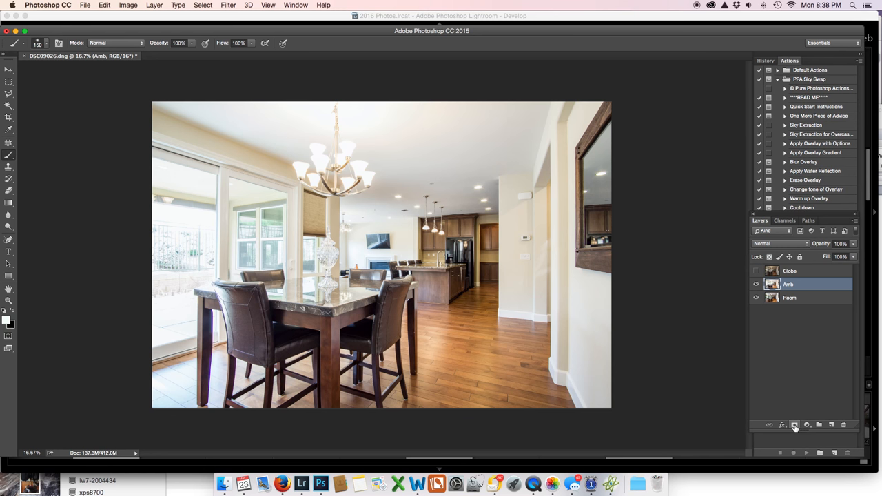
mouse_move(794, 425)
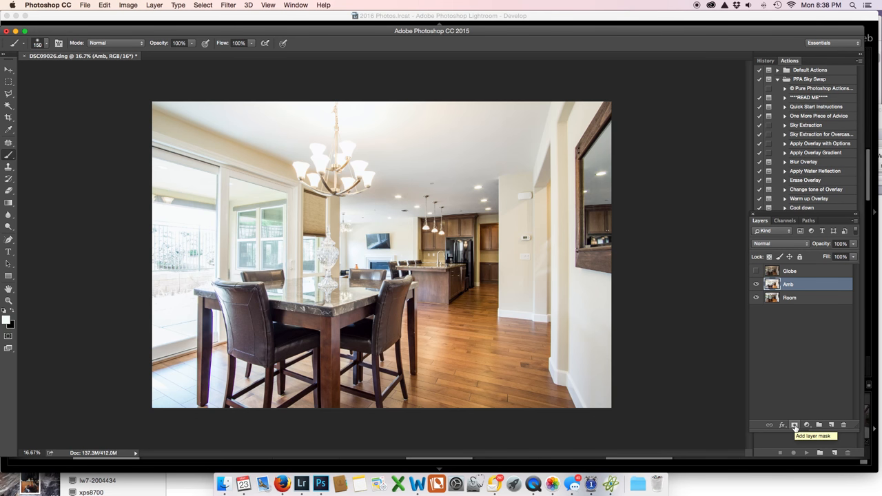
click(794, 425)
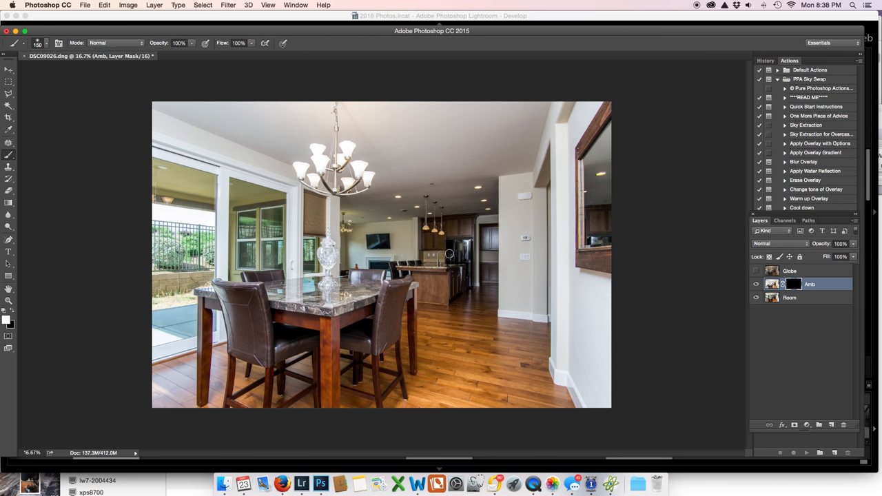
mouse_move(487, 196)
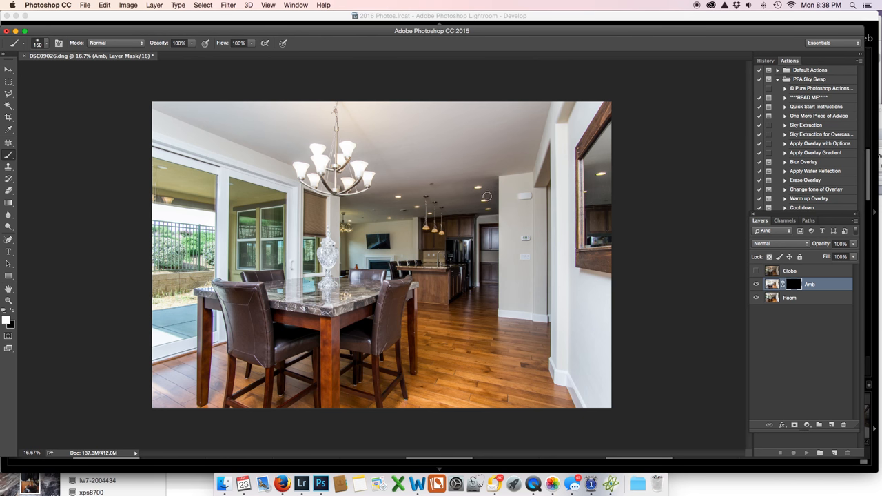
mouse_move(379, 200)
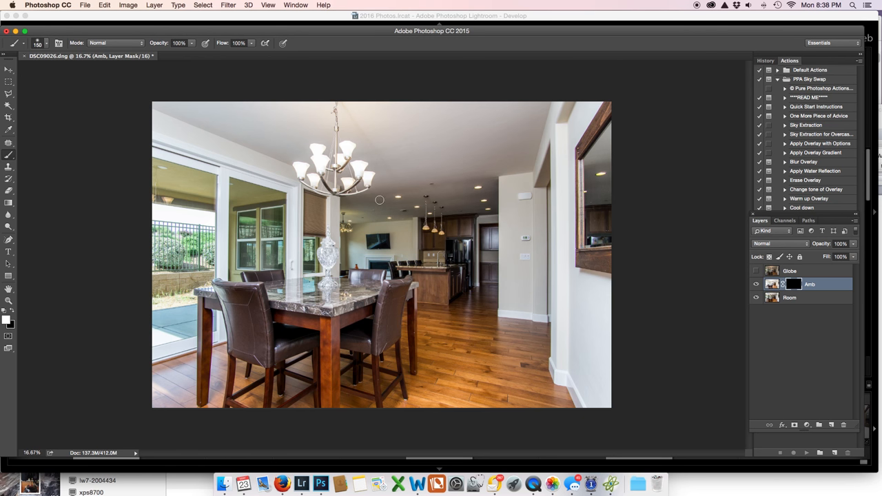
mouse_move(348, 112)
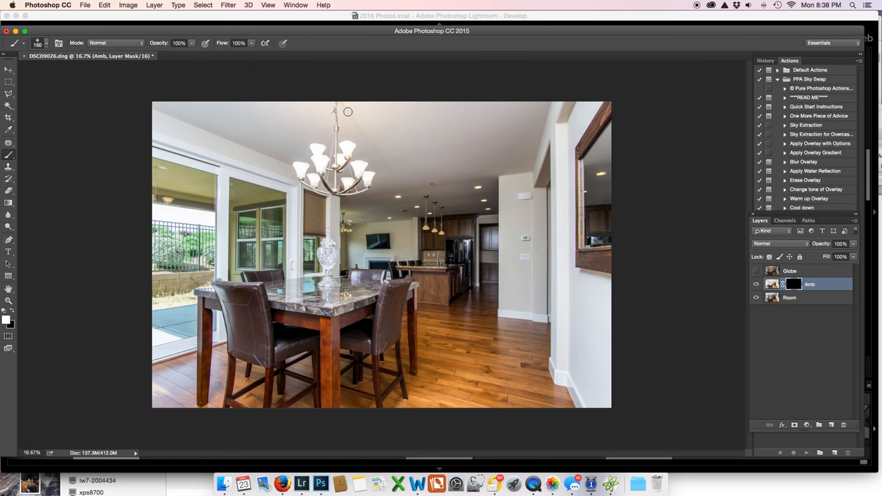
mouse_move(325, 134)
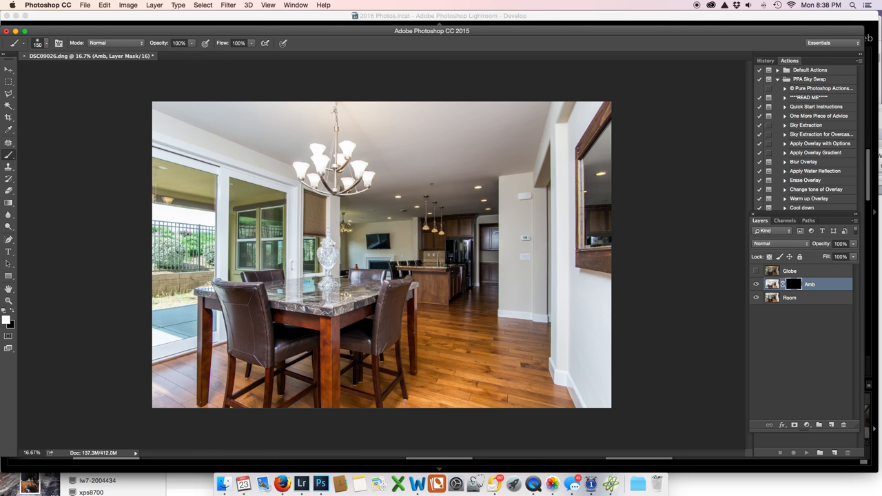
mouse_move(482, 284)
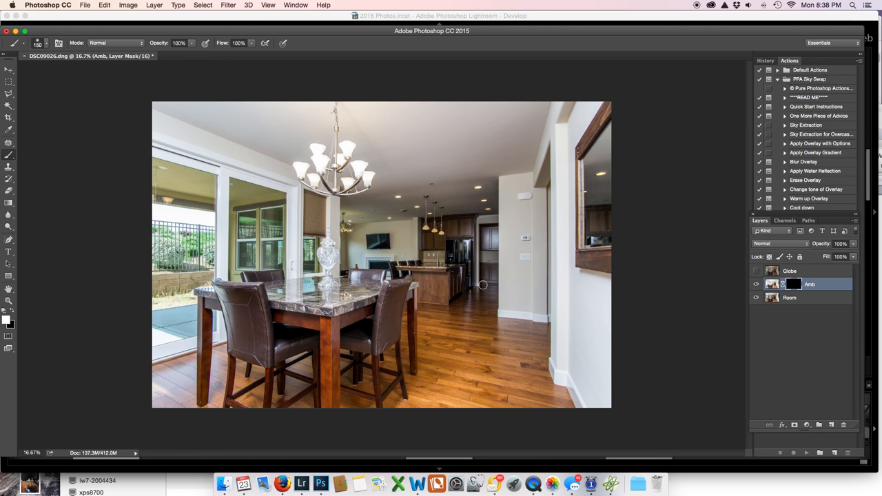
mouse_move(386, 211)
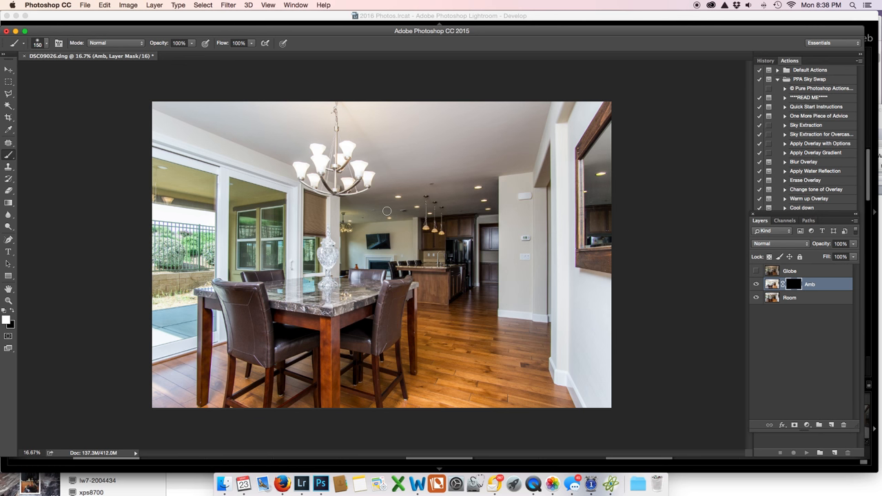
mouse_move(535, 309)
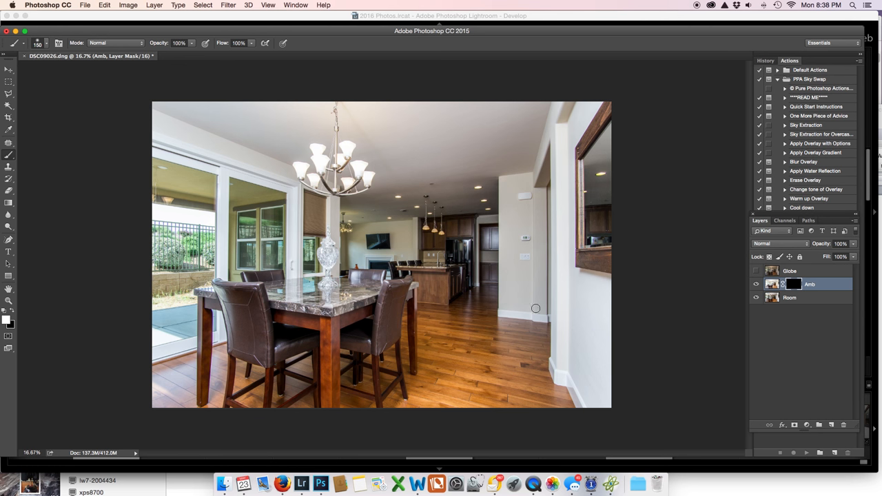
mouse_move(416, 476)
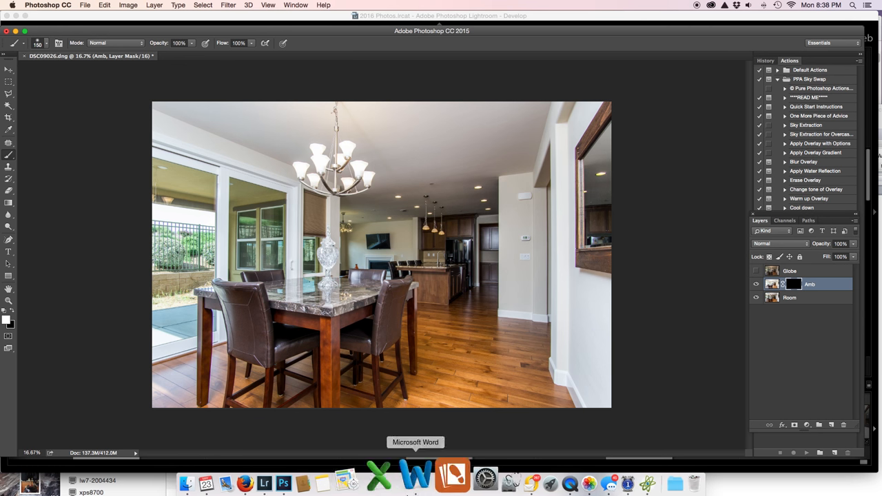
Switch to Lightroom from the Dock to view the original dining-room photo
click(300, 476)
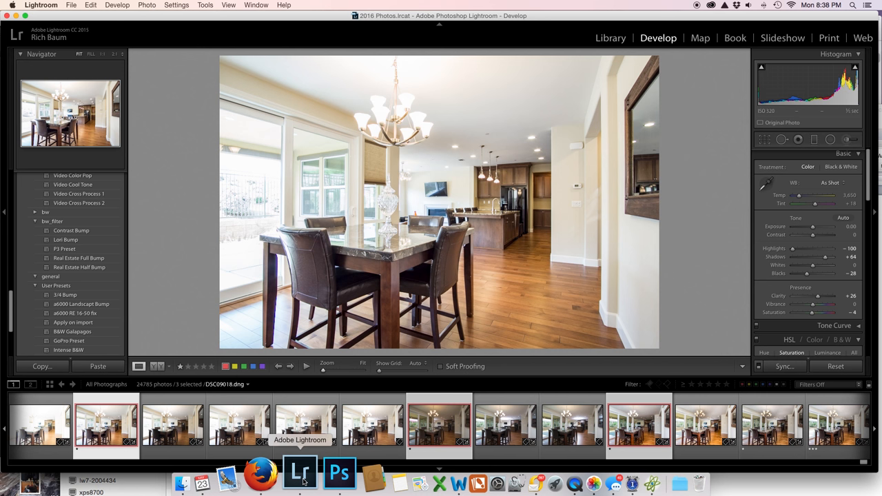
mouse_move(598, 229)
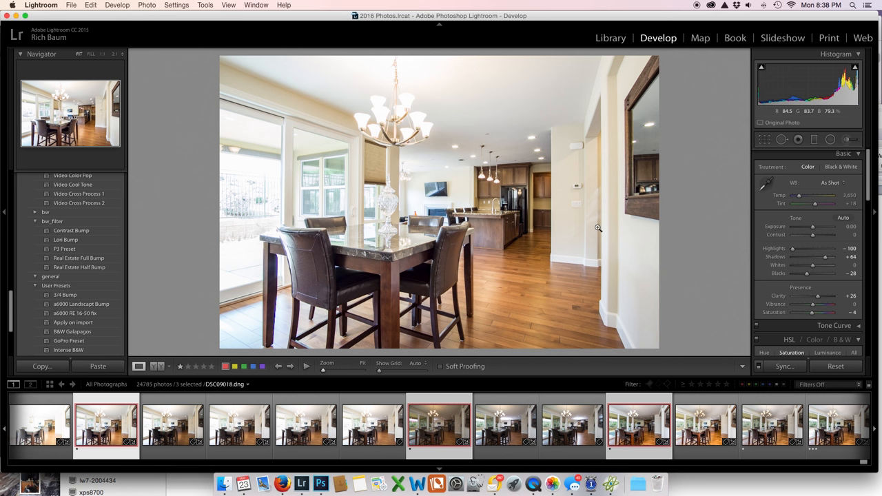
mouse_move(524, 188)
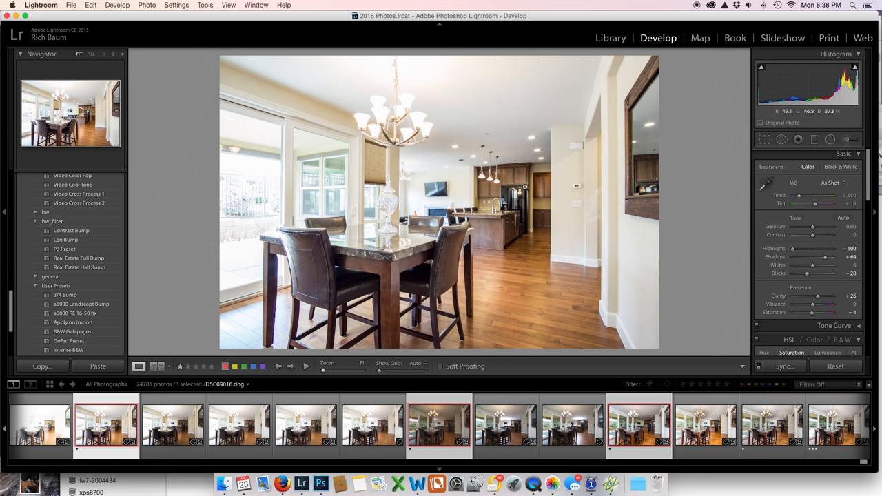
mouse_move(555, 209)
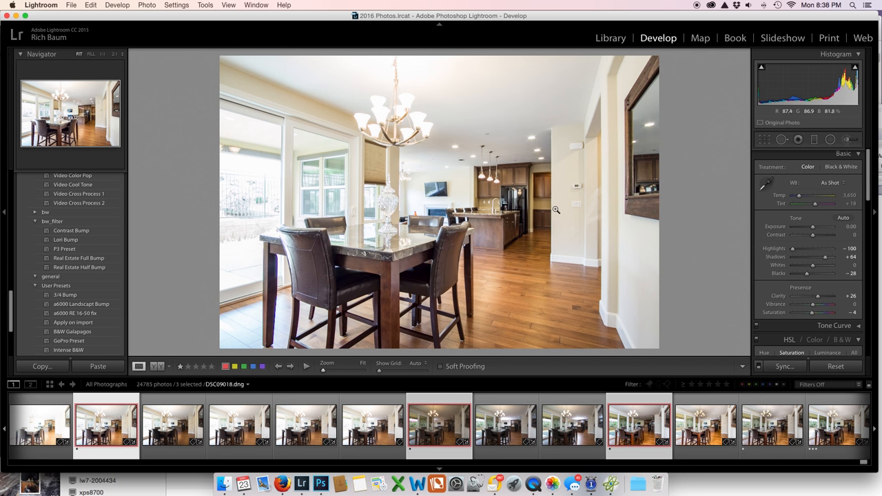
mouse_move(315, 472)
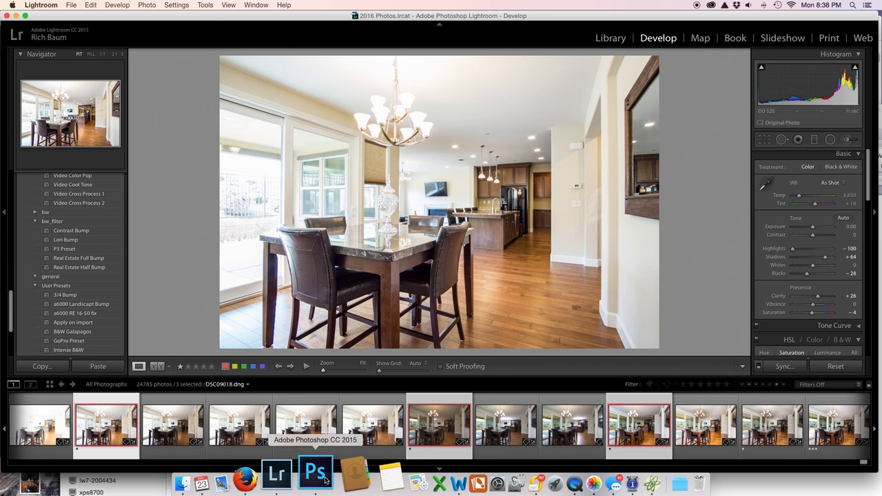
Return to Photoshop from the Dock to continue the layered blend
click(316, 474)
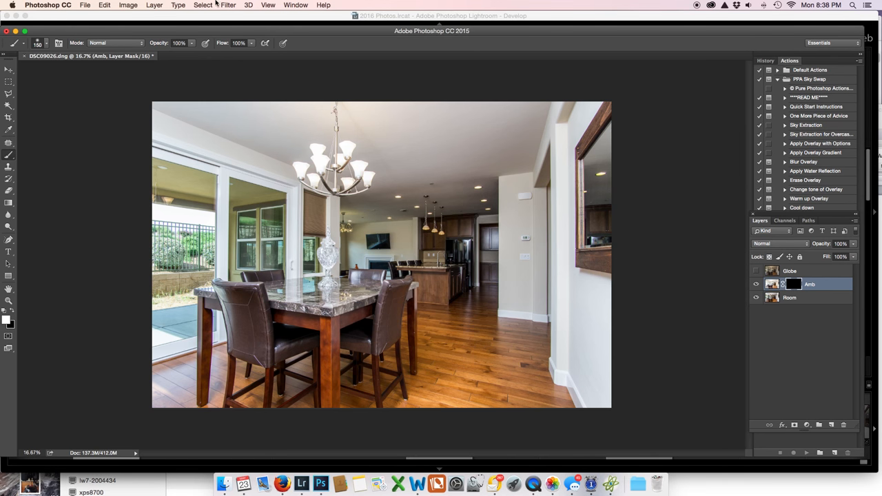
mouse_move(10, 320)
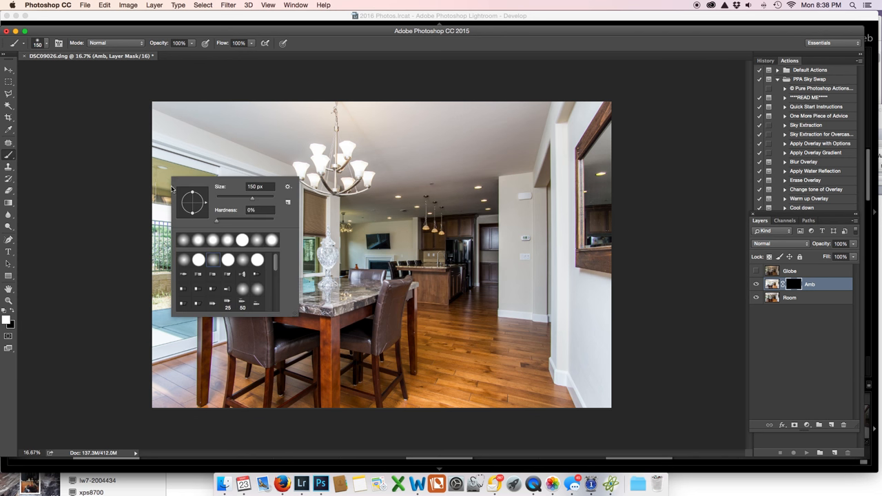
mouse_move(194, 63)
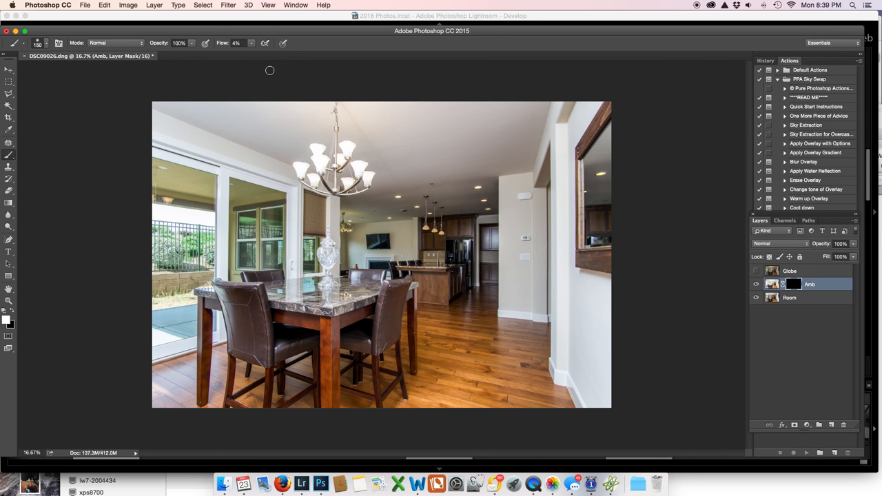
mouse_move(394, 168)
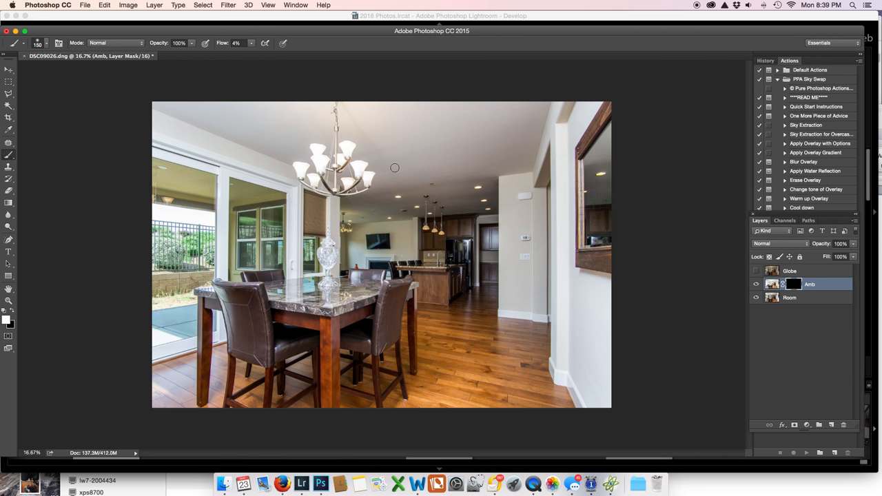
mouse_move(474, 188)
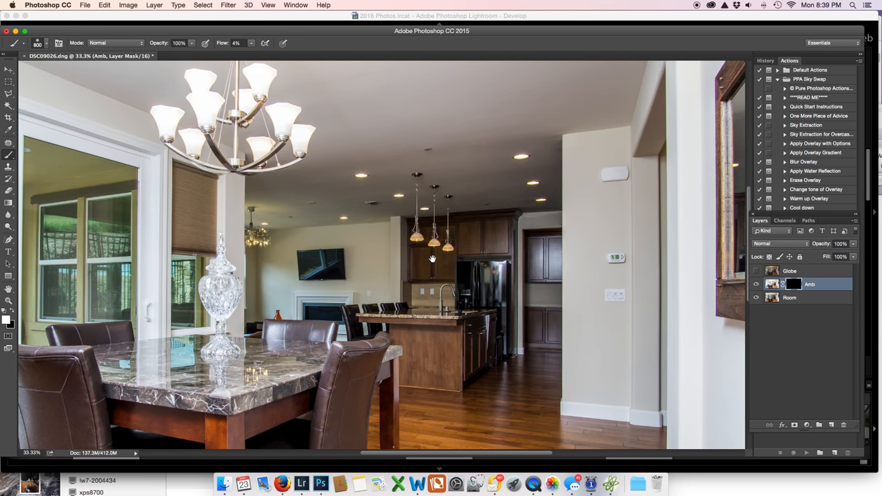
mouse_move(503, 259)
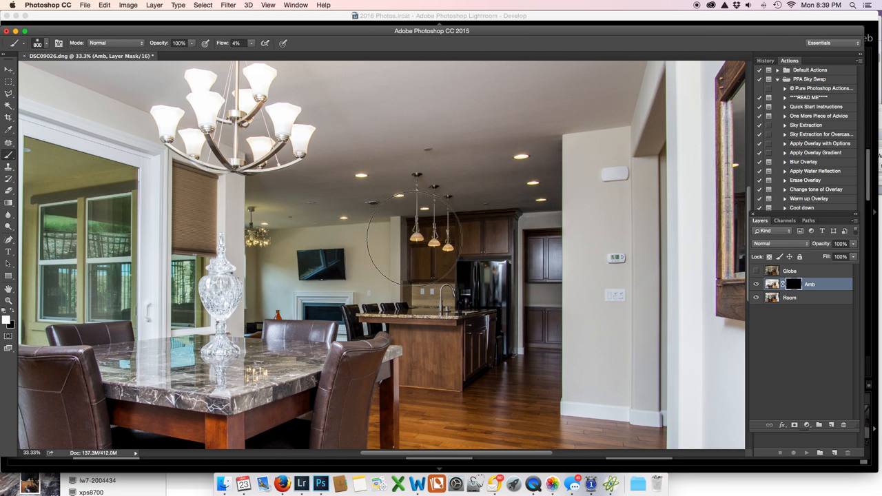
mouse_move(448, 259)
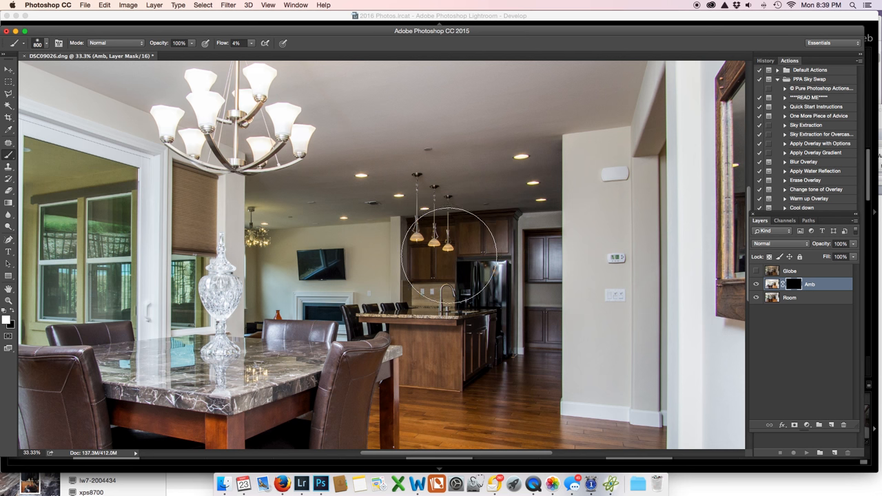
mouse_move(338, 228)
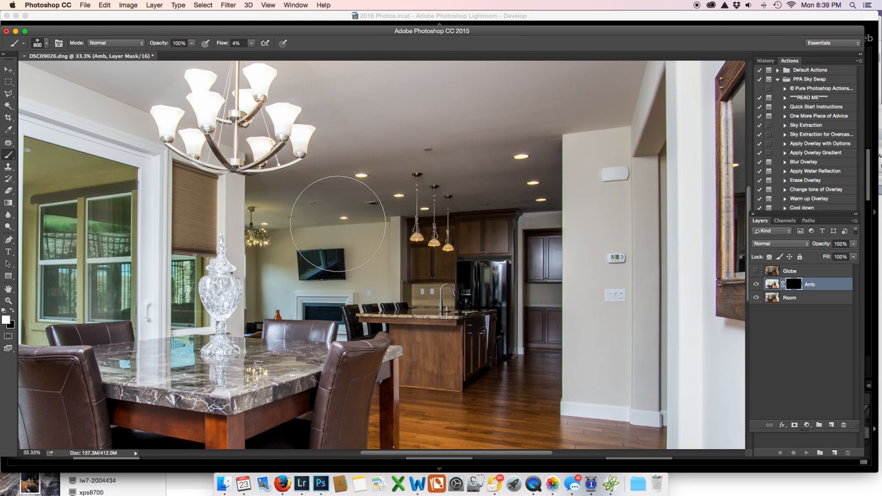
mouse_move(645, 324)
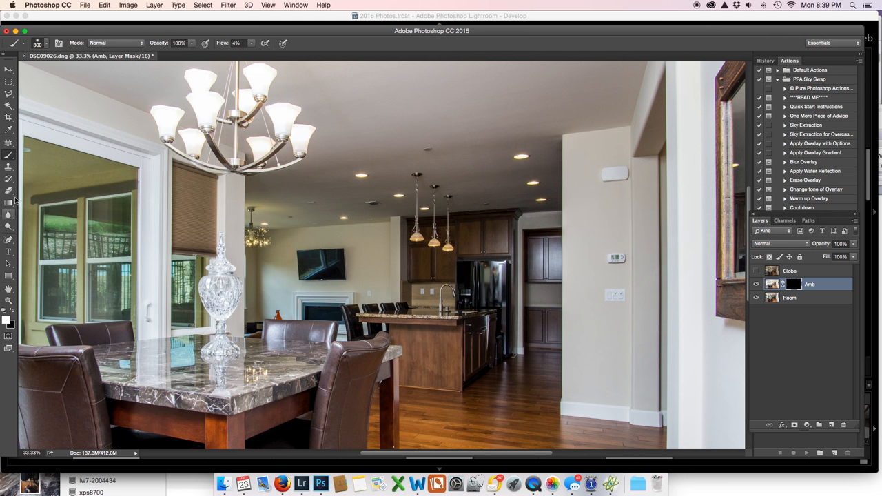
mouse_move(496, 146)
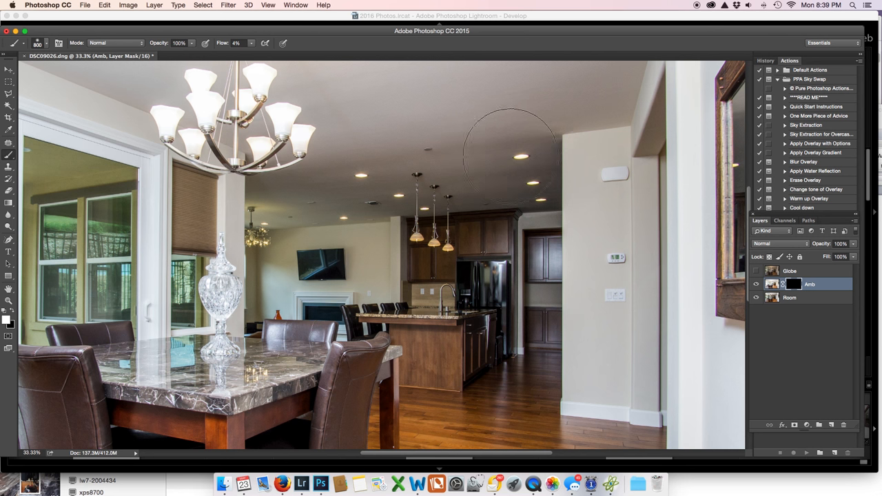
mouse_move(524, 193)
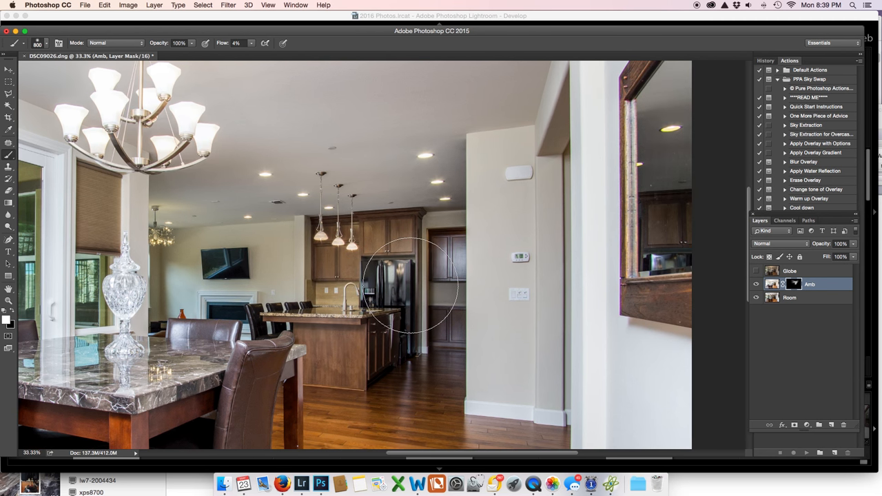
Paint the Amb layer mask at low flow over the refrigerator and kitchen area
drag(411, 285, 372, 300)
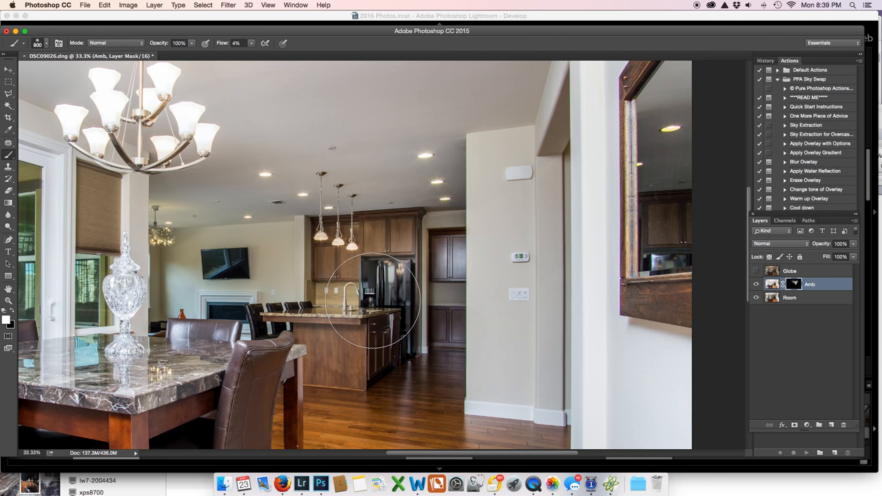
mouse_move(372, 303)
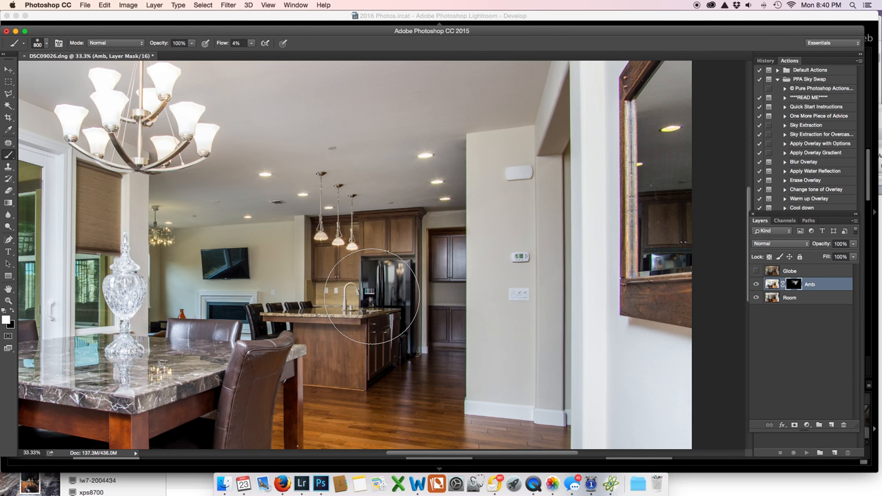
mouse_move(430, 218)
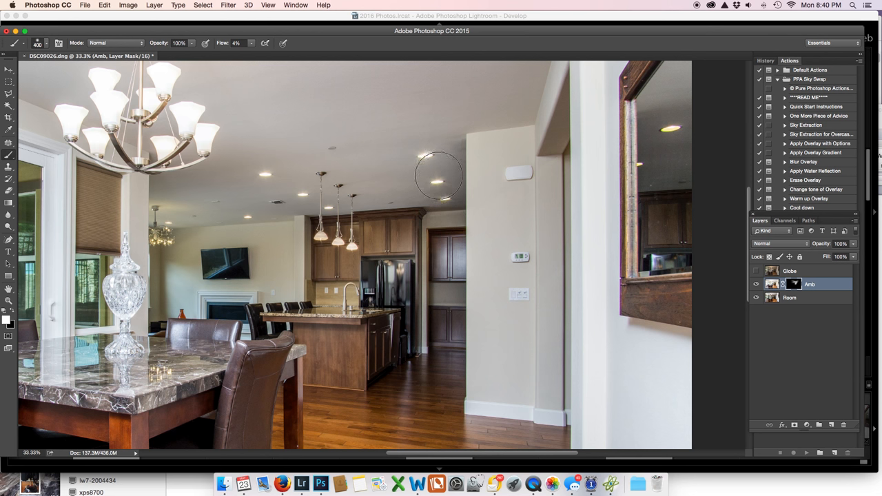
mouse_move(452, 317)
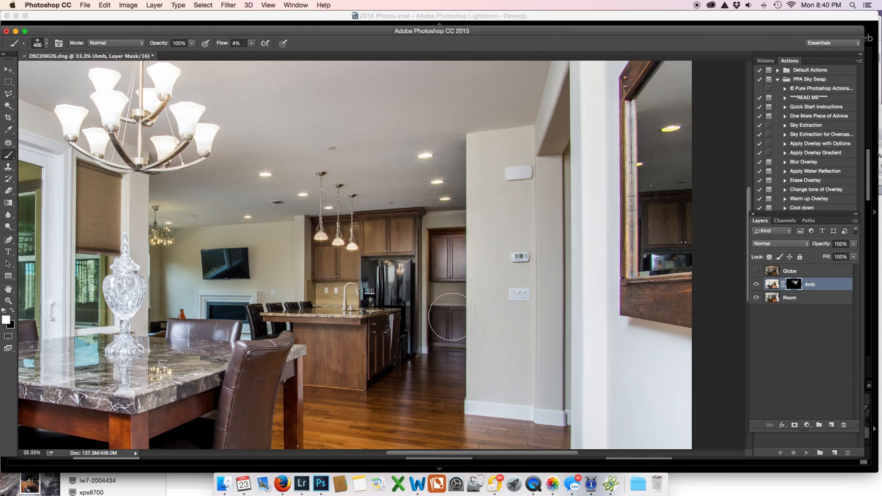
mouse_move(462, 301)
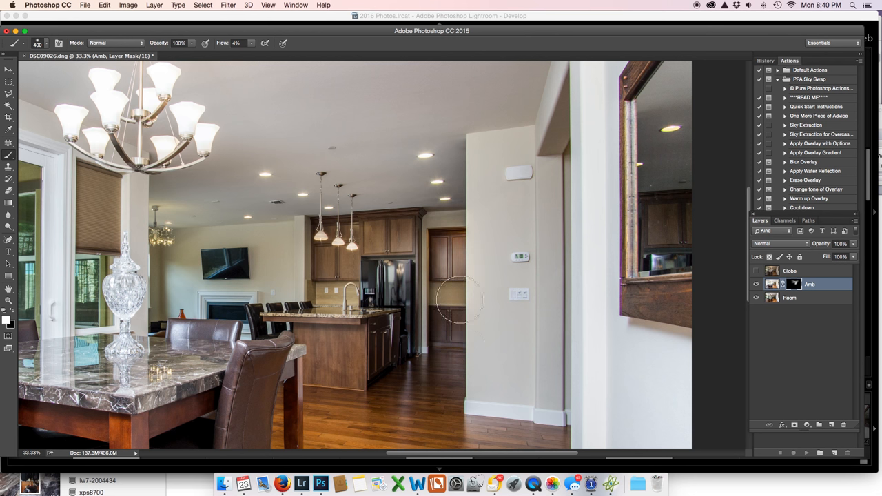
mouse_move(426, 295)
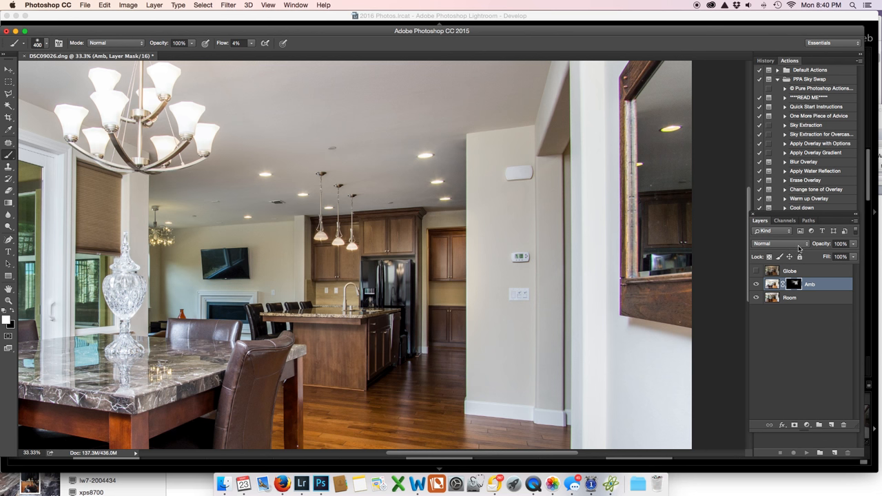
mouse_move(441, 240)
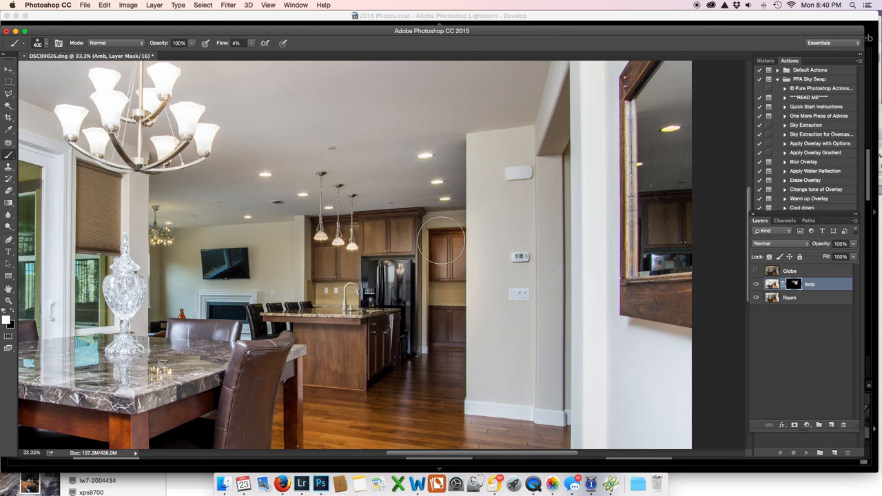
mouse_move(428, 310)
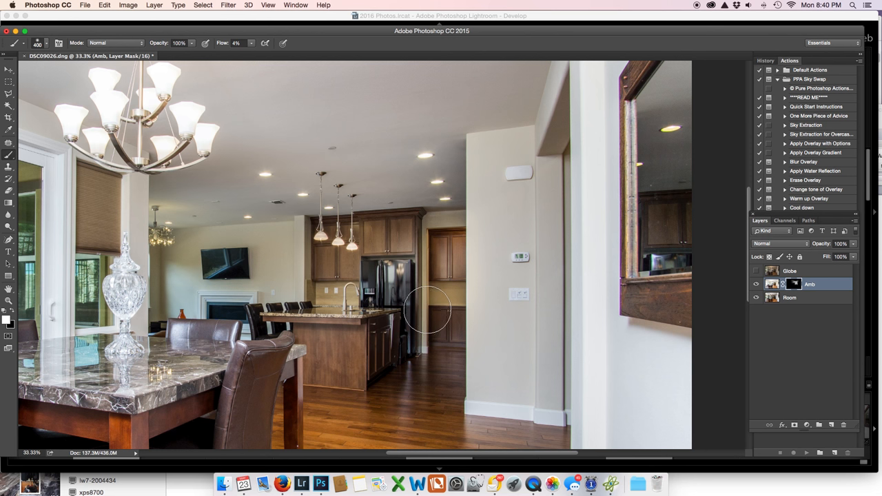
mouse_move(355, 282)
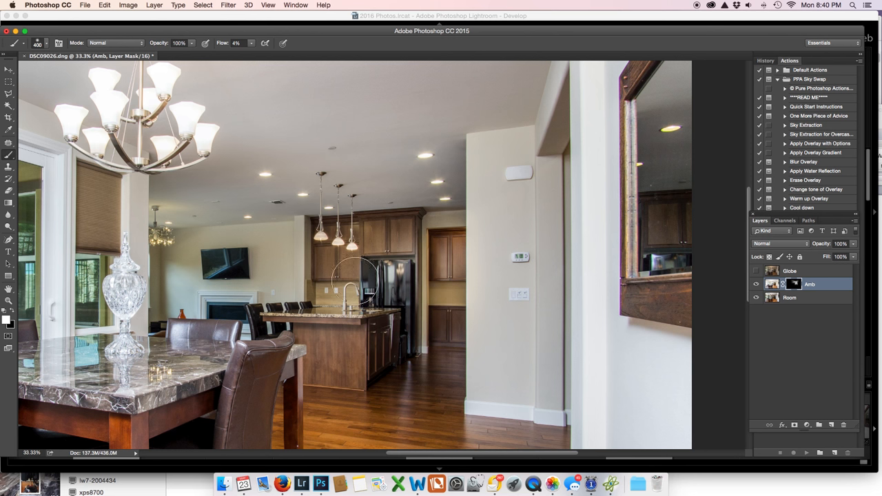
mouse_move(383, 219)
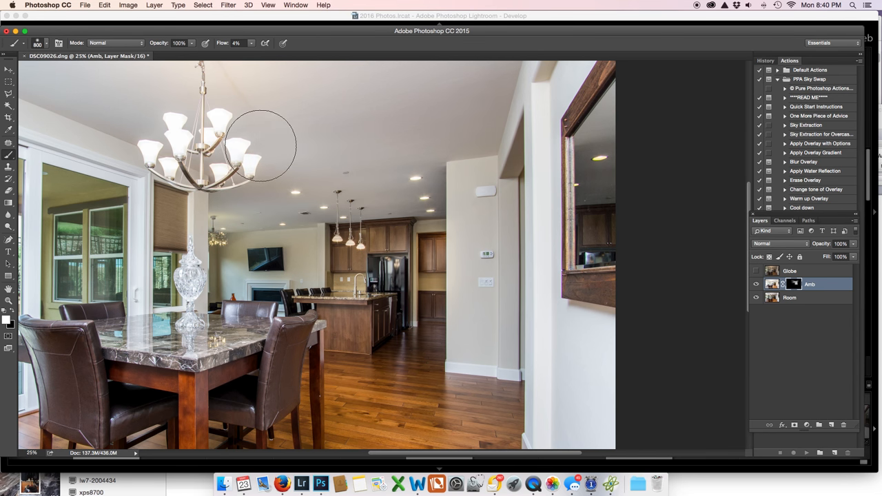
mouse_move(331, 104)
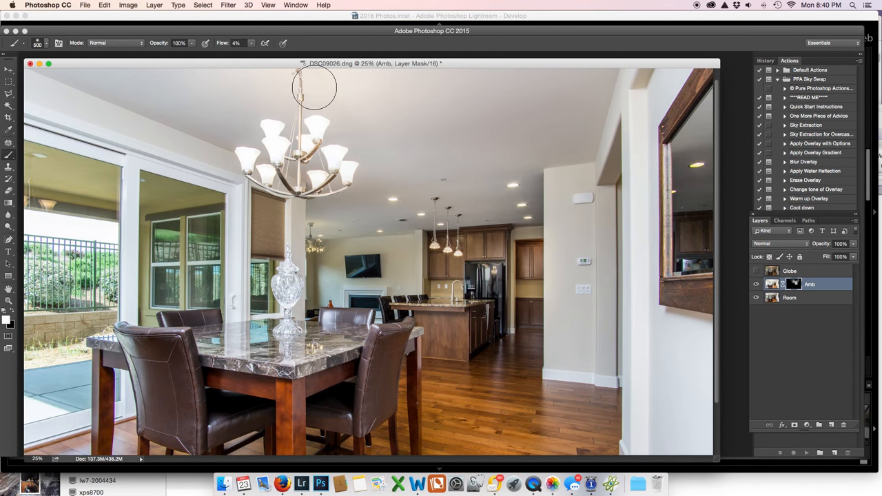
mouse_move(328, 89)
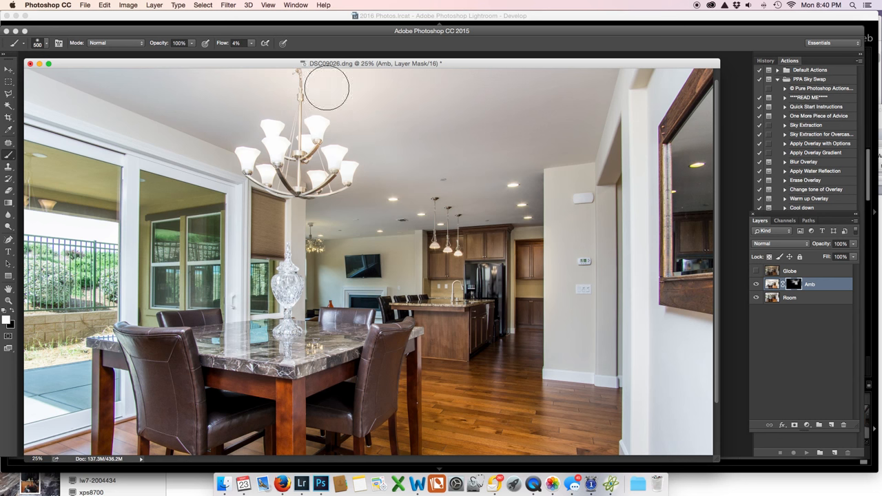
mouse_move(312, 209)
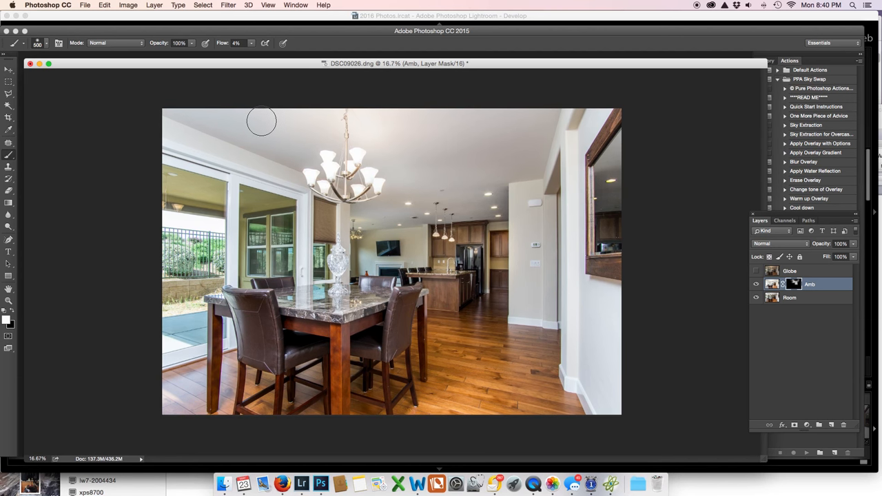
mouse_move(276, 142)
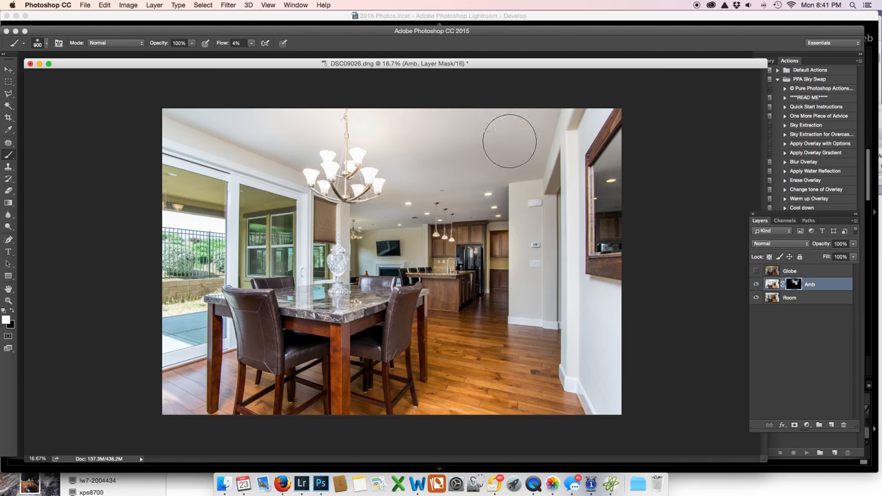
mouse_move(301, 113)
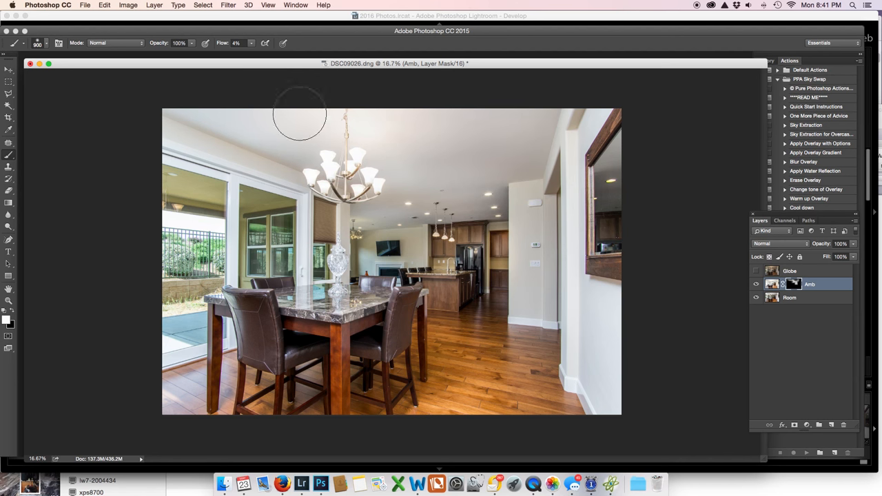
mouse_move(320, 185)
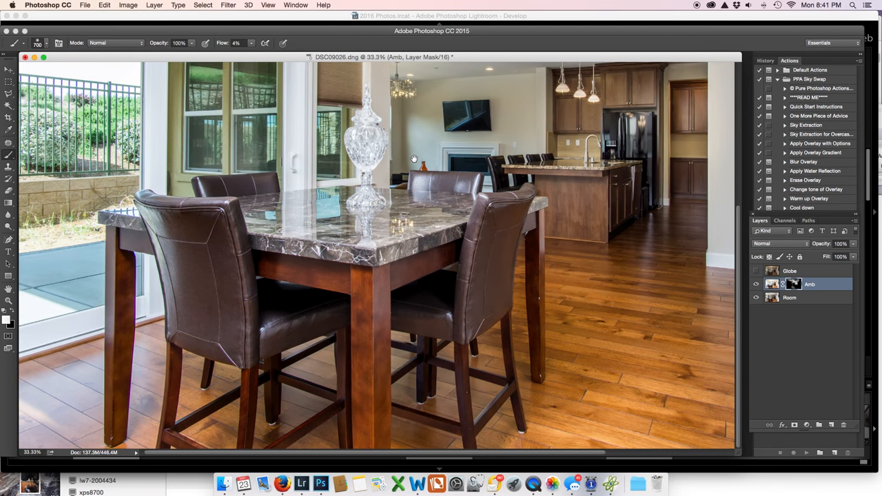
mouse_move(369, 427)
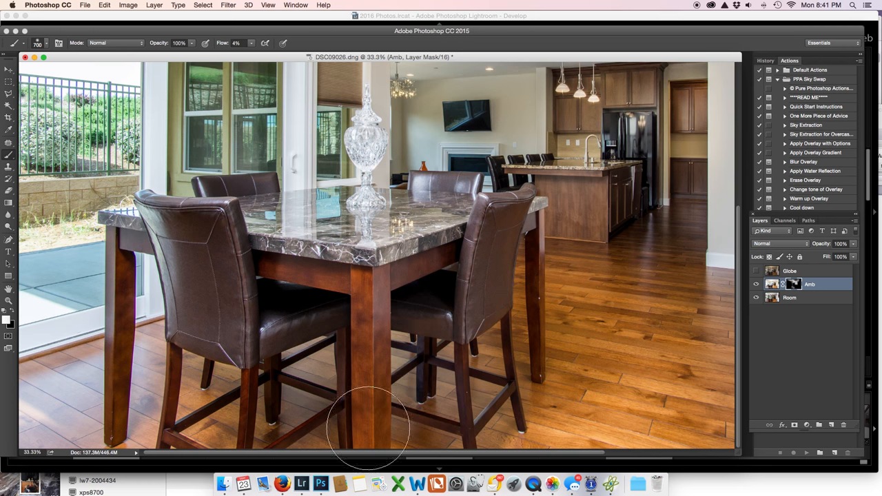
mouse_move(265, 424)
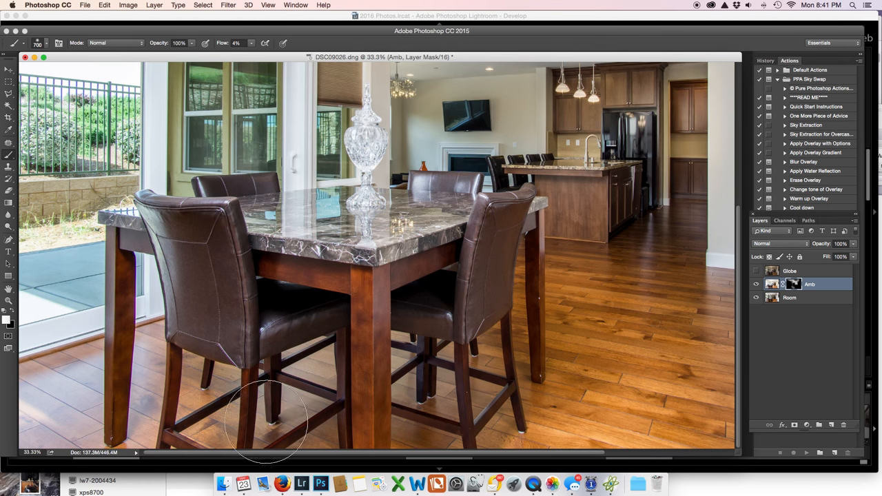
mouse_move(531, 375)
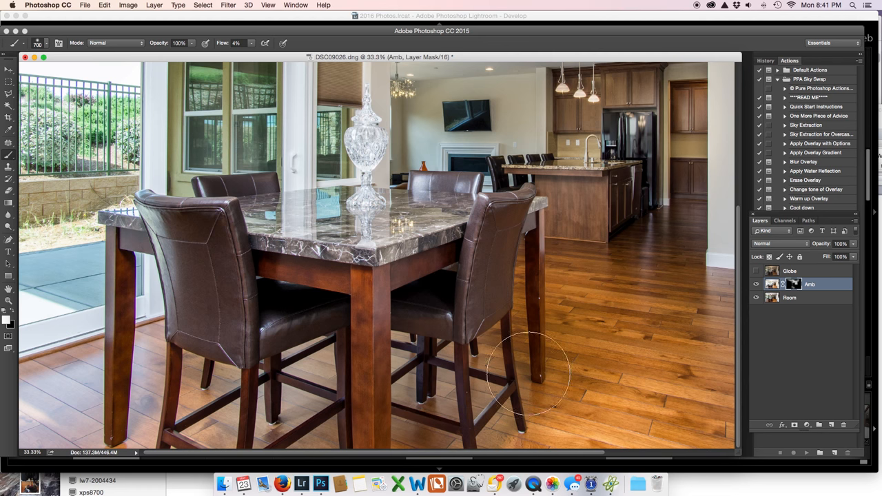
mouse_move(614, 429)
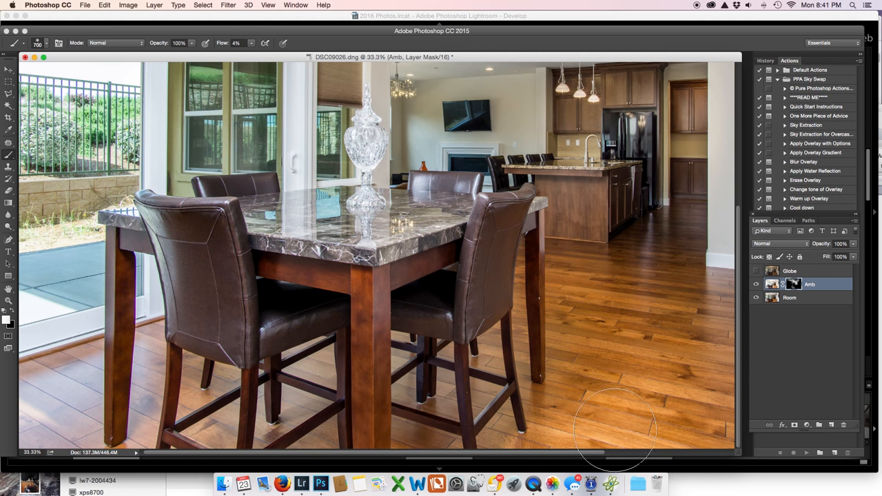
mouse_move(407, 427)
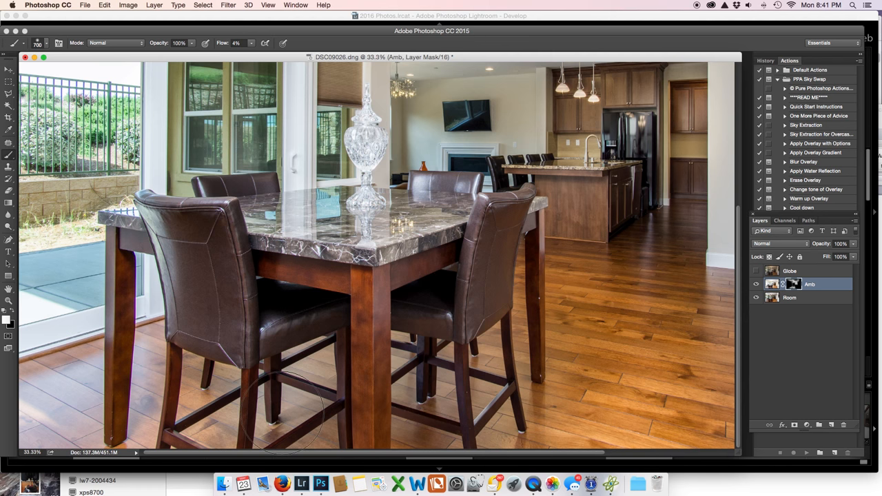
mouse_move(347, 393)
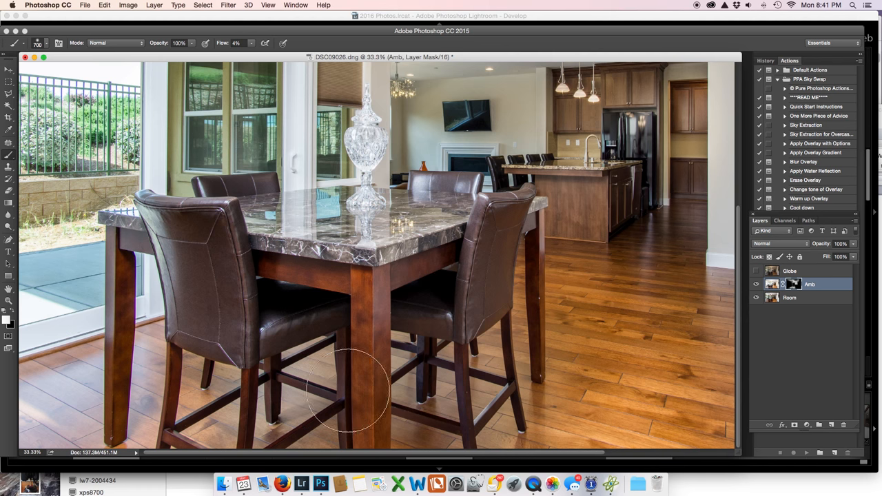
mouse_move(278, 324)
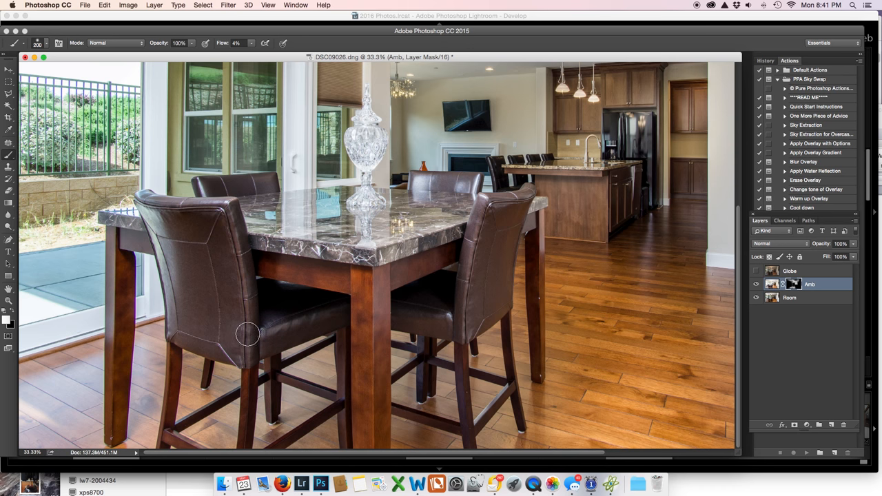
mouse_move(460, 303)
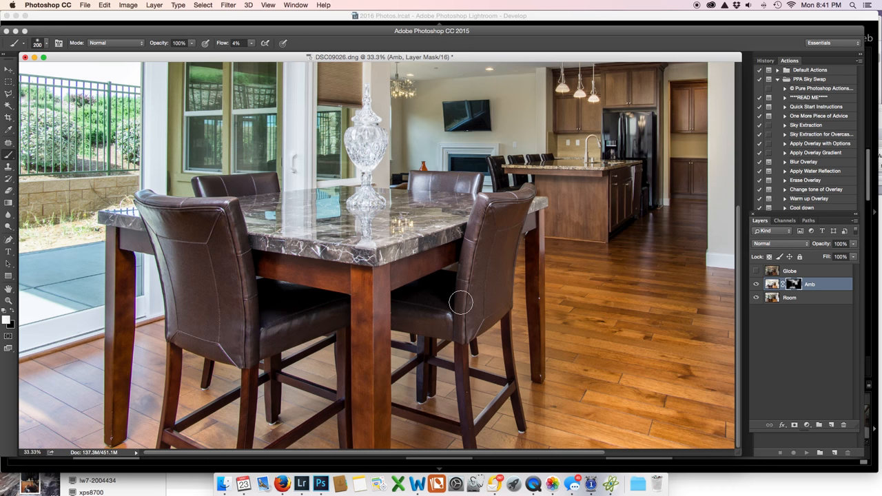
mouse_move(455, 325)
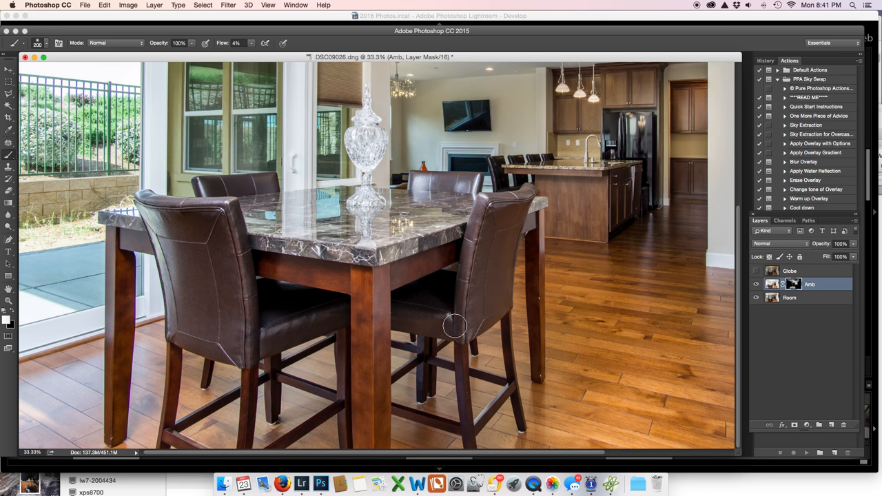
mouse_move(234, 210)
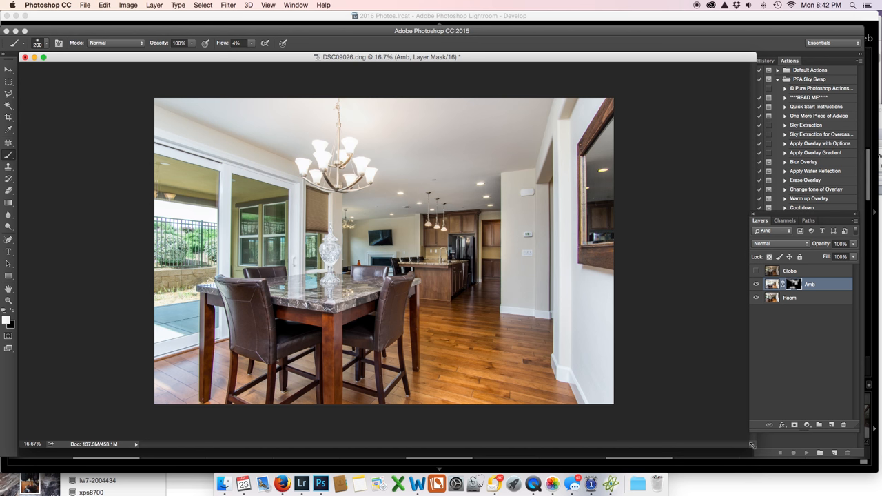
mouse_move(637, 278)
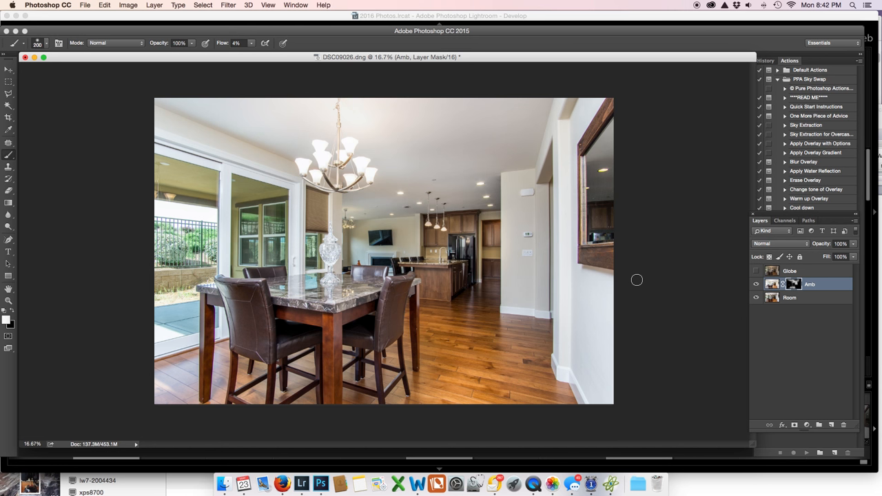
mouse_move(323, 160)
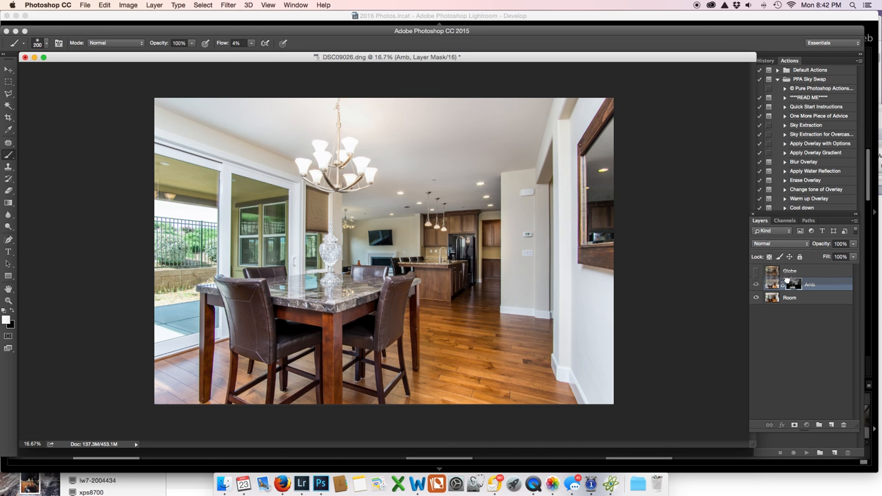
Move the Globe layer below Amb, compare the exposures by toggling visibility, and add a black hide-all mask to Globe
click(789, 284)
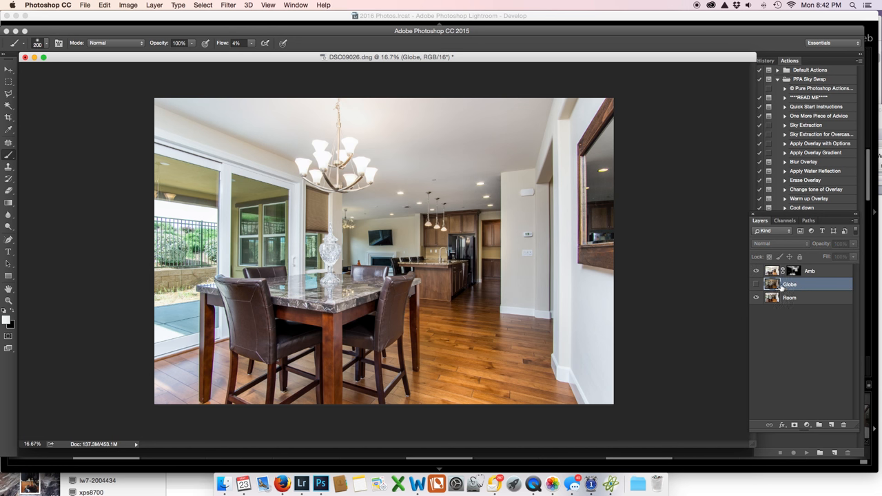
click(757, 284)
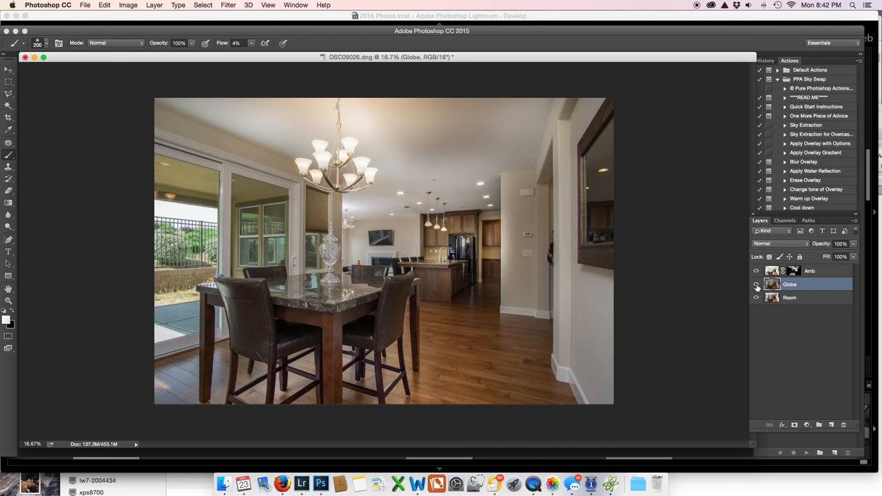
click(757, 284)
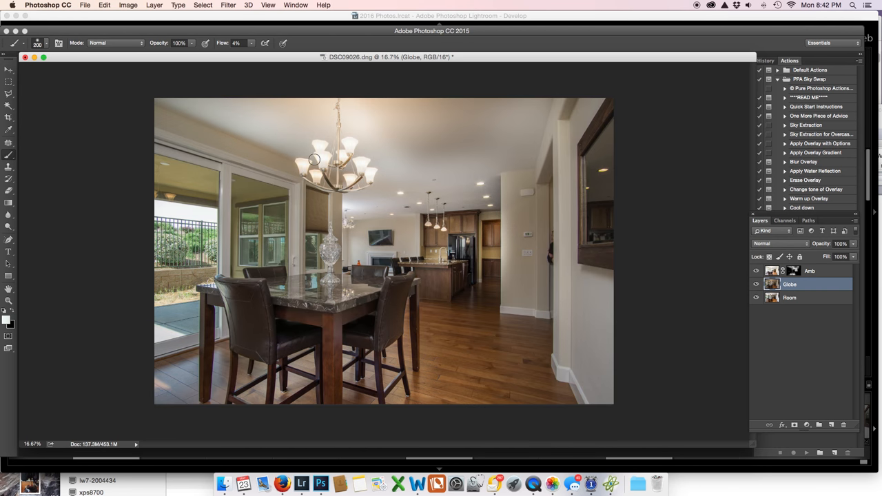
click(755, 285)
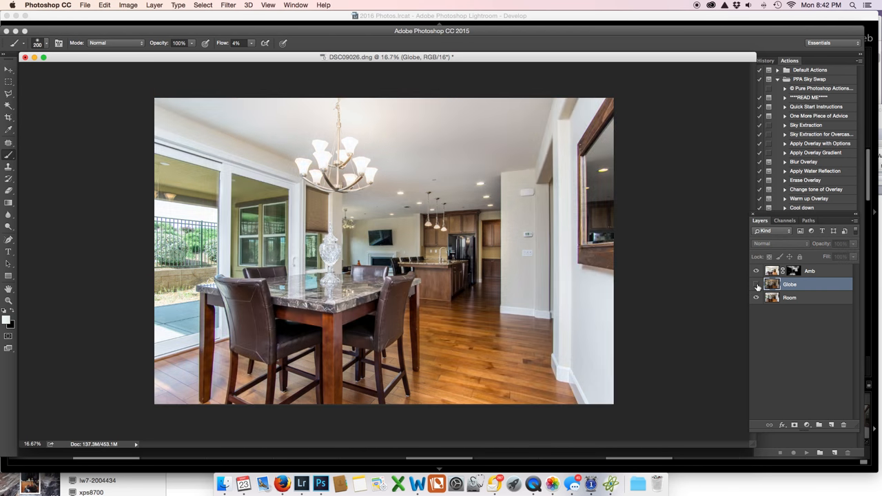
click(756, 284)
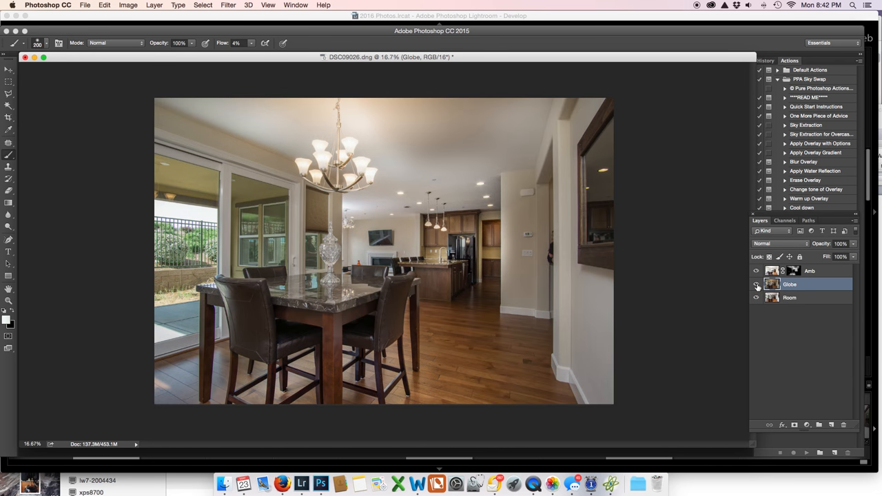
click(757, 284)
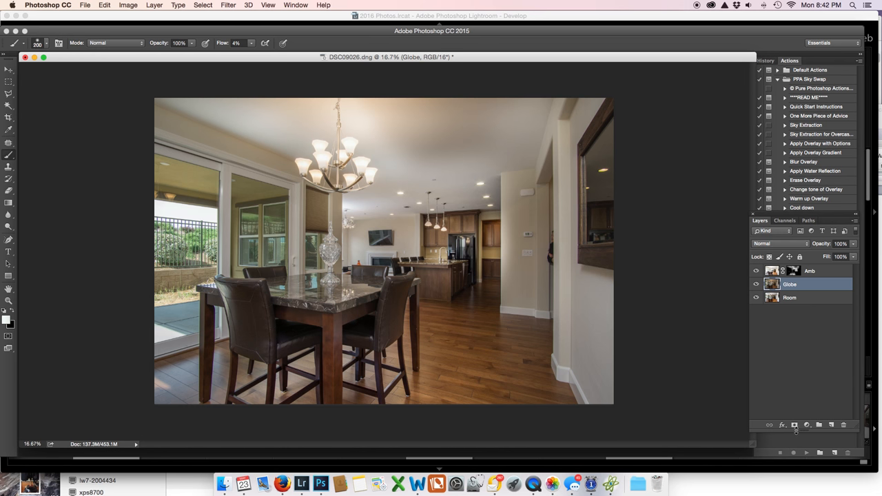
mouse_move(795, 425)
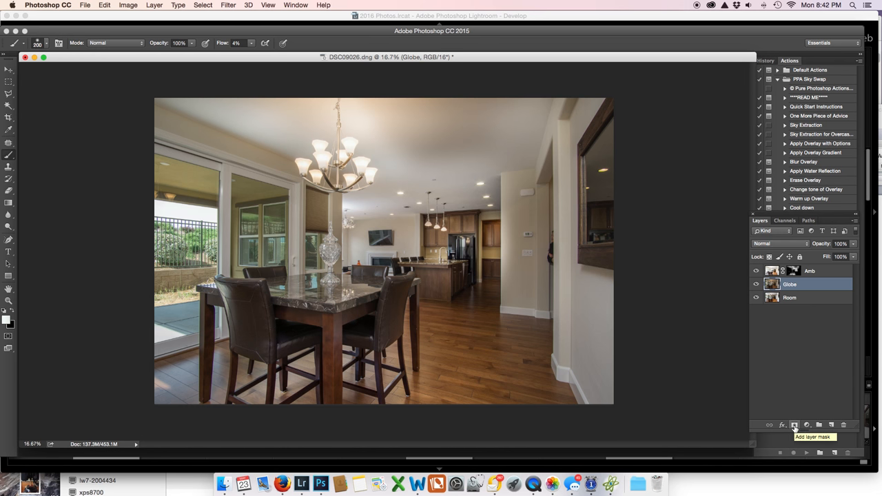
click(794, 424)
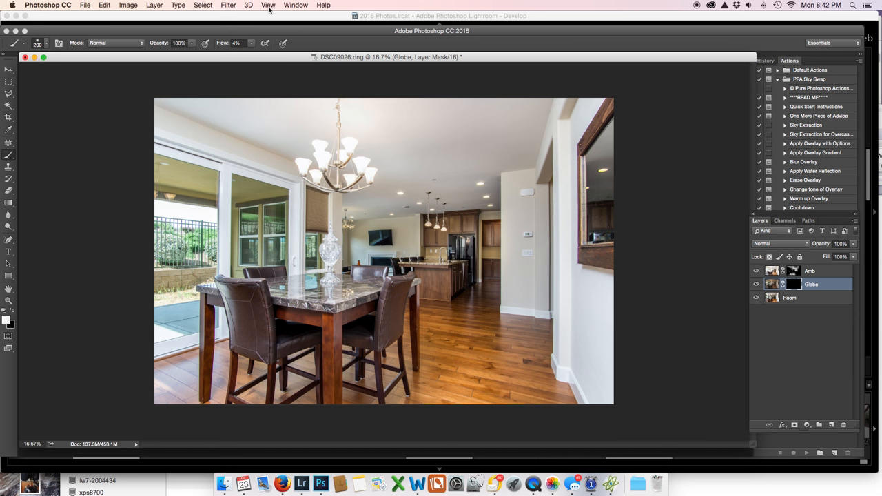
mouse_move(307, 157)
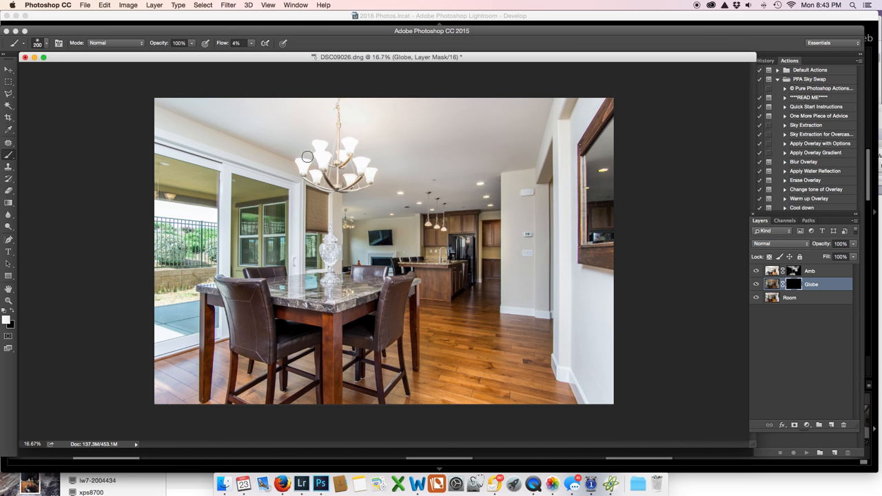
mouse_move(311, 153)
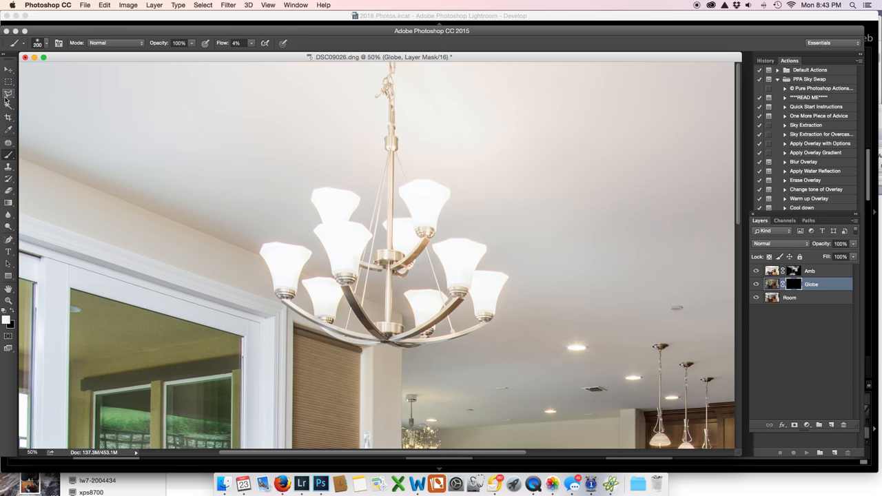
mouse_move(208, 179)
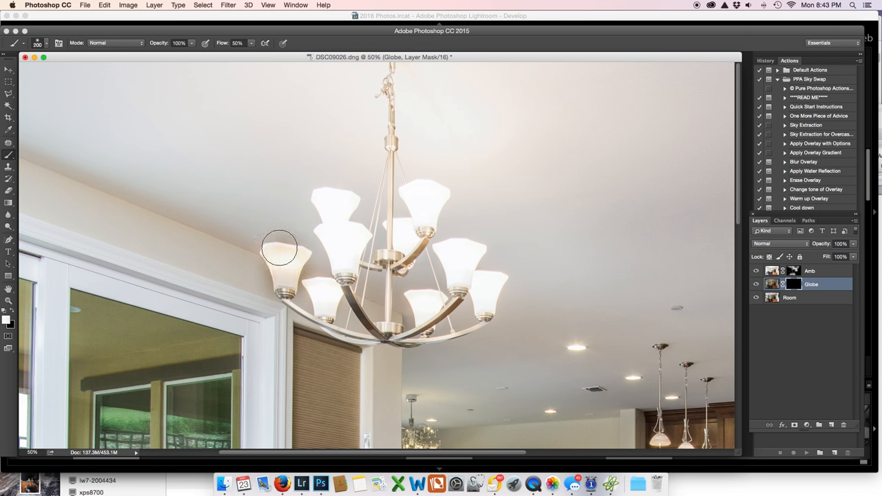
Paint the Globe mask over the leftmost chandelier globe to reveal it
drag(278, 249, 329, 285)
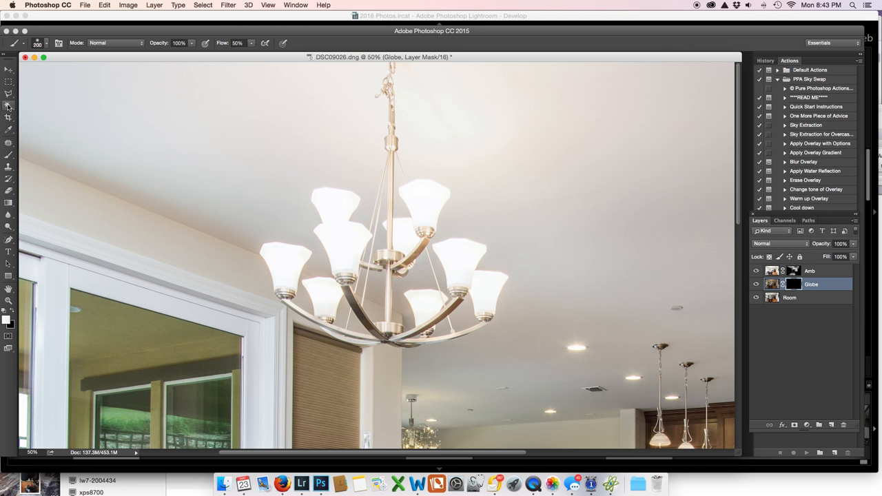
Quick-select the top of the upper-left globe, then reopen the selection tool flyout
click(8, 105)
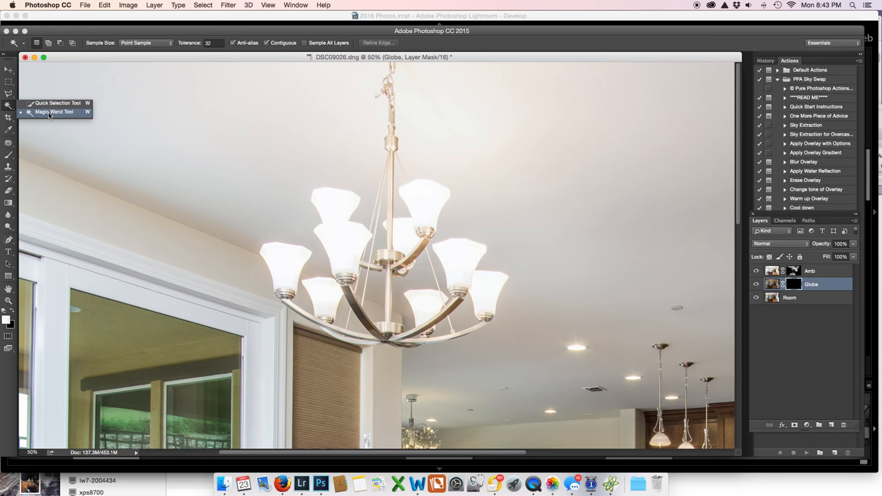
click(58, 102)
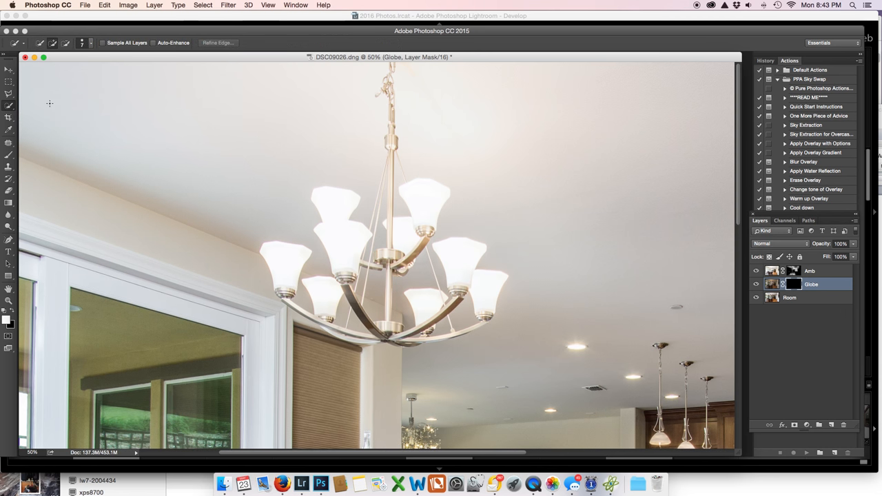
mouse_move(312, 194)
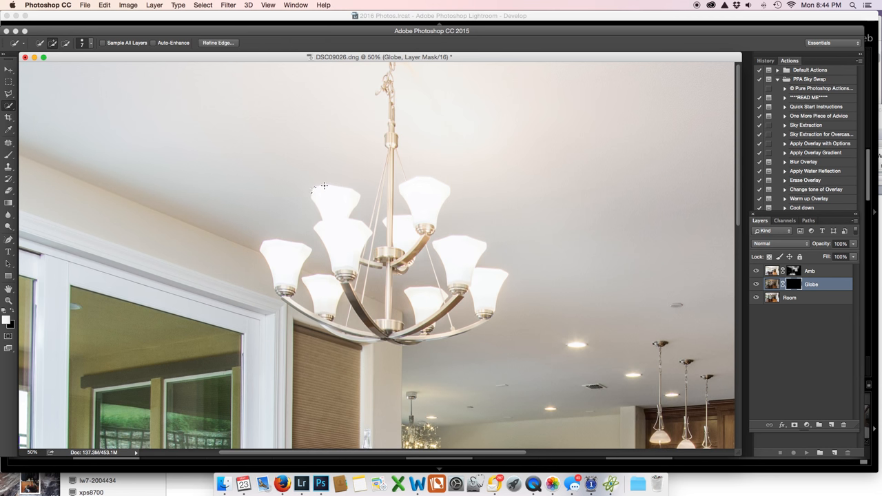
mouse_move(347, 190)
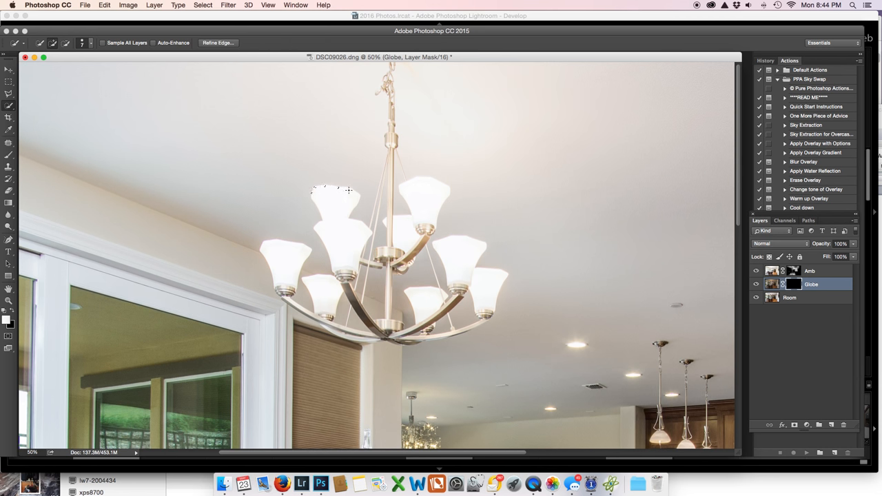
drag(337, 193, 344, 276)
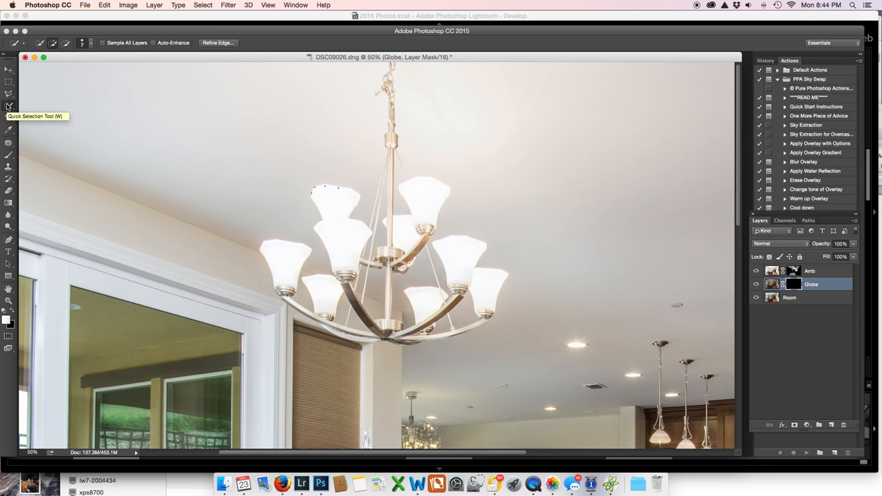
click(104, 6)
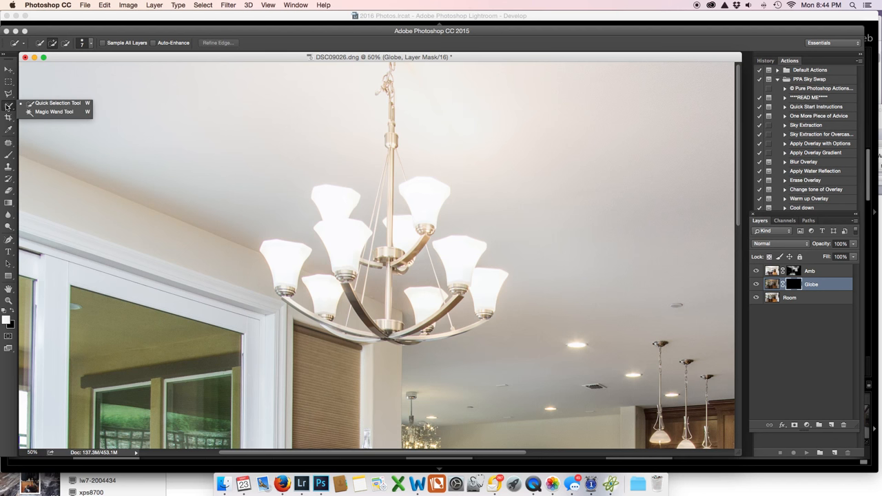
Magic Wand the upper-left globe and shift-add the remaining chandelier globes to the selection
click(54, 111)
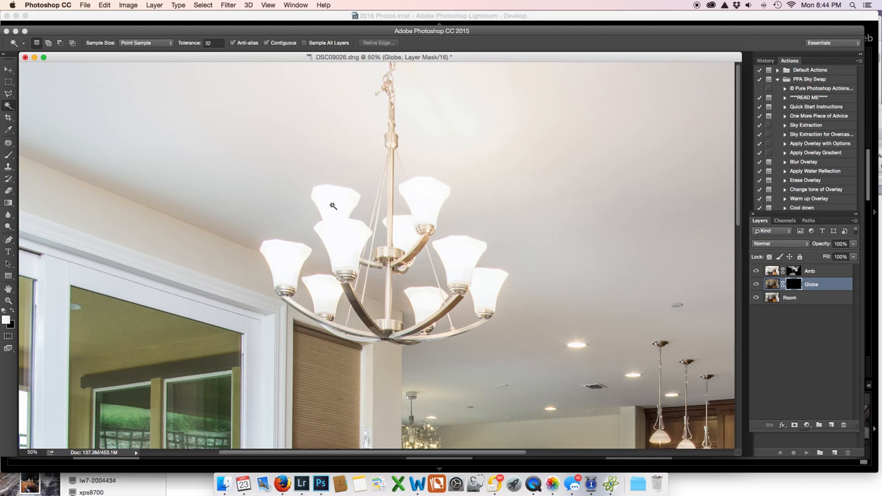
mouse_move(336, 204)
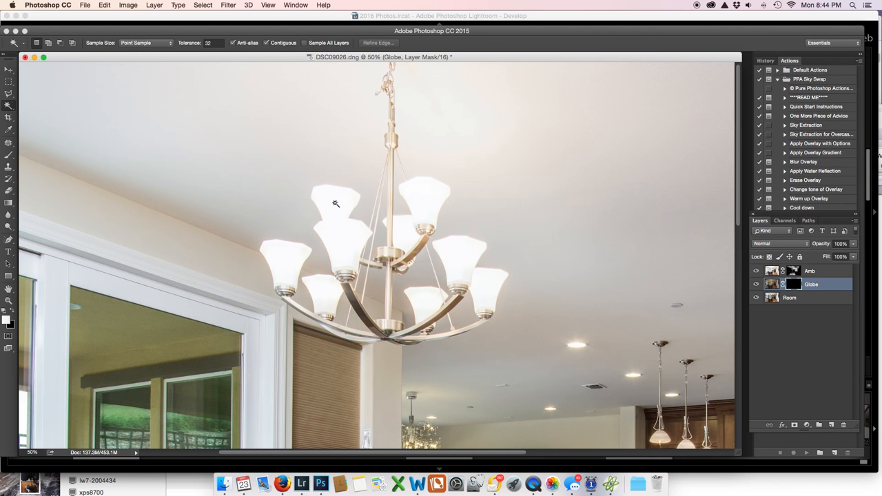
click(336, 204)
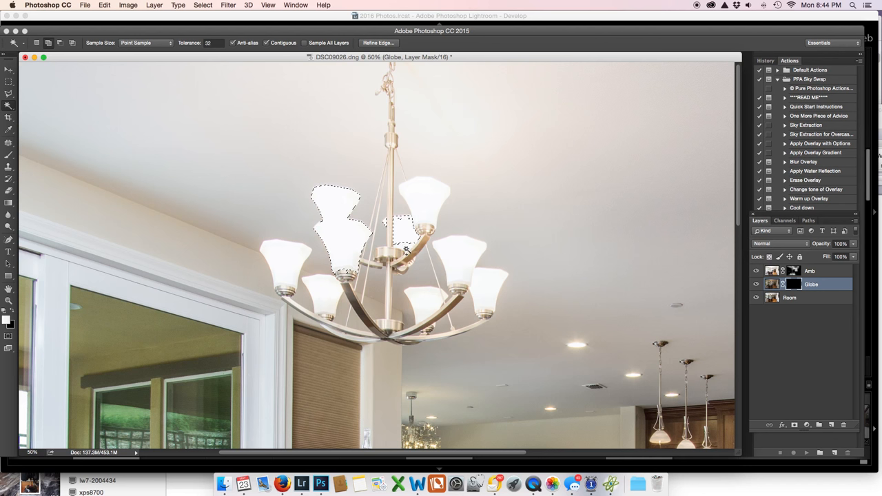
click(421, 193)
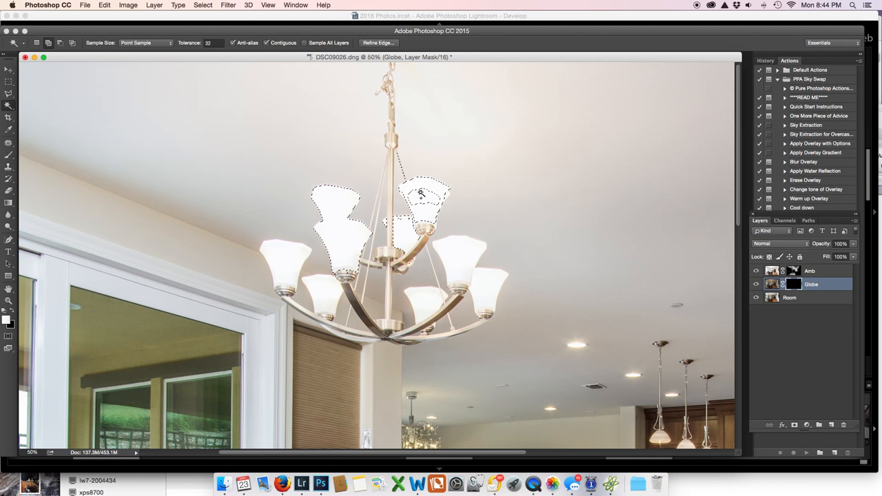
click(424, 196)
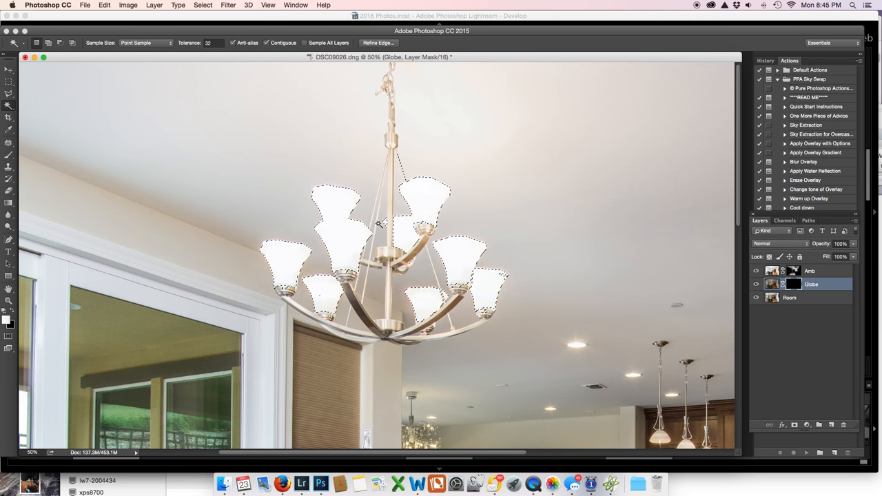
Switch to the Brush tool to paint the mask within the globe selection
click(9, 154)
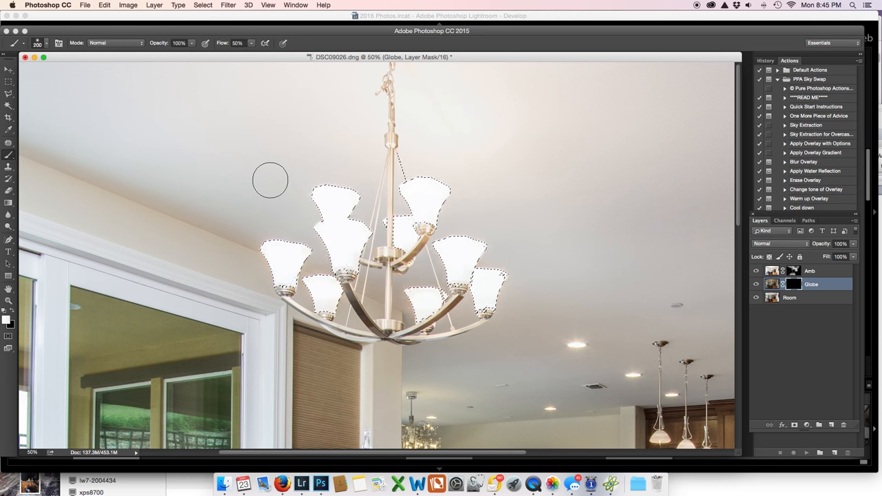
mouse_move(212, 284)
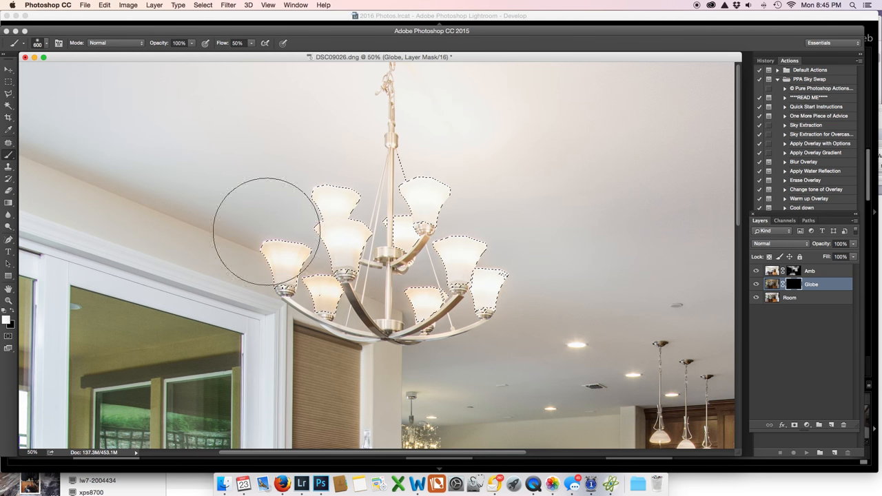
mouse_move(430, 200)
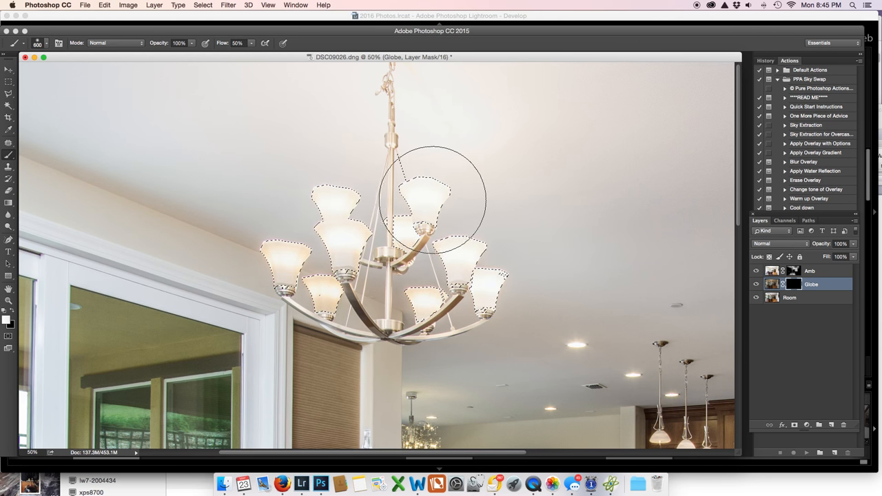
mouse_move(565, 207)
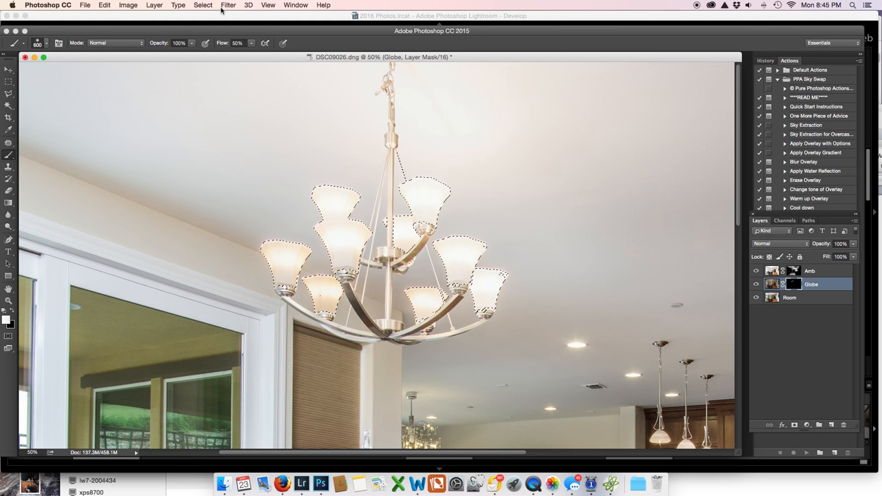
Feather the globe selection by 7 pixels via Select > Modify > Feather
click(203, 5)
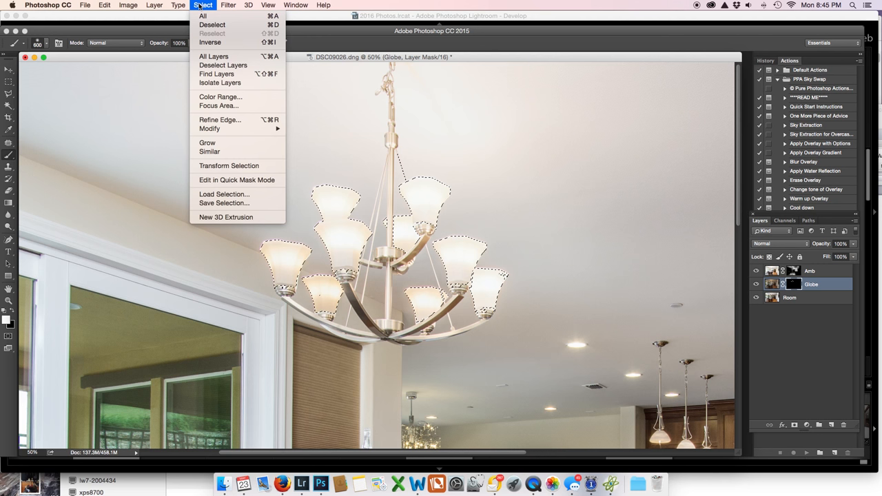
mouse_move(223, 141)
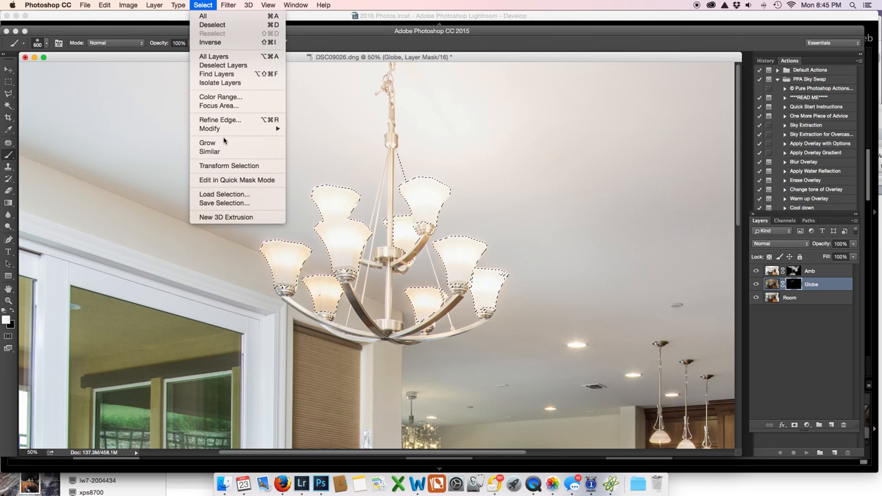
mouse_move(209, 128)
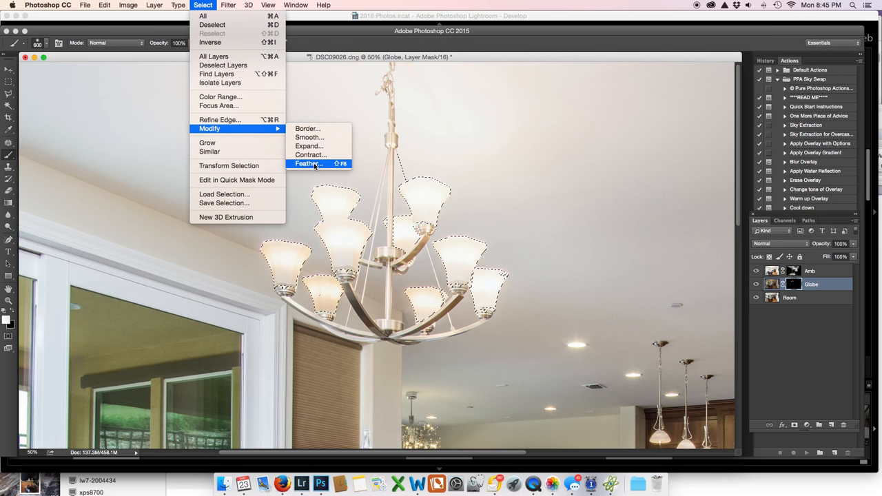
click(306, 164)
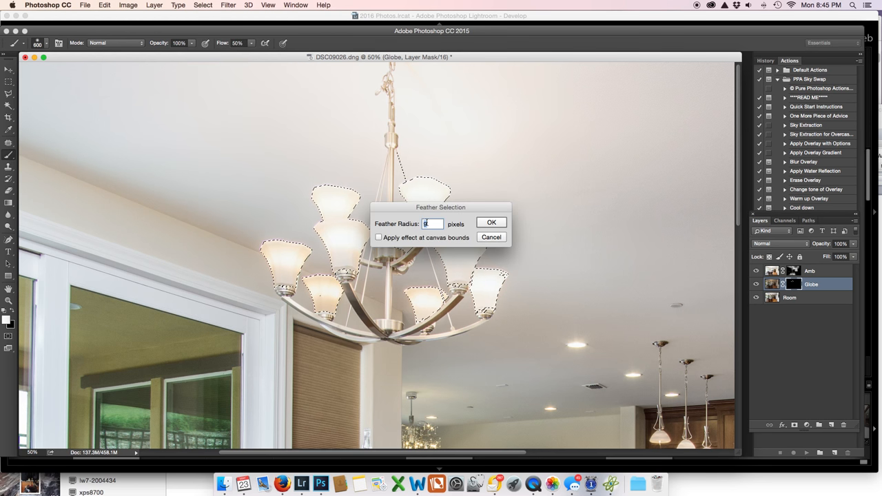
text(7)
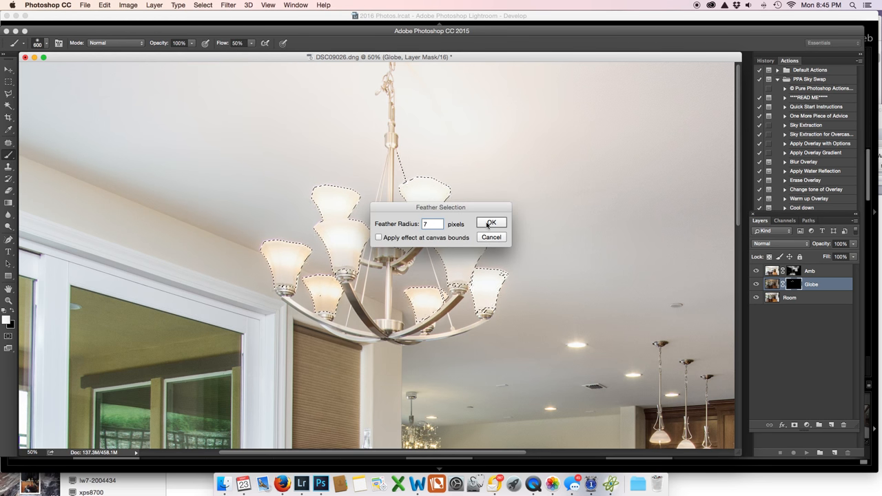
click(490, 222)
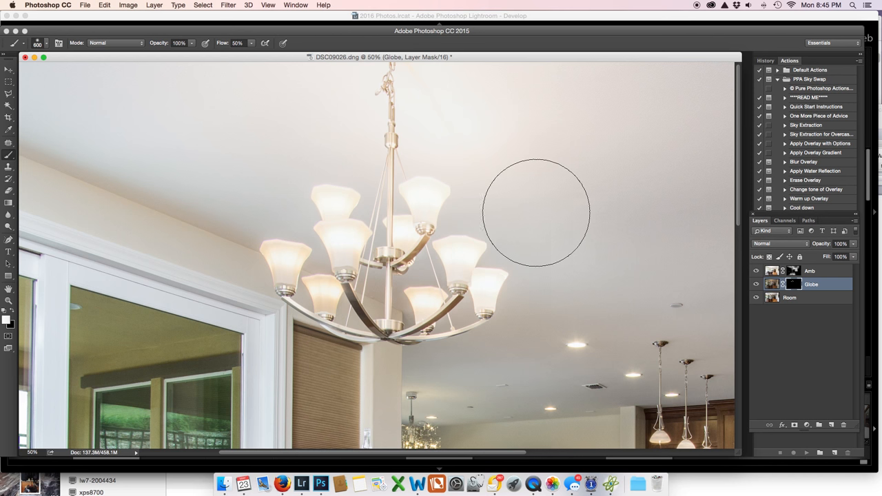
mouse_move(595, 200)
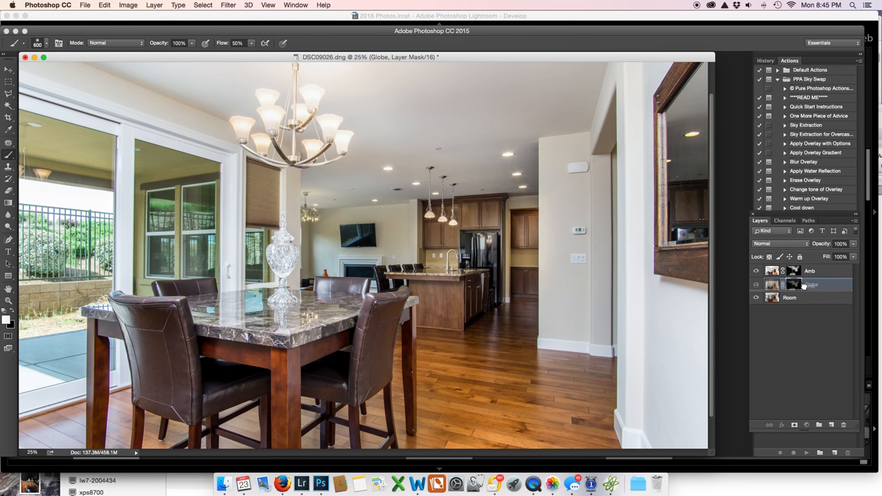
Target the Amb layer's mask for painting the final blend
click(811, 284)
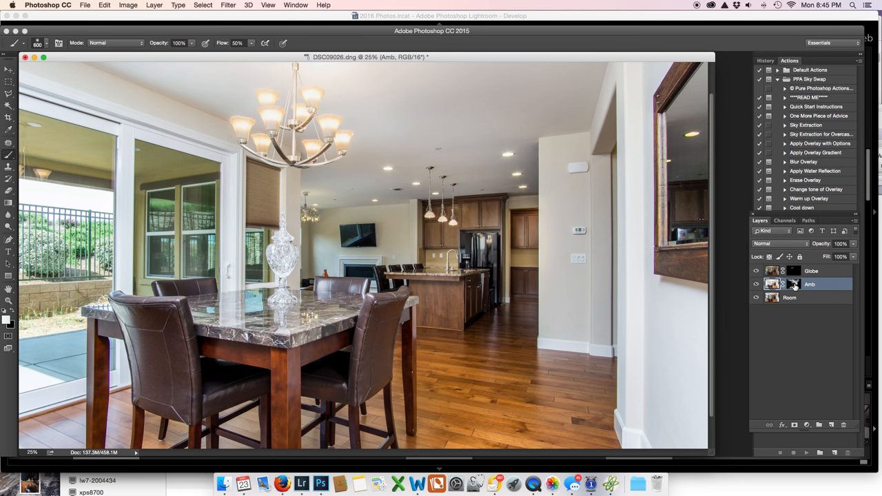
click(794, 284)
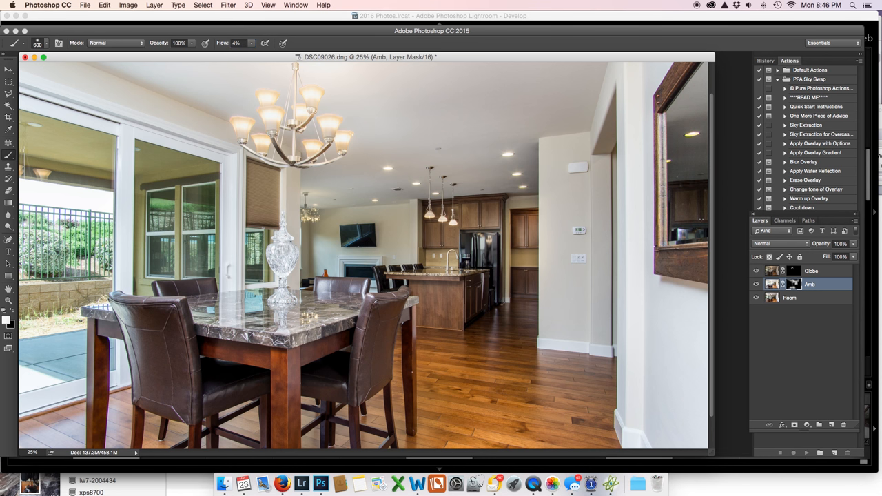
mouse_move(618, 223)
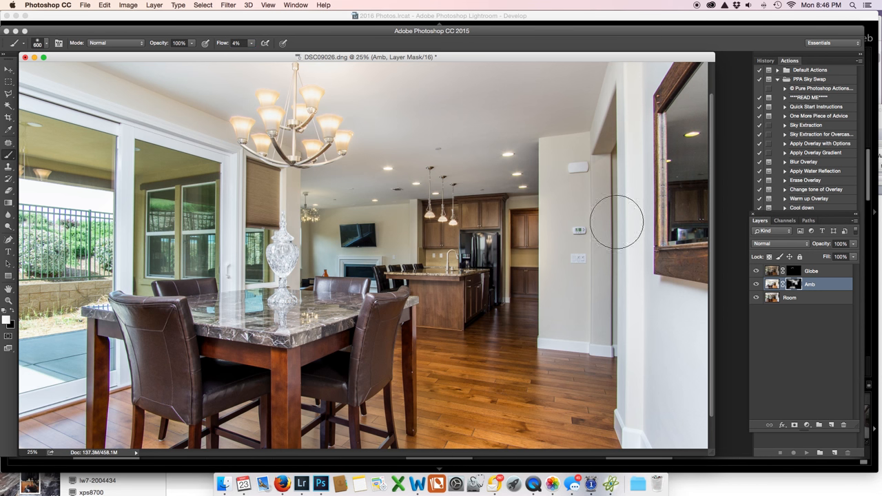
mouse_move(605, 121)
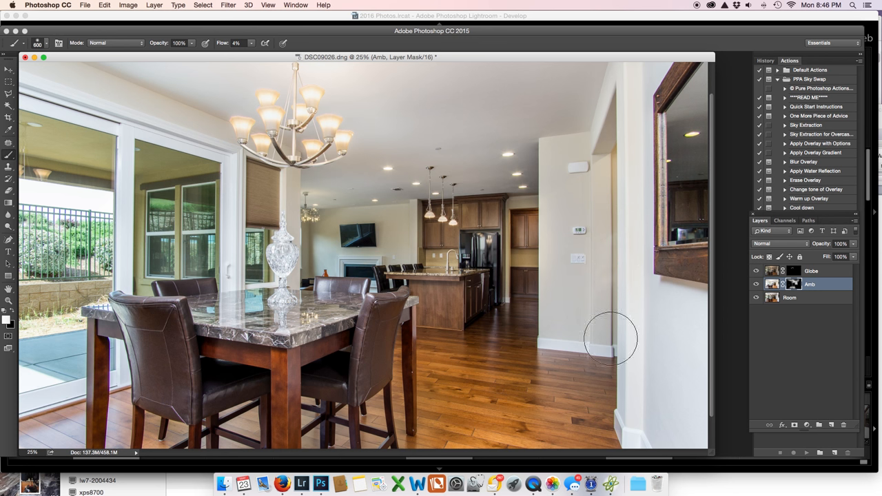
mouse_move(612, 295)
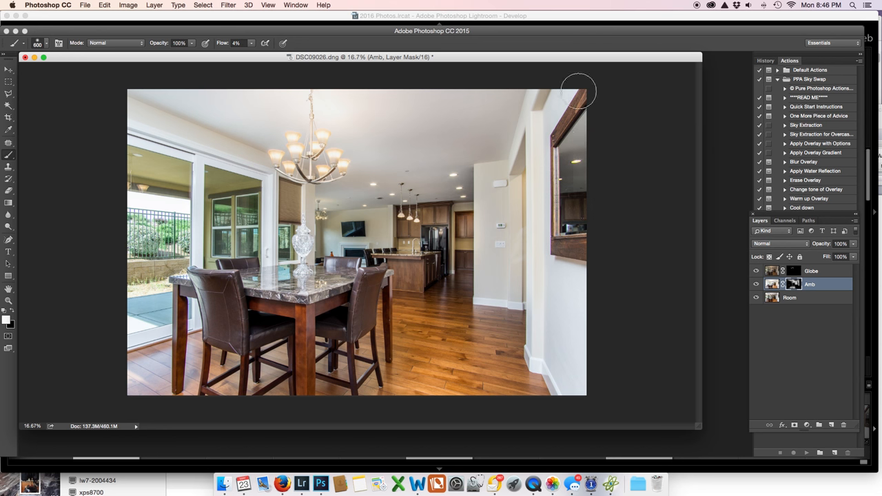
mouse_move(563, 305)
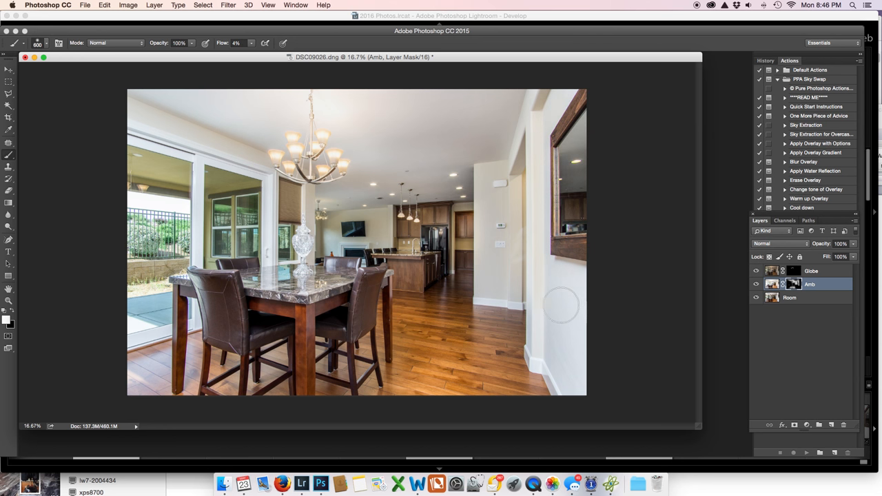
mouse_move(586, 306)
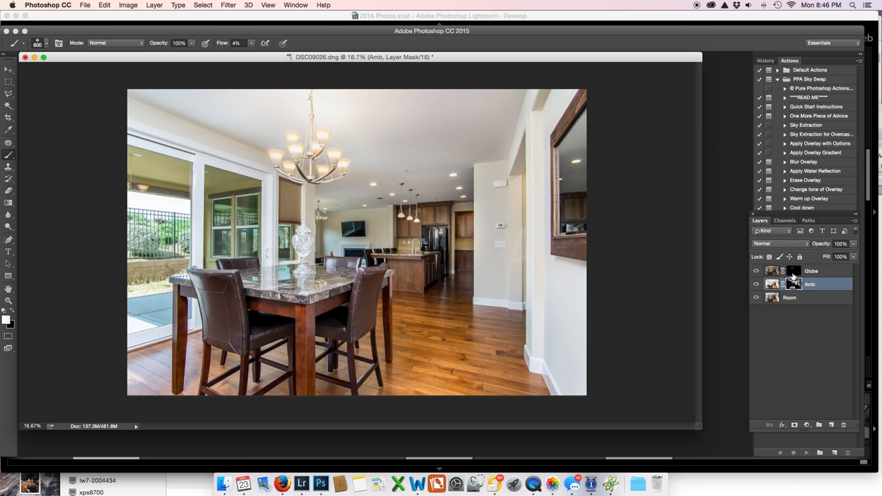
mouse_move(794, 284)
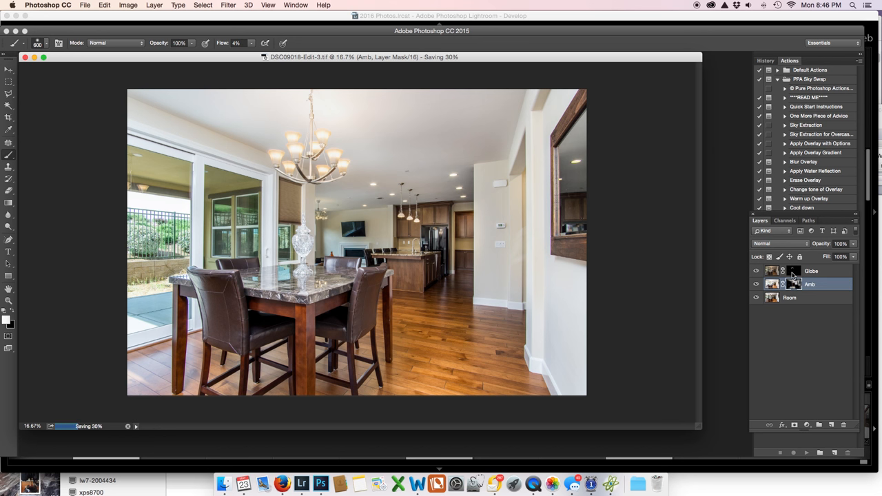
mouse_move(537, 209)
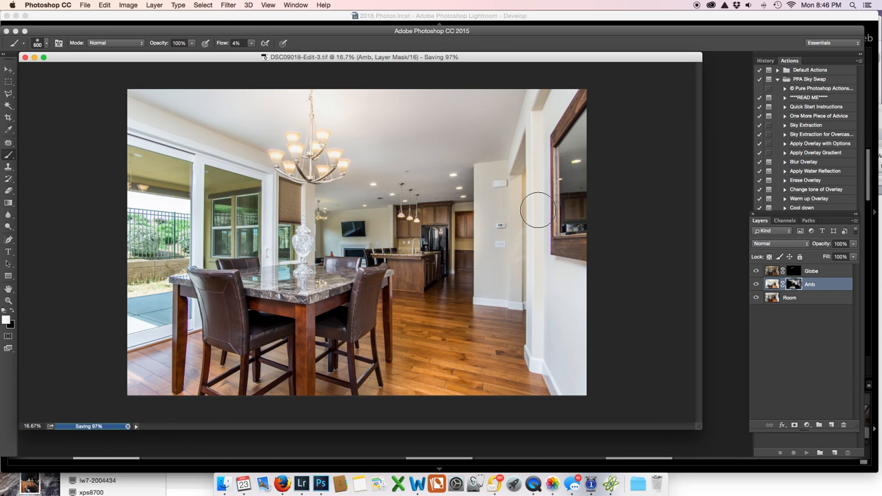
mouse_move(85, 421)
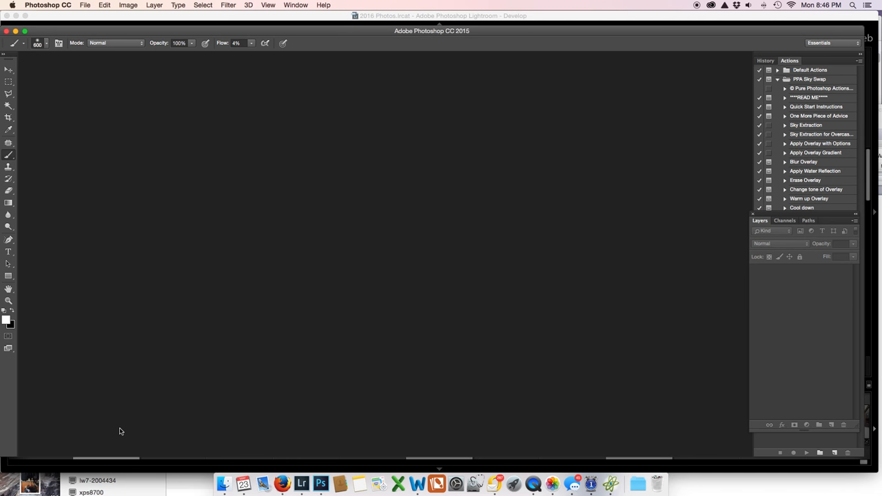
Return to Lightroom after saving and closing the blended TIFF
click(300, 476)
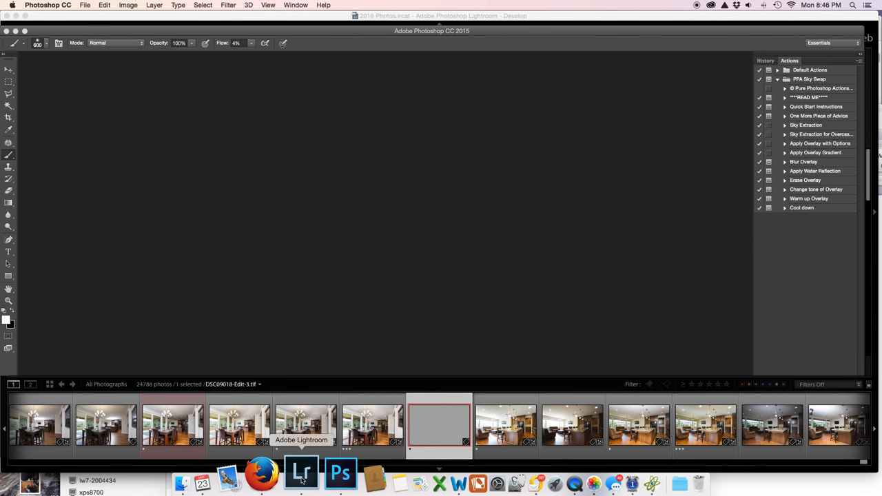
Nudge the blended copy's Exposure, raise Contrast, adjust Shadows and add Clarity in the Basic panel
click(300, 471)
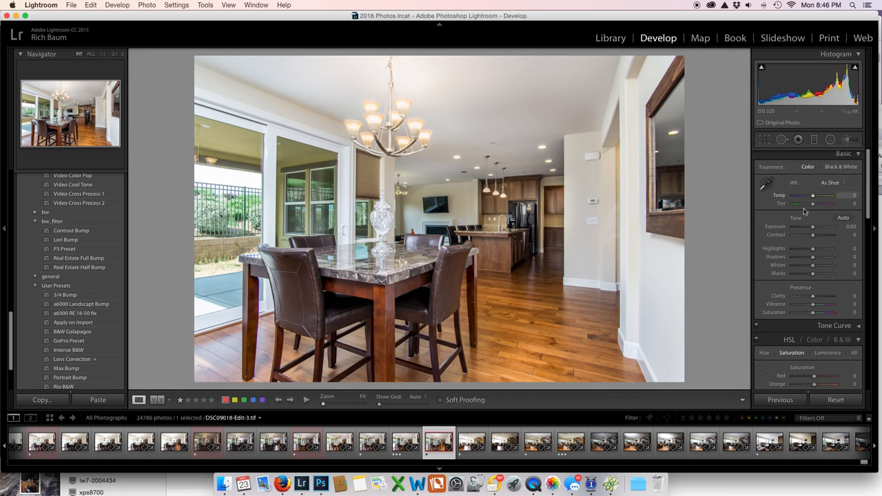
drag(834, 226, 825, 226)
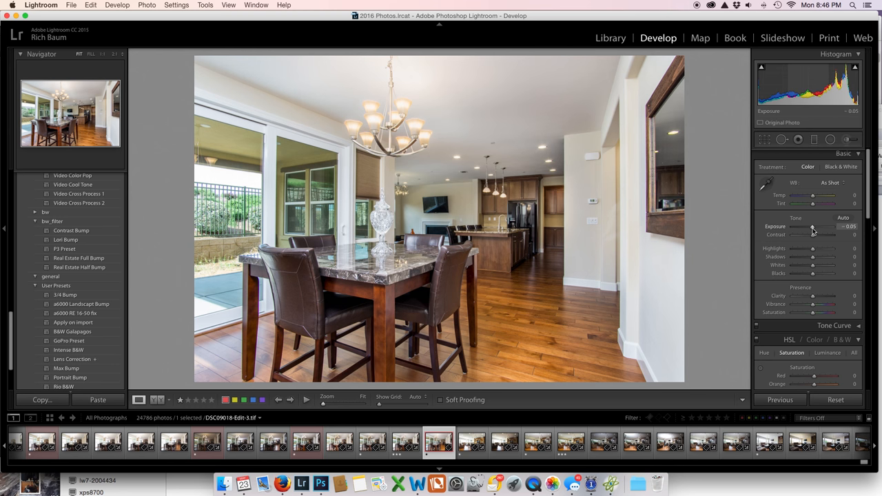
drag(814, 227, 805, 227)
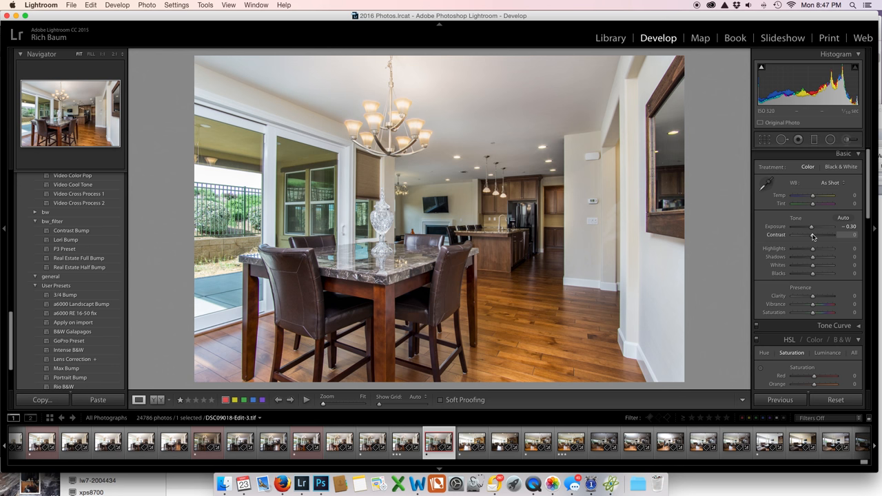
drag(830, 234, 841, 234)
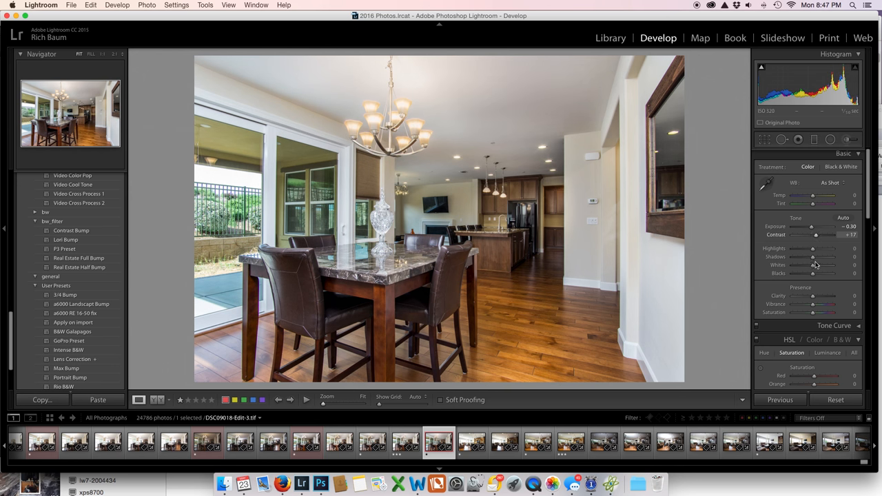
drag(814, 273, 811, 273)
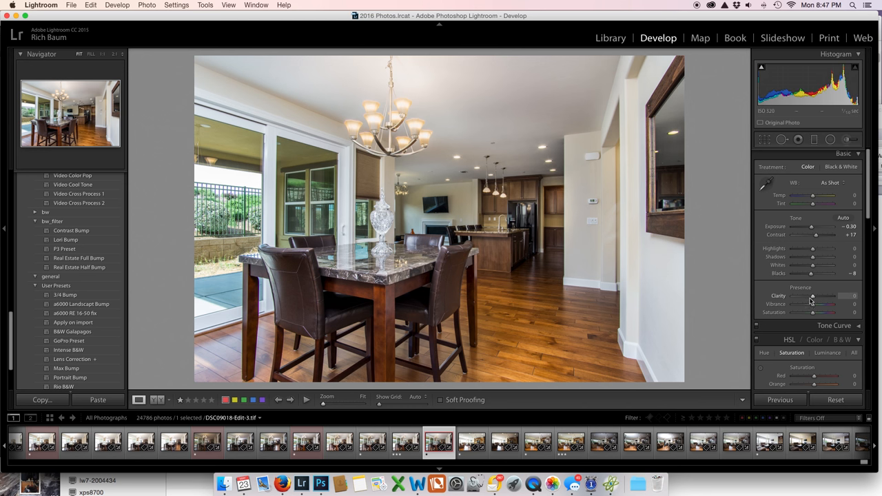
drag(829, 295, 838, 295)
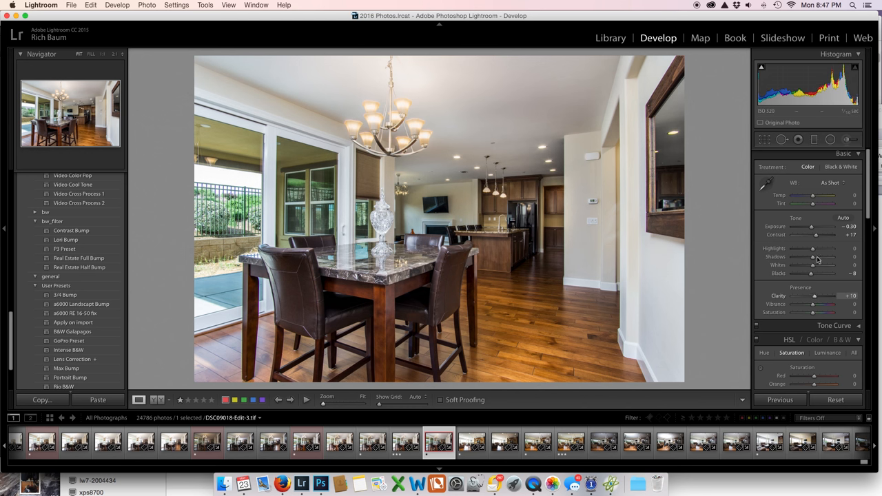
drag(803, 226, 814, 226)
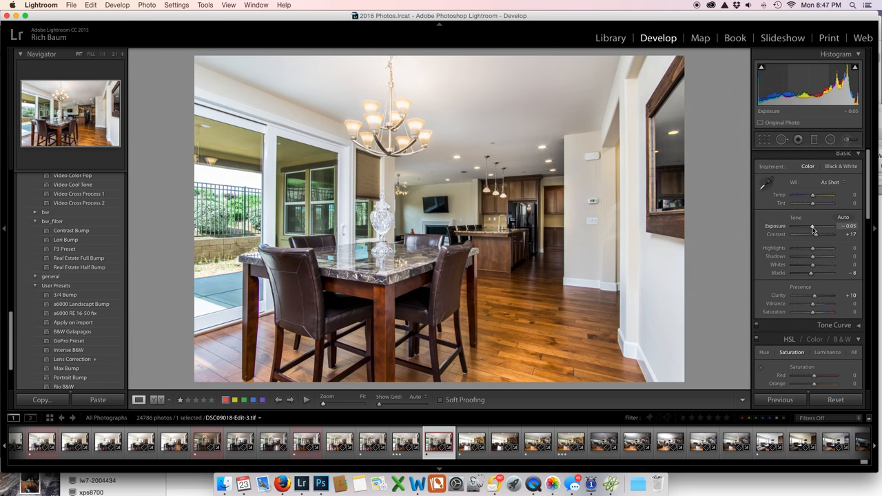
mouse_move(330, 166)
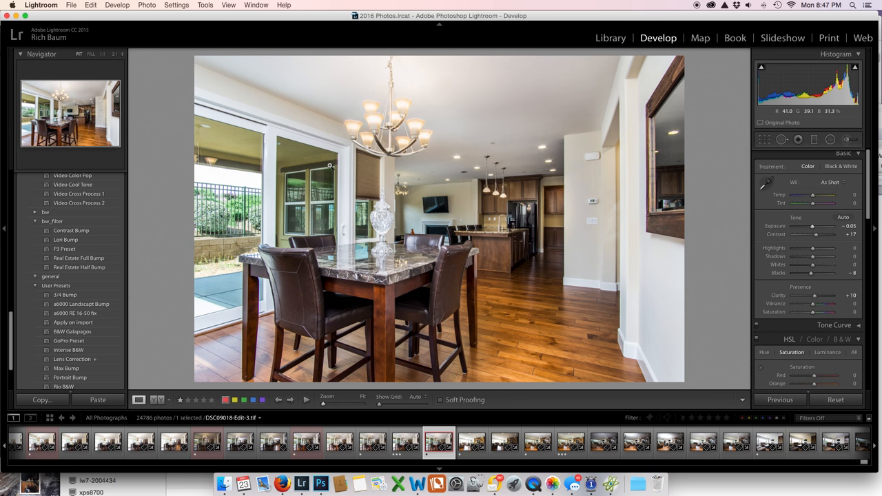
mouse_move(372, 124)
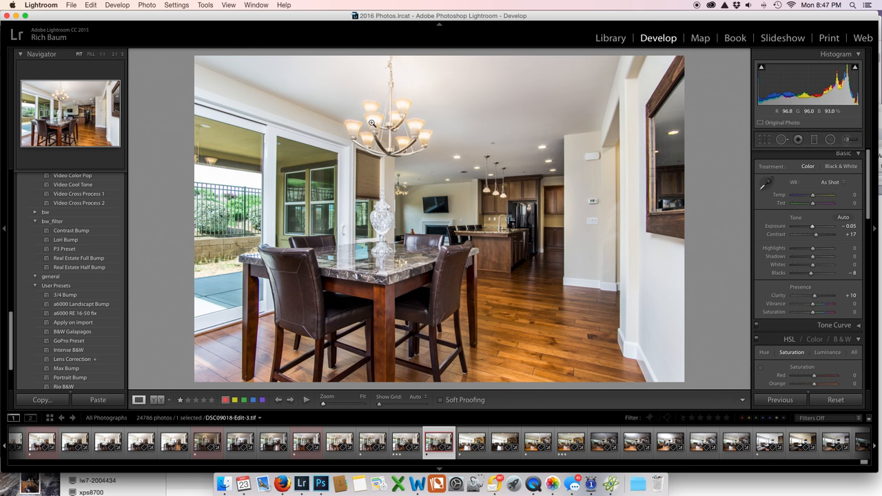
mouse_move(549, 175)
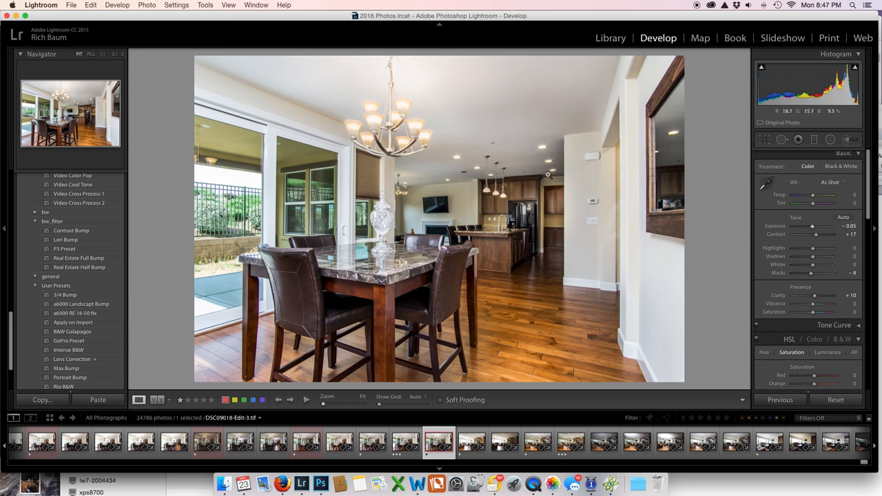
mouse_move(438, 210)
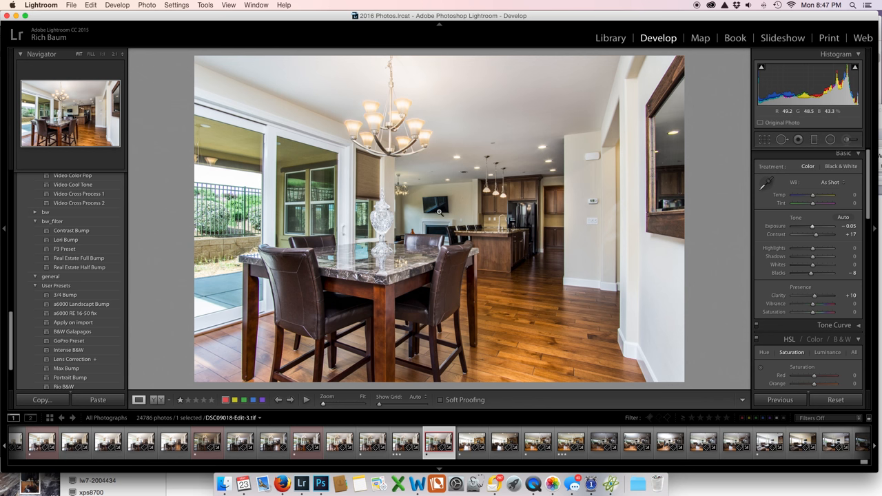
mouse_move(435, 199)
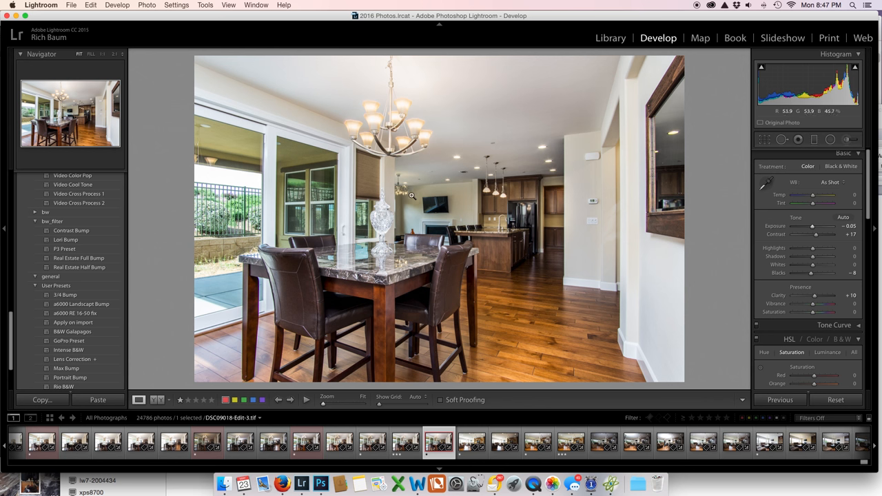
mouse_move(393, 212)
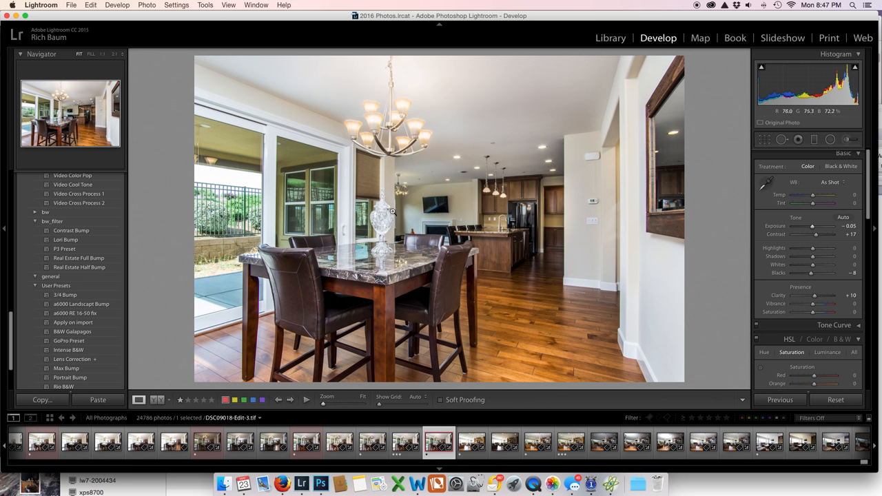
mouse_move(471, 224)
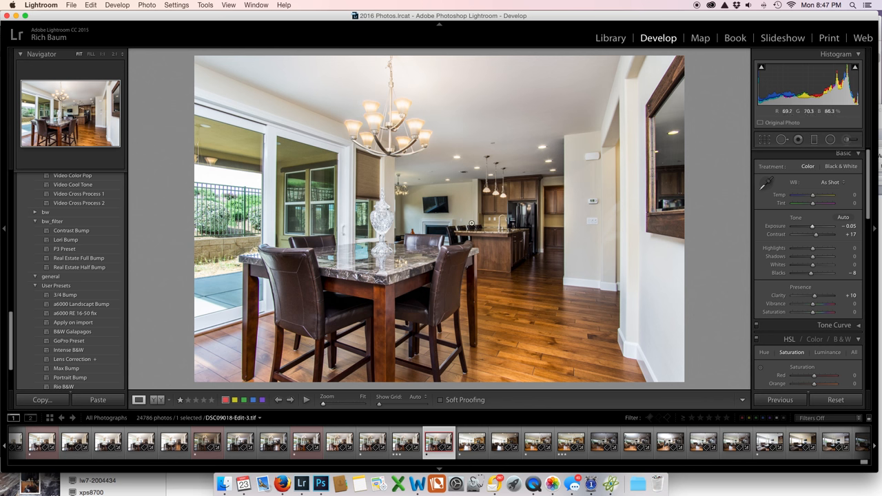
mouse_move(451, 218)
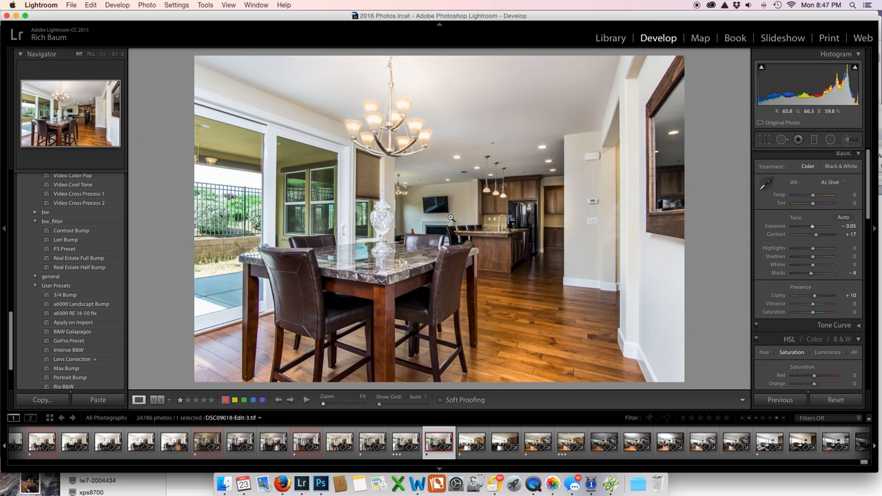
mouse_move(348, 316)
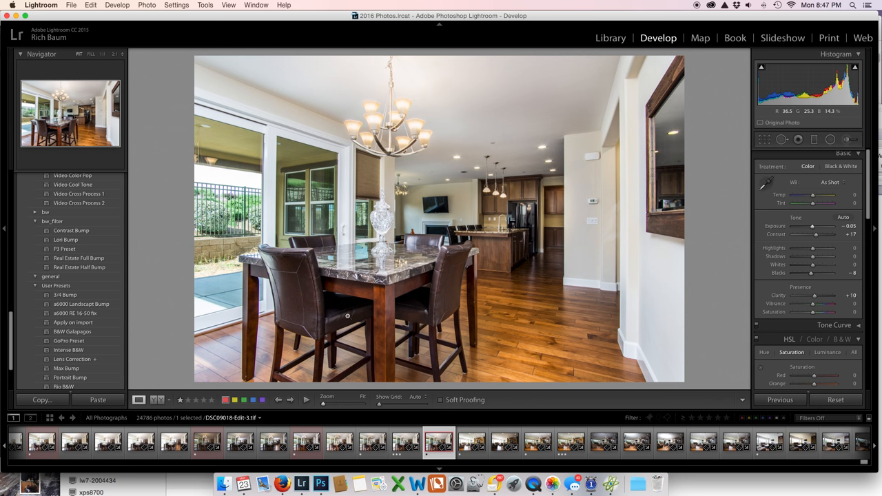
mouse_move(191, 237)
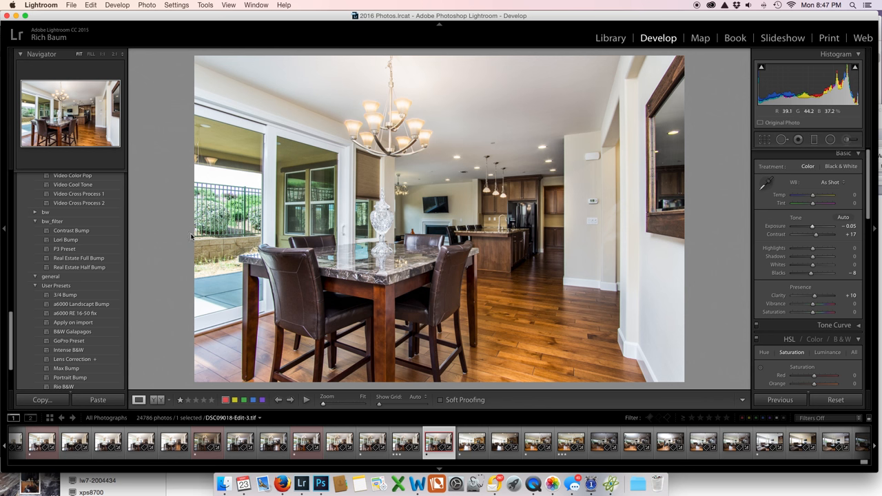
mouse_move(212, 243)
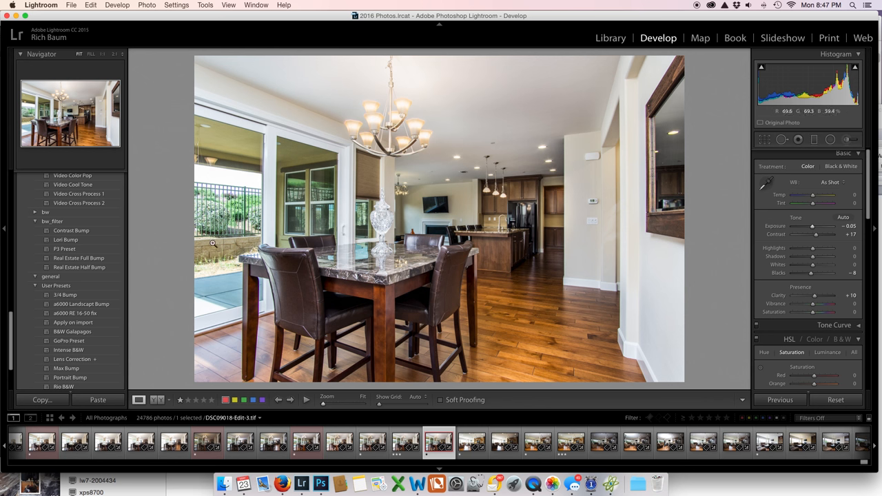
mouse_move(431, 66)
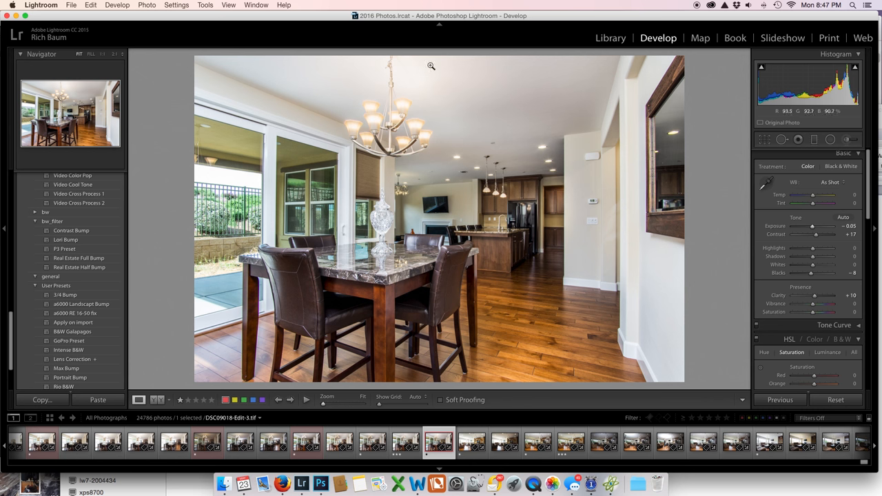
mouse_move(375, 130)
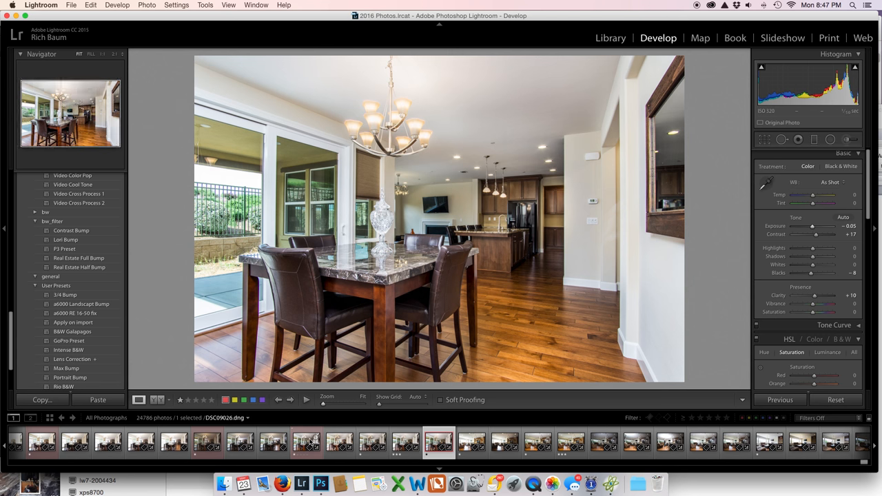
Select the original DSC09026.dng thumbnail in the filmstrip
click(306, 444)
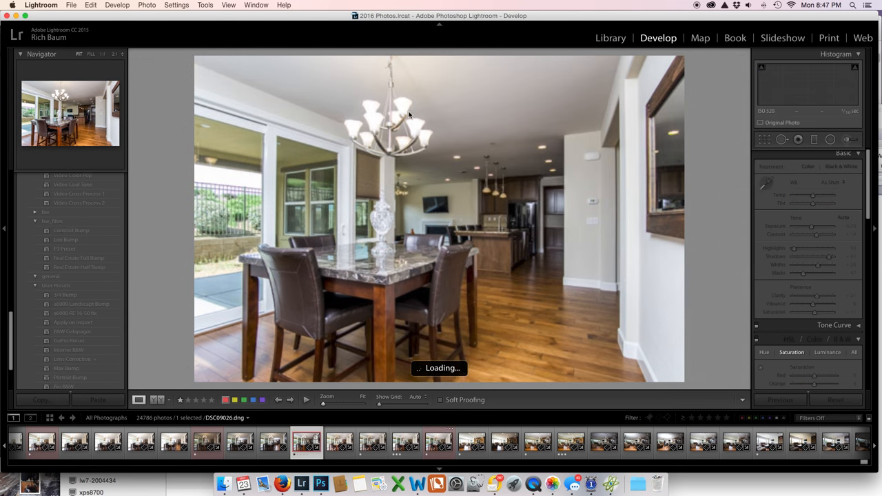